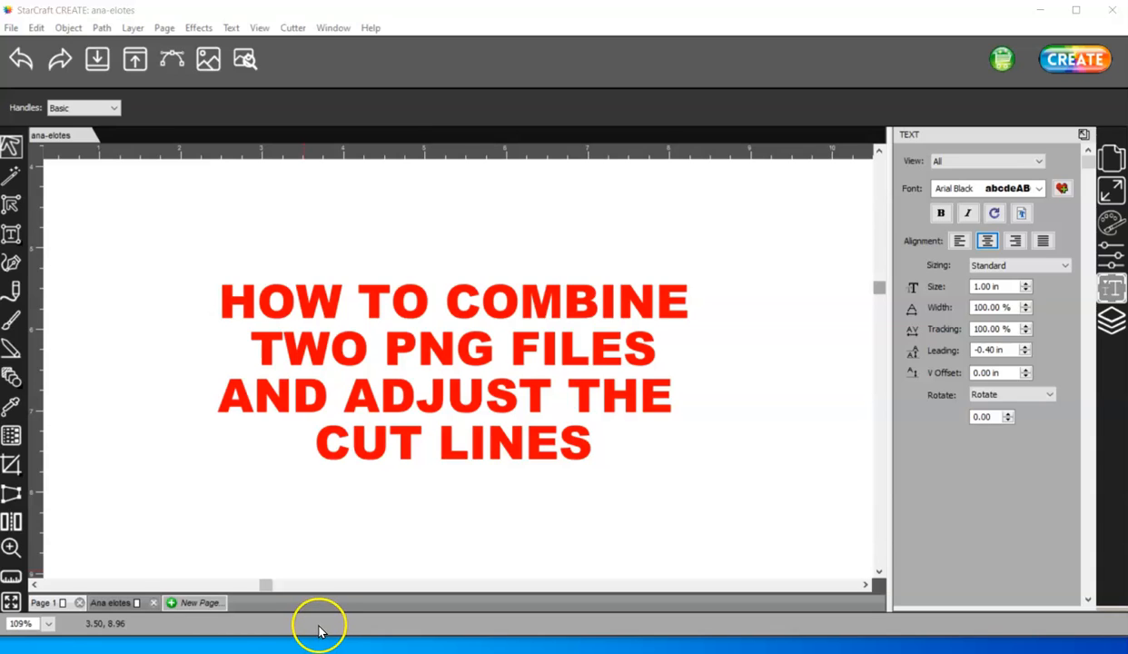
mouse_move(318, 627)
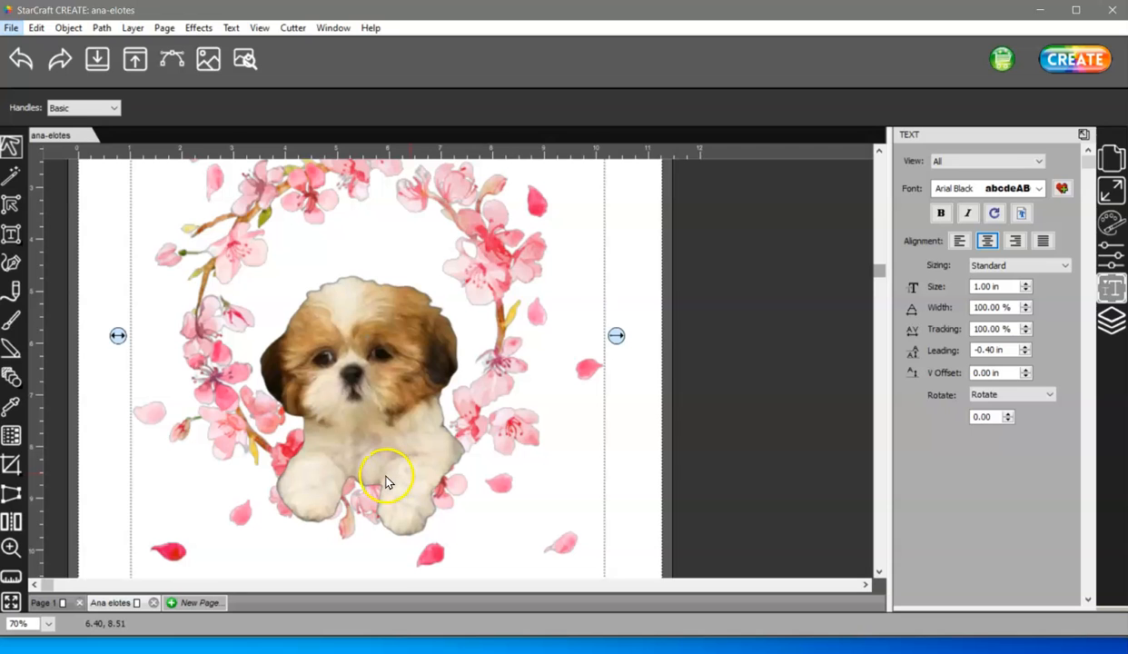
Open the Layers panel and toggle the dog and wreath groups to reveal their Cut and Print layers
click(244, 59)
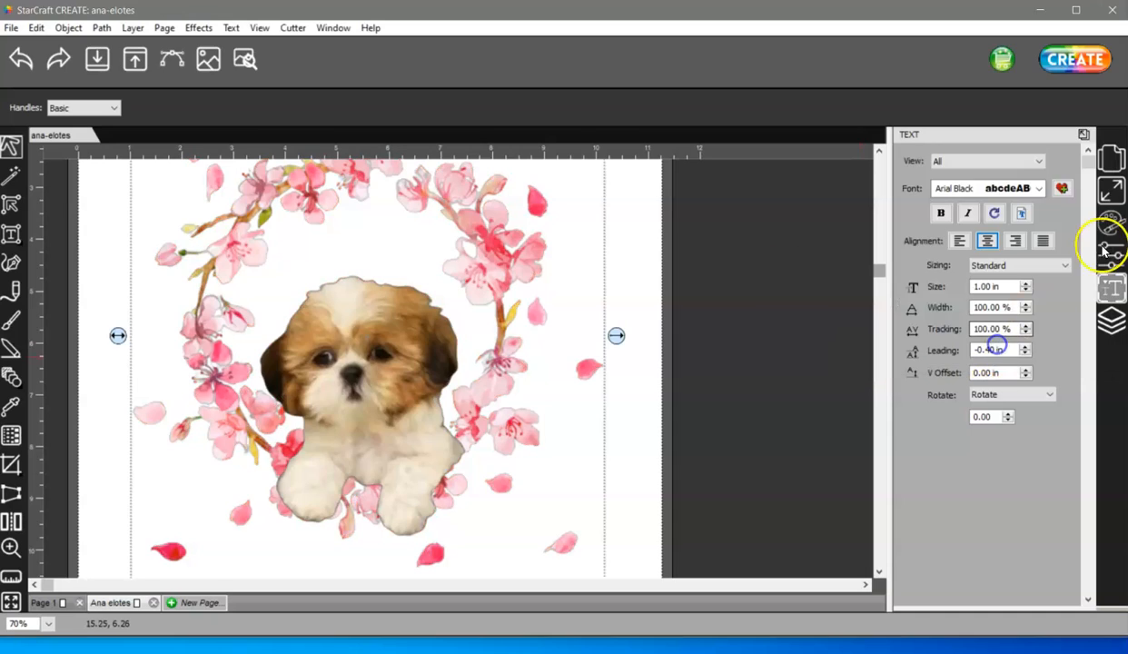
click(1112, 320)
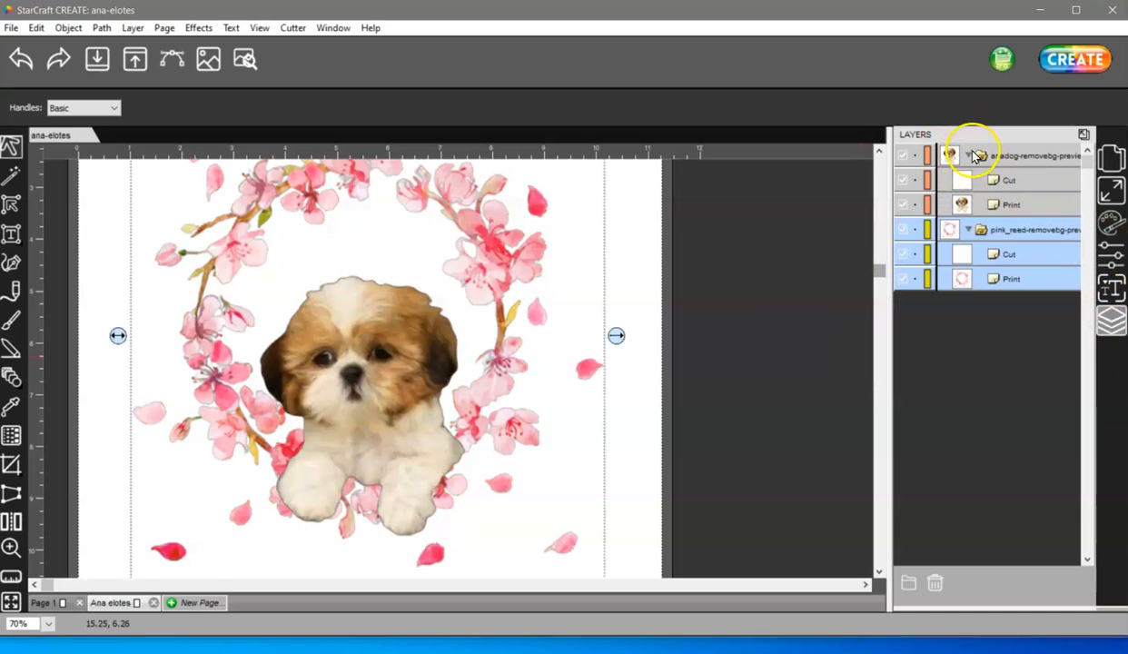
click(968, 155)
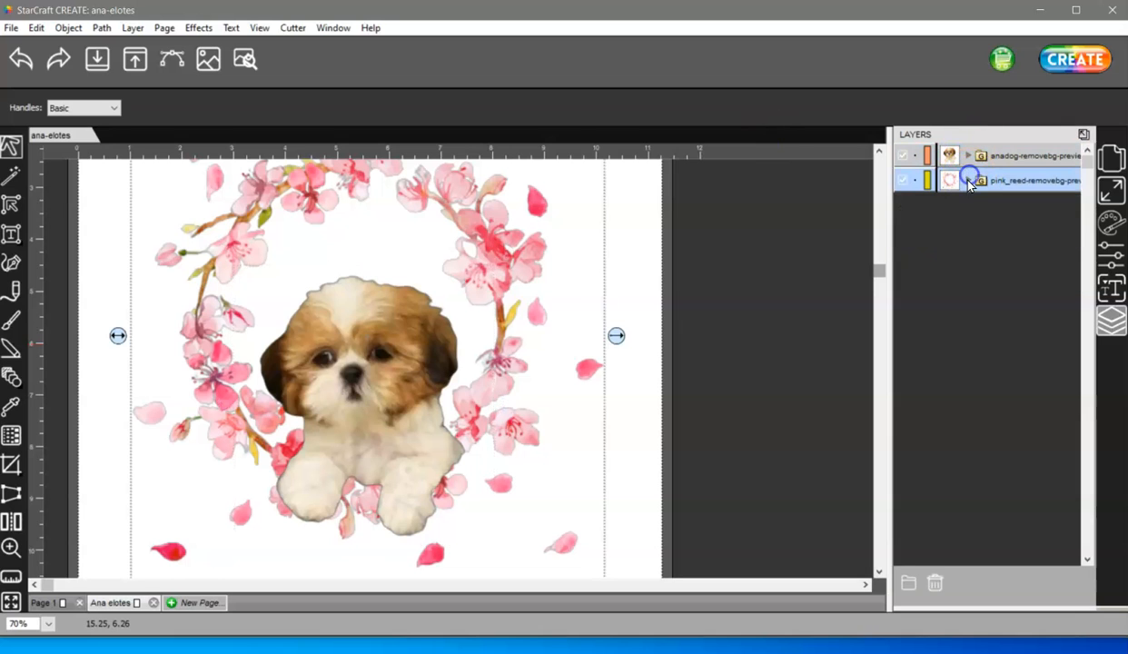
click(968, 155)
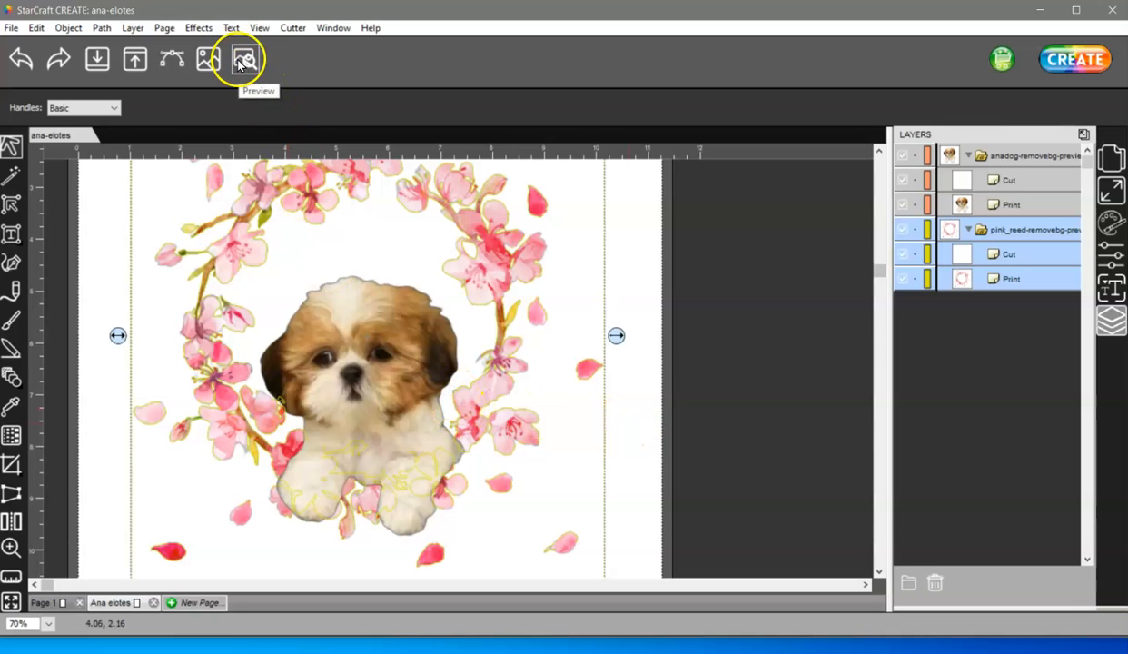
click(244, 59)
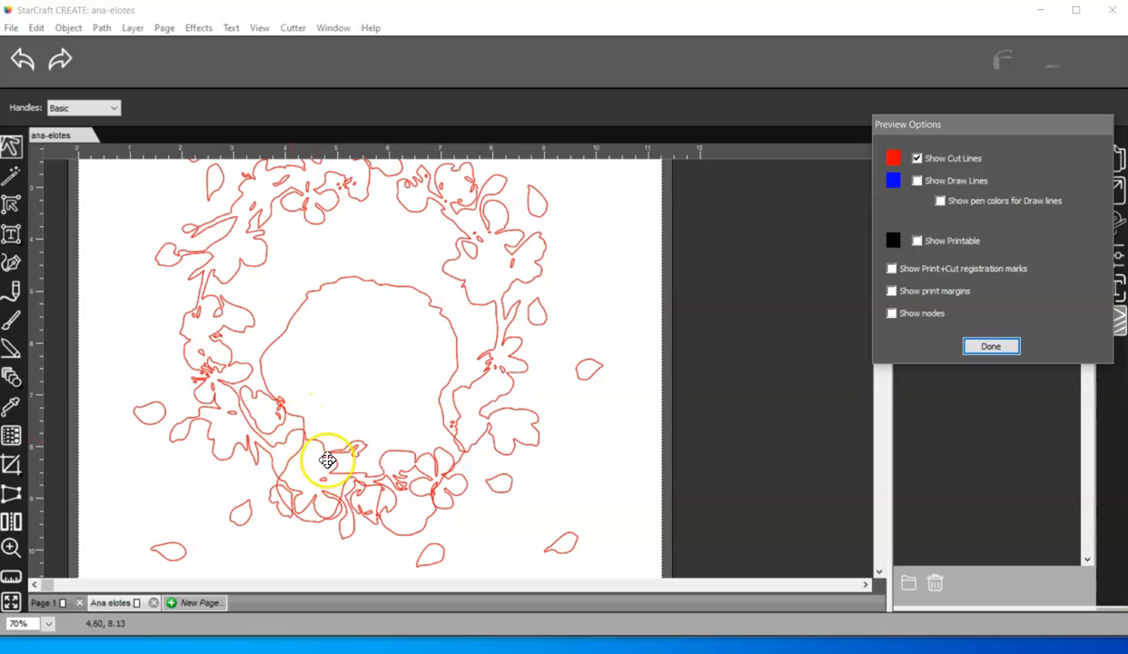
mouse_move(336, 460)
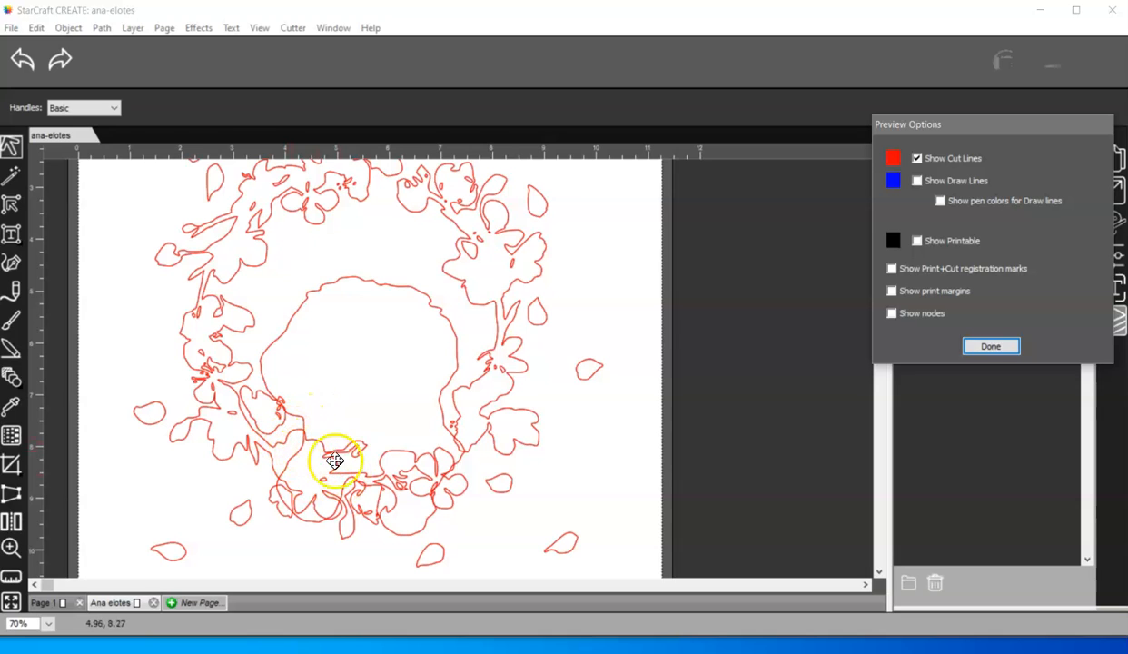
mouse_move(347, 494)
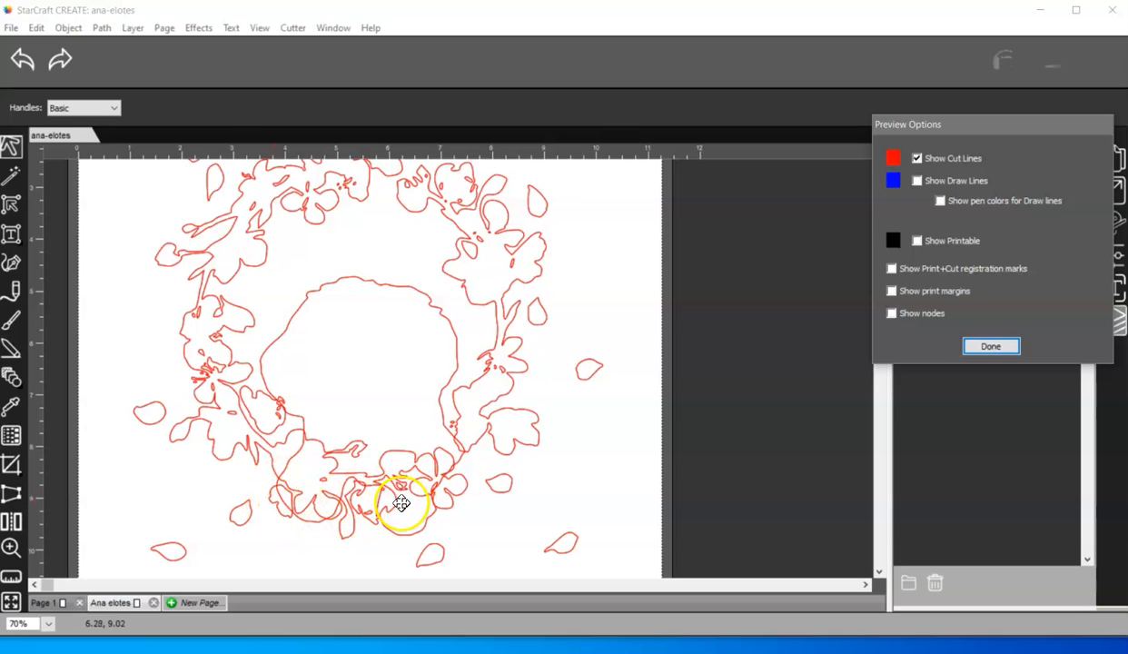
mouse_move(413, 481)
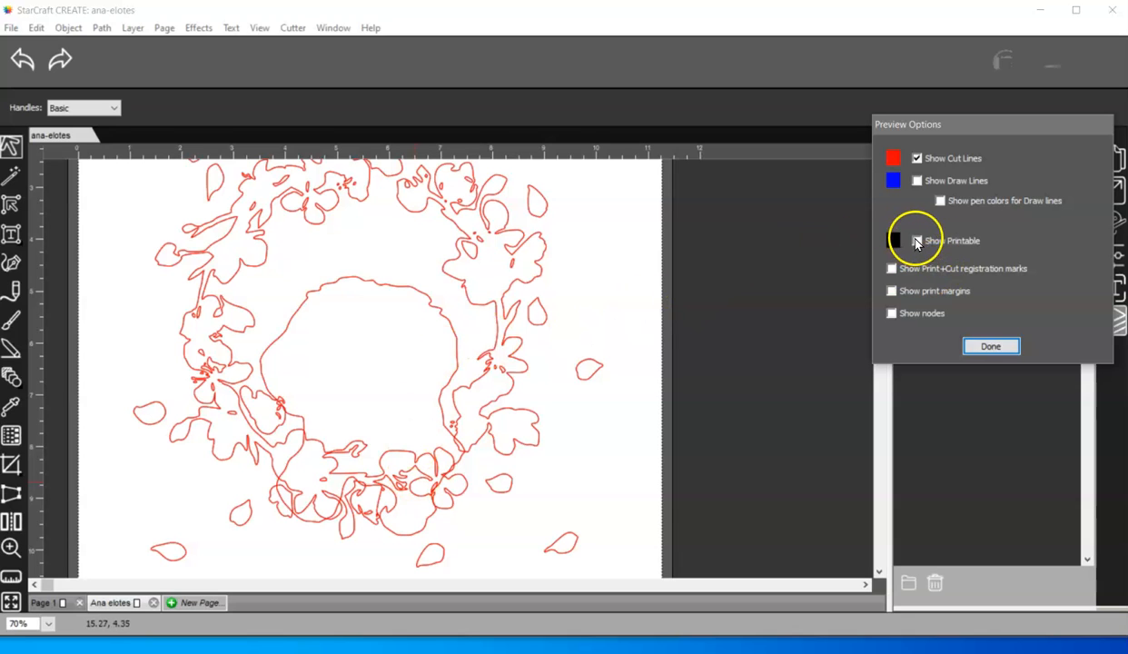
click(916, 240)
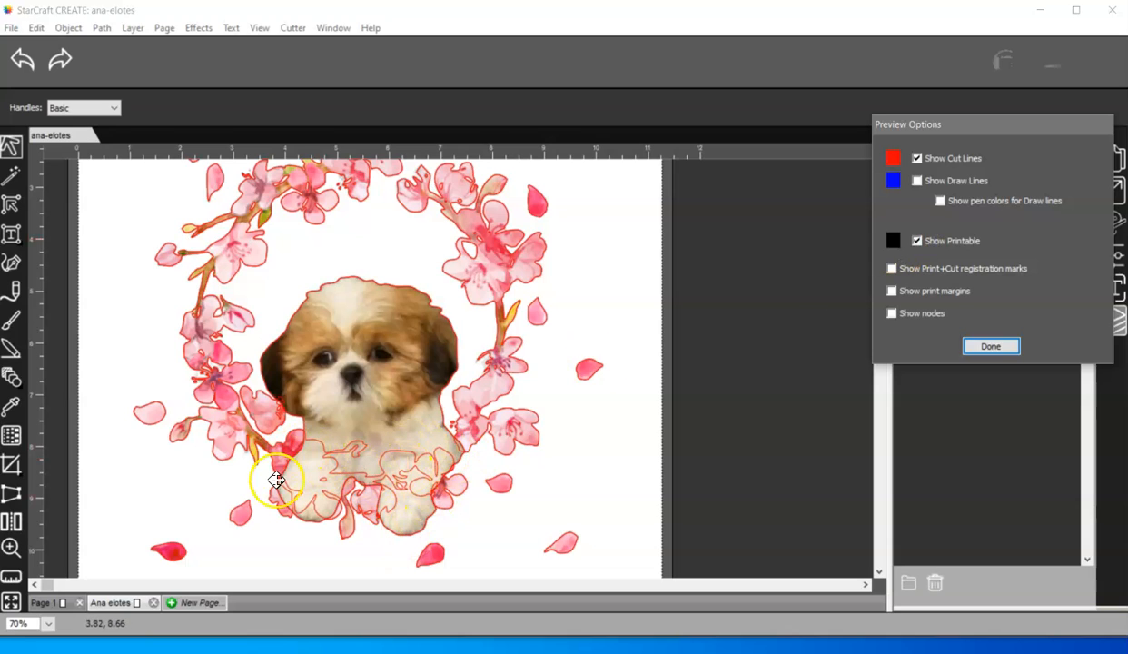
mouse_move(432, 467)
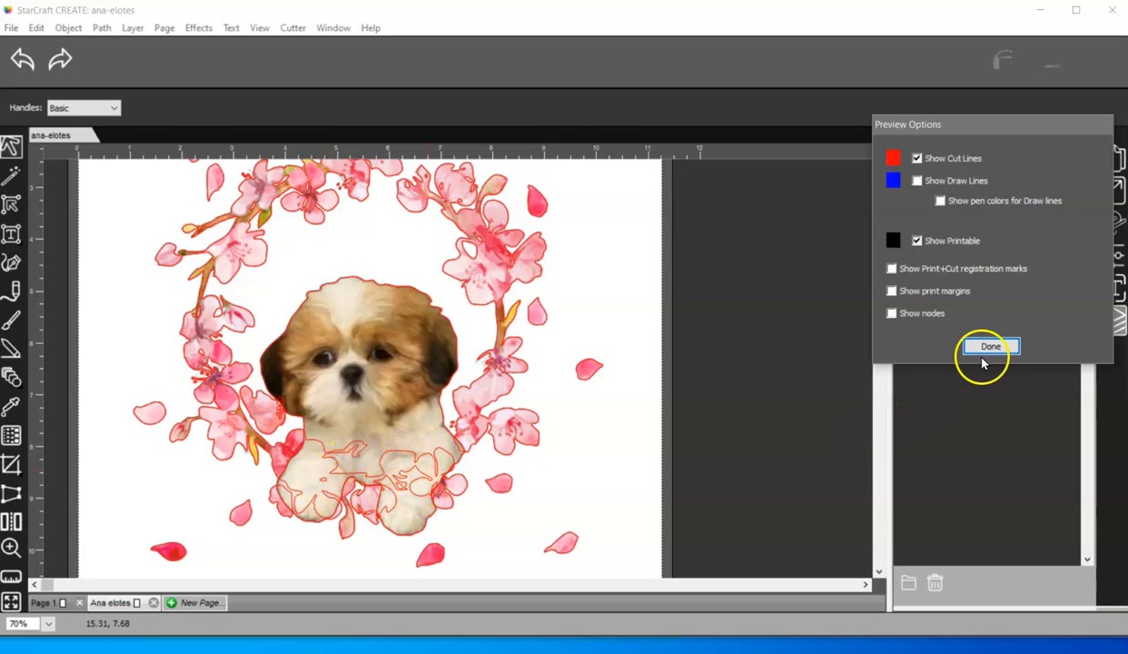
click(990, 346)
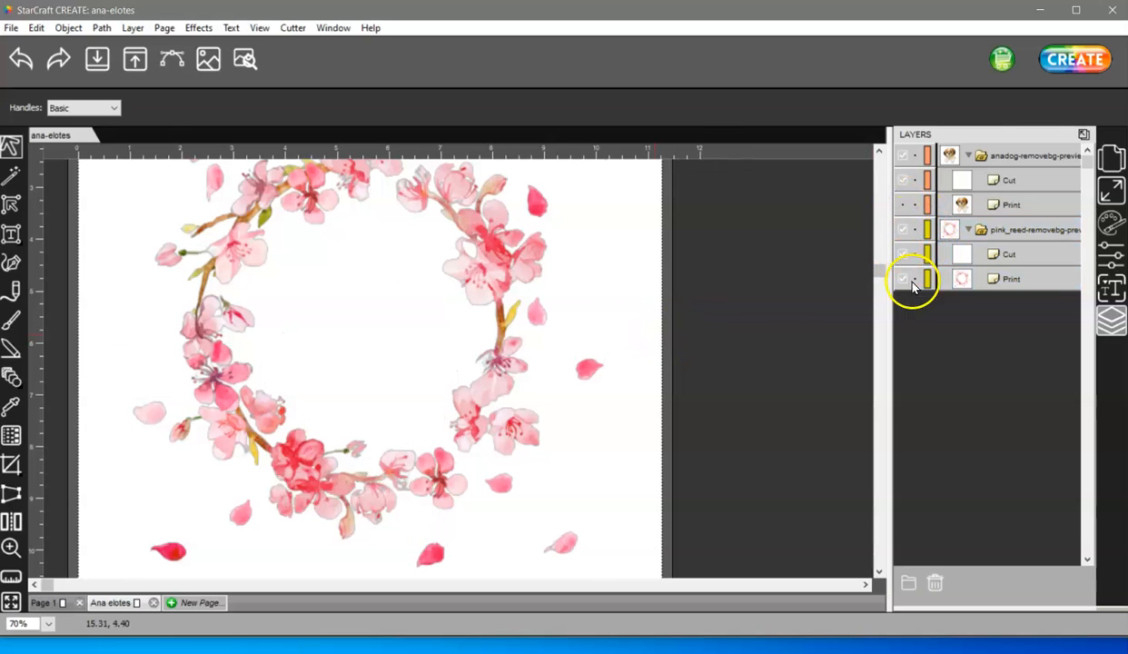
Hide the wreath's Print layer, give the dog Cut shape a coloured stroke, and select the wreath Cut layer
click(903, 278)
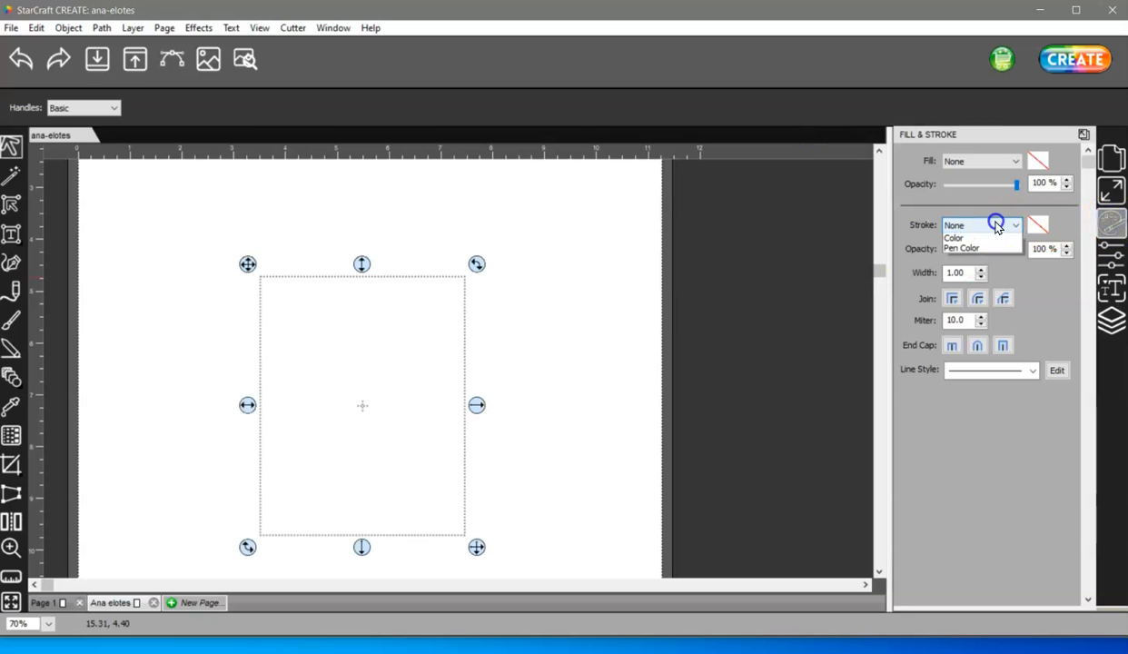
click(955, 237)
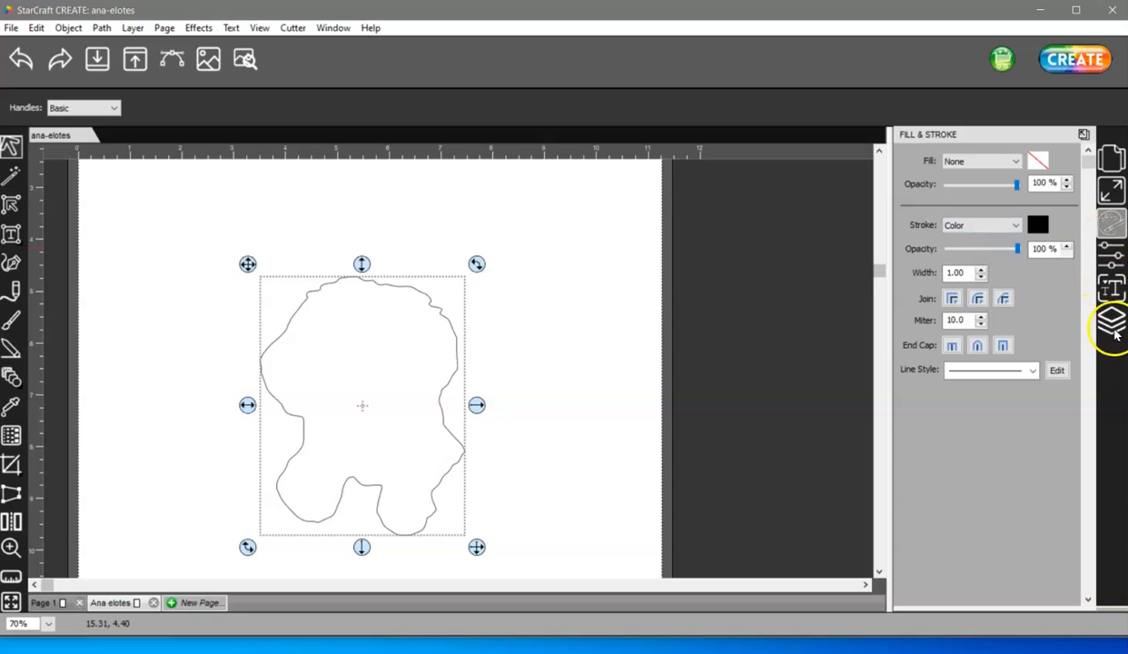
click(1111, 320)
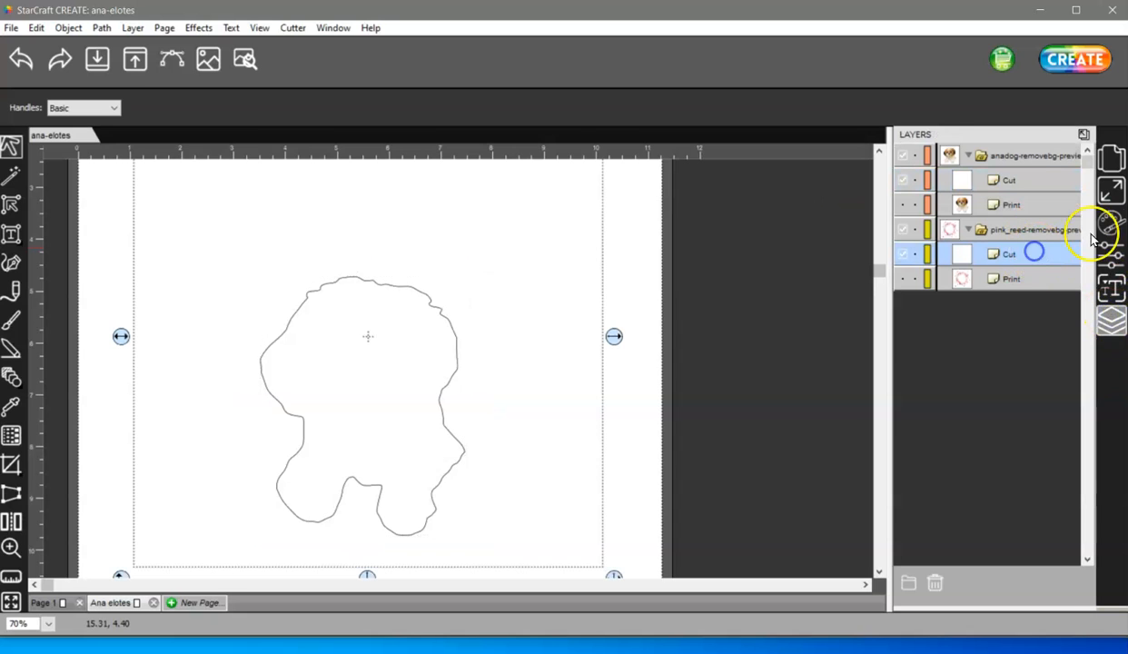
click(1112, 223)
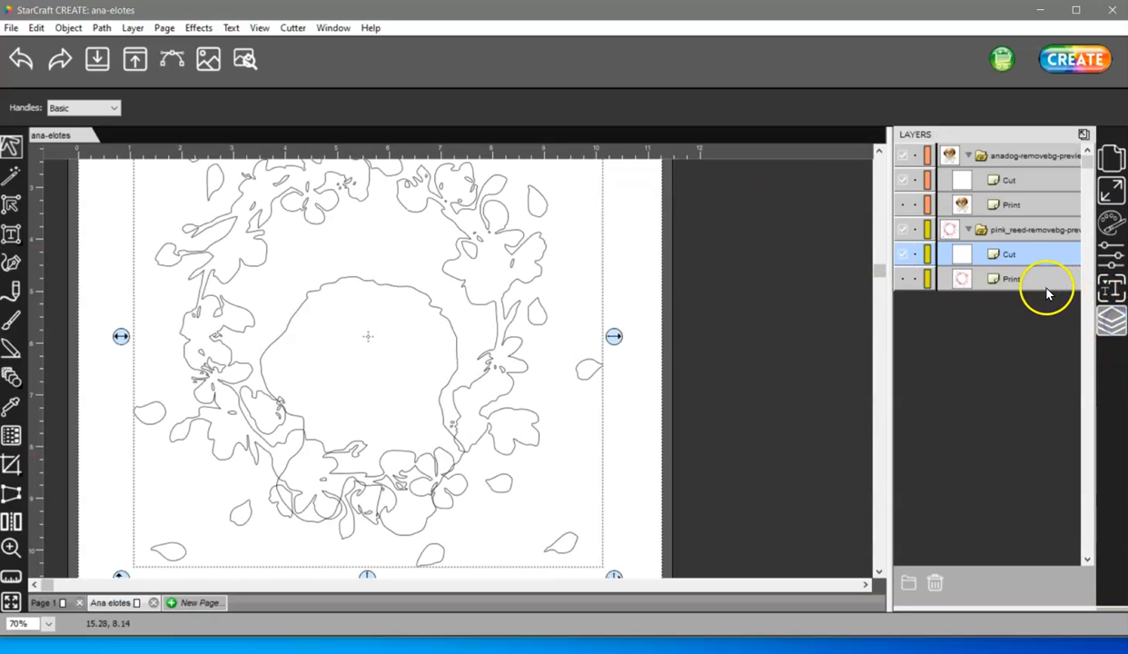
Add a Contour Cut shadow layer sized 0.001 in to the dog's Cut outline
click(1009, 180)
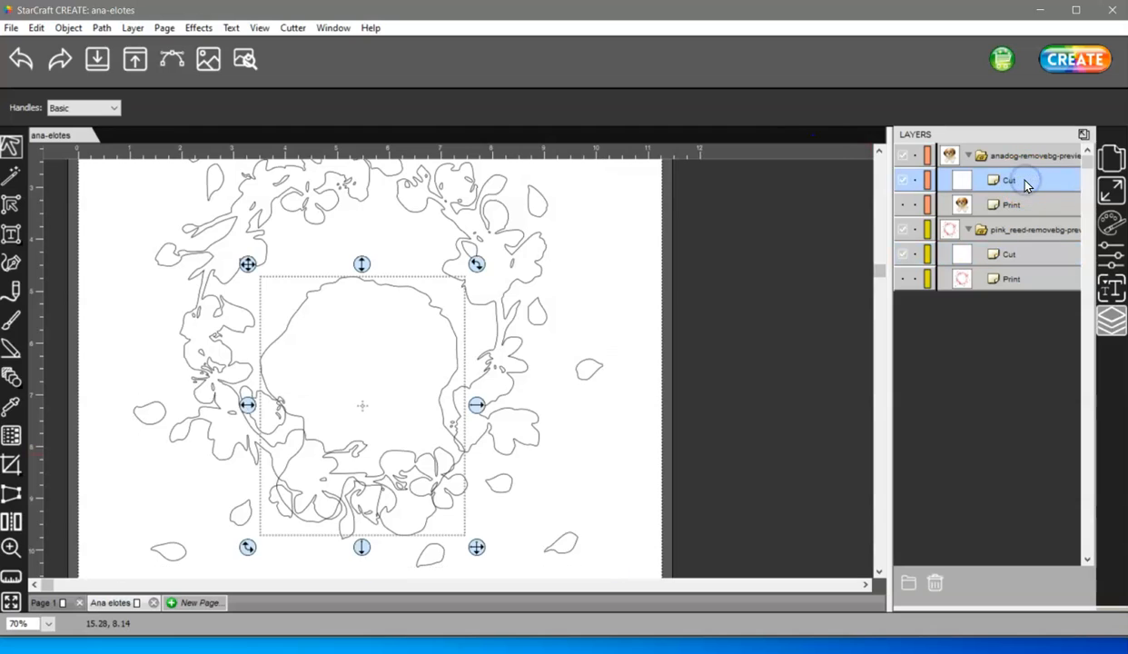
mouse_move(839, 242)
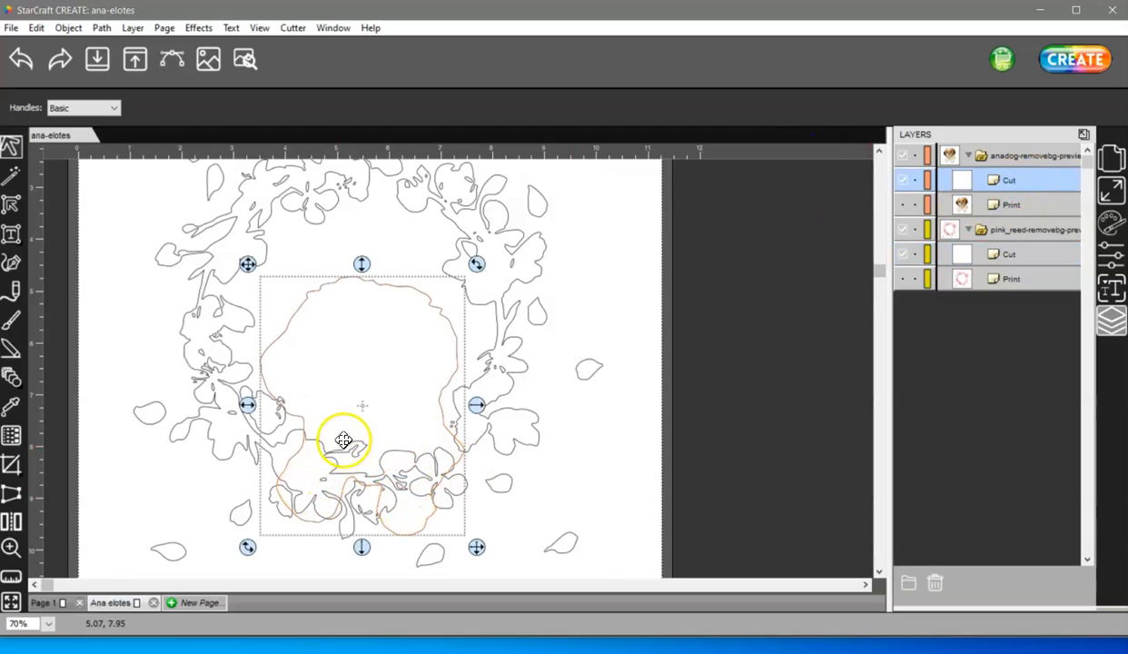
mouse_move(417, 456)
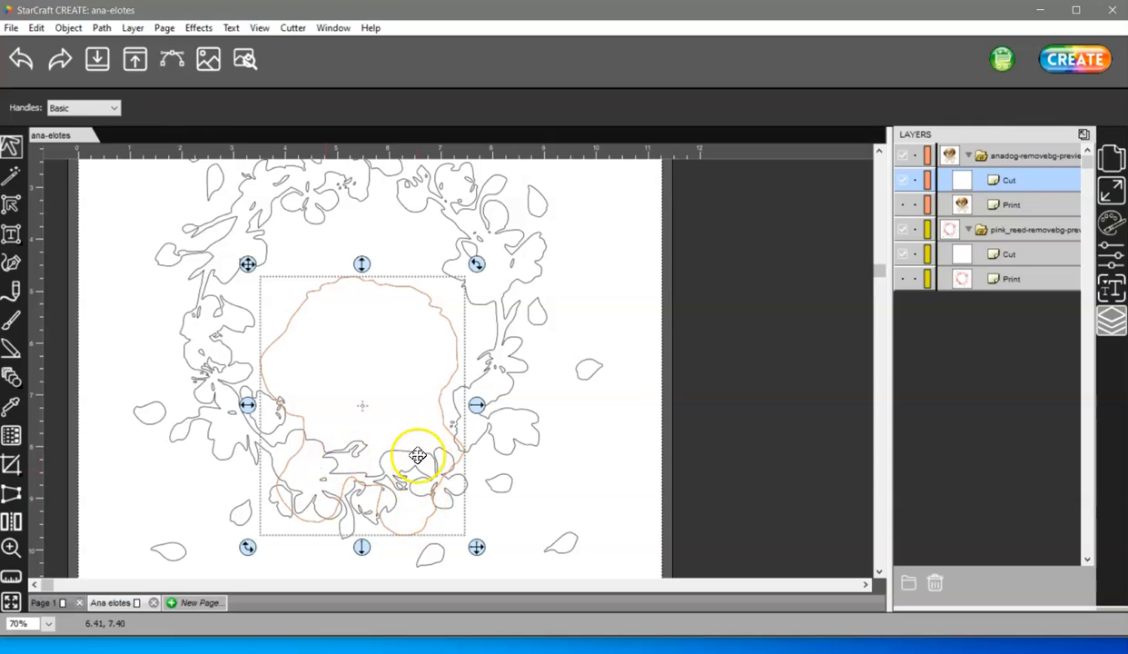
mouse_move(393, 322)
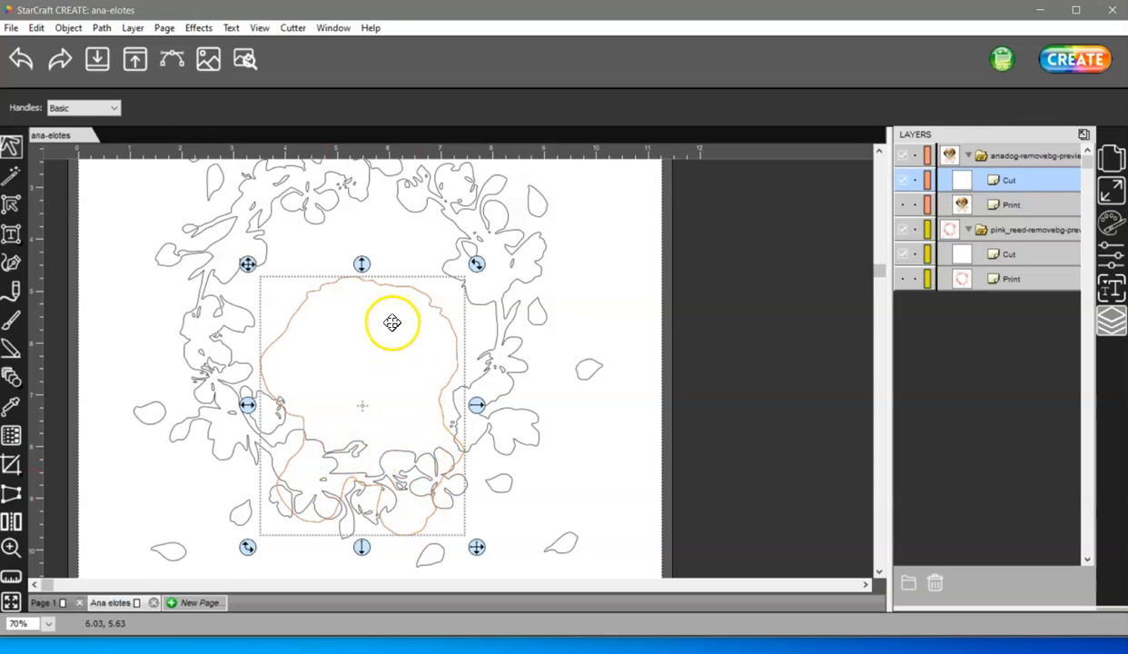
click(198, 27)
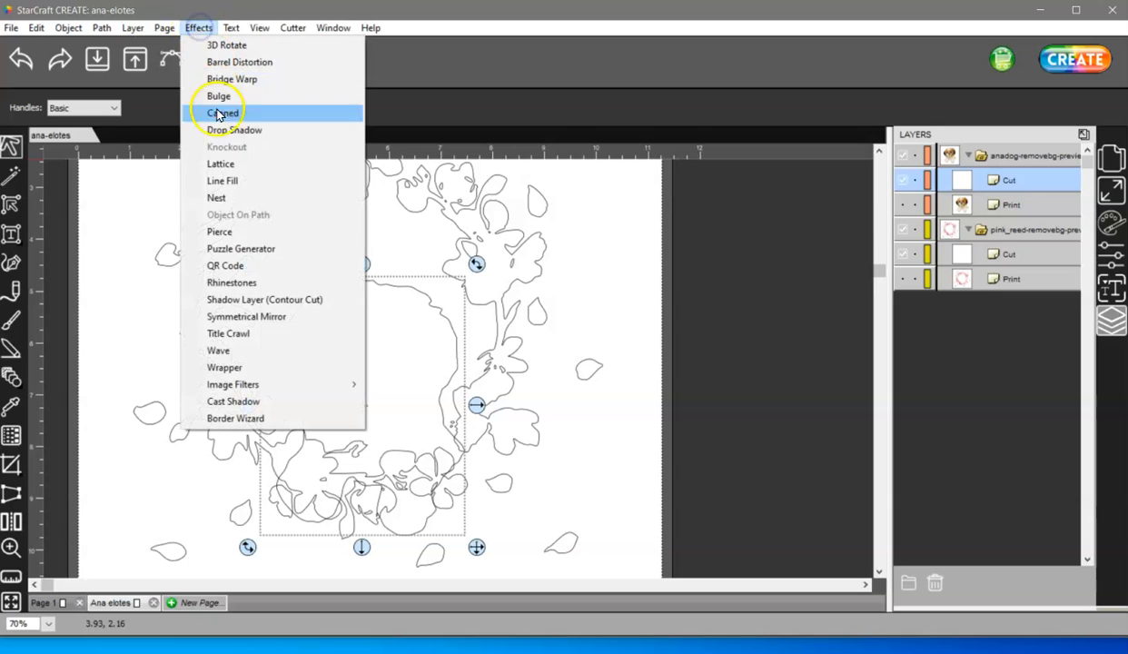
click(264, 299)
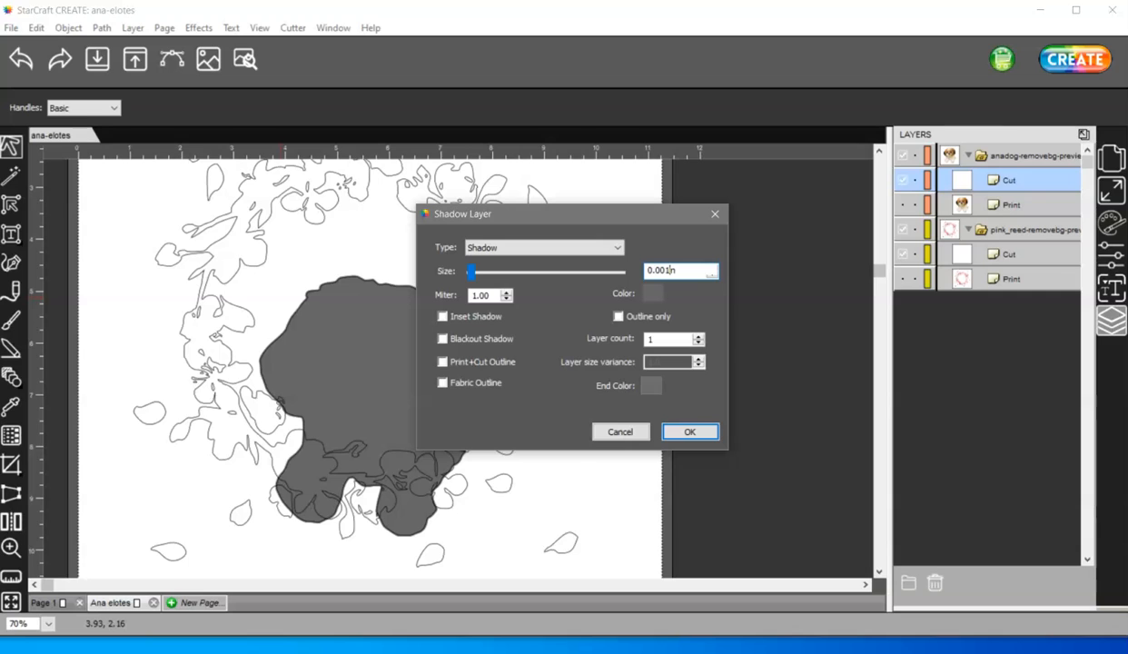
click(689, 430)
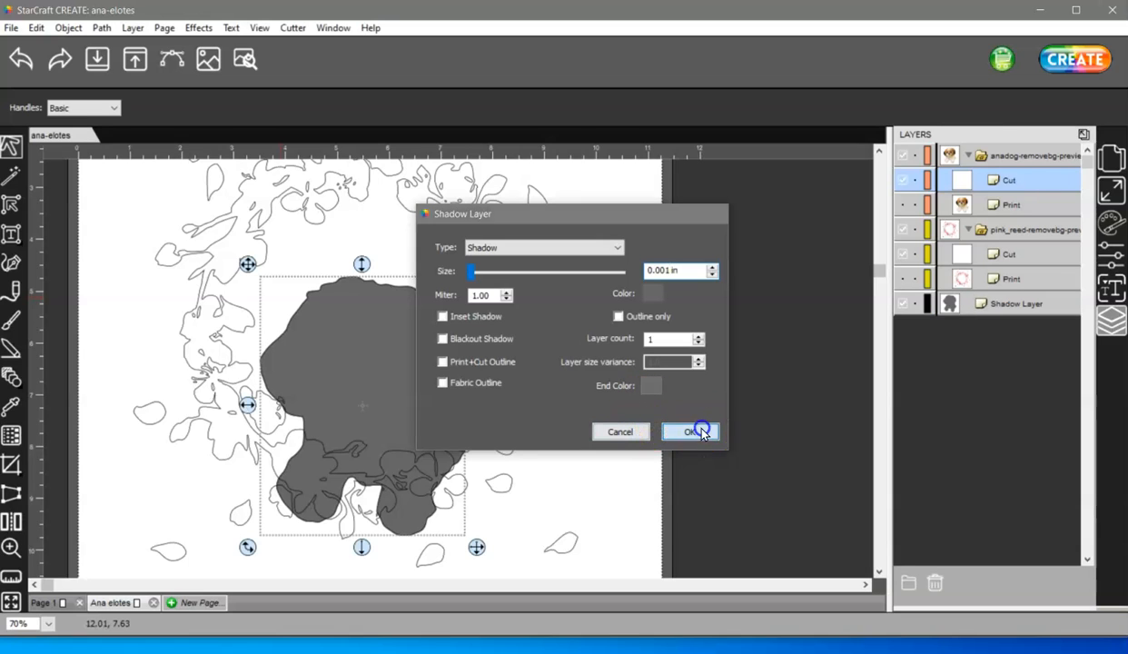
click(690, 432)
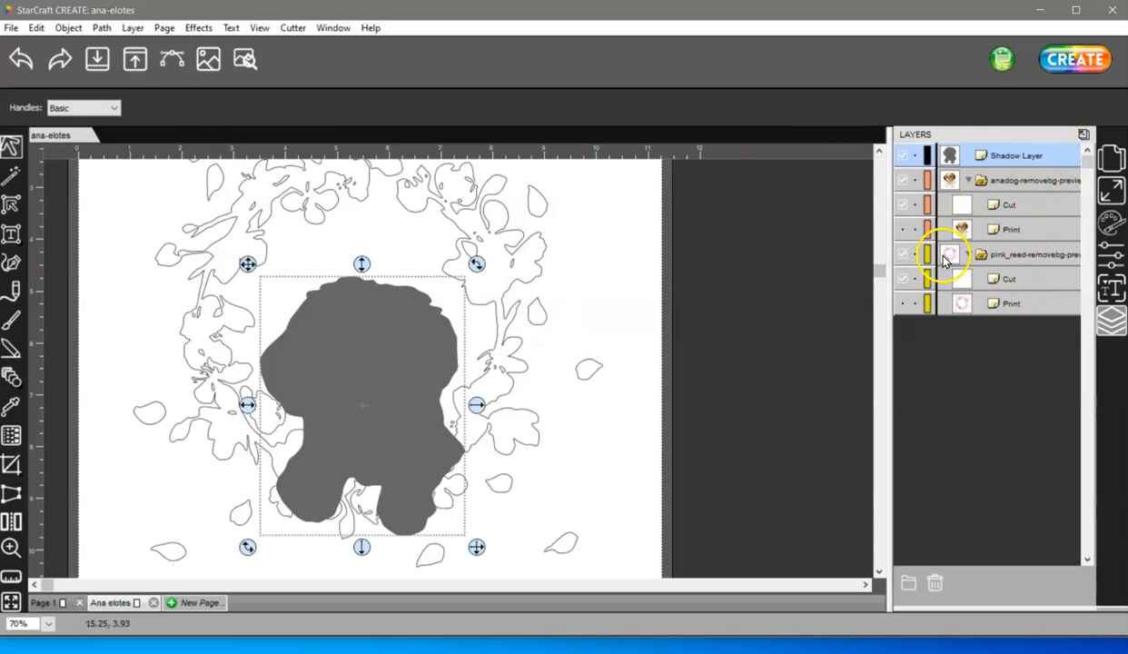
Select the shadow and wreath Cut layer together for a Path Back Minus Front
click(1008, 279)
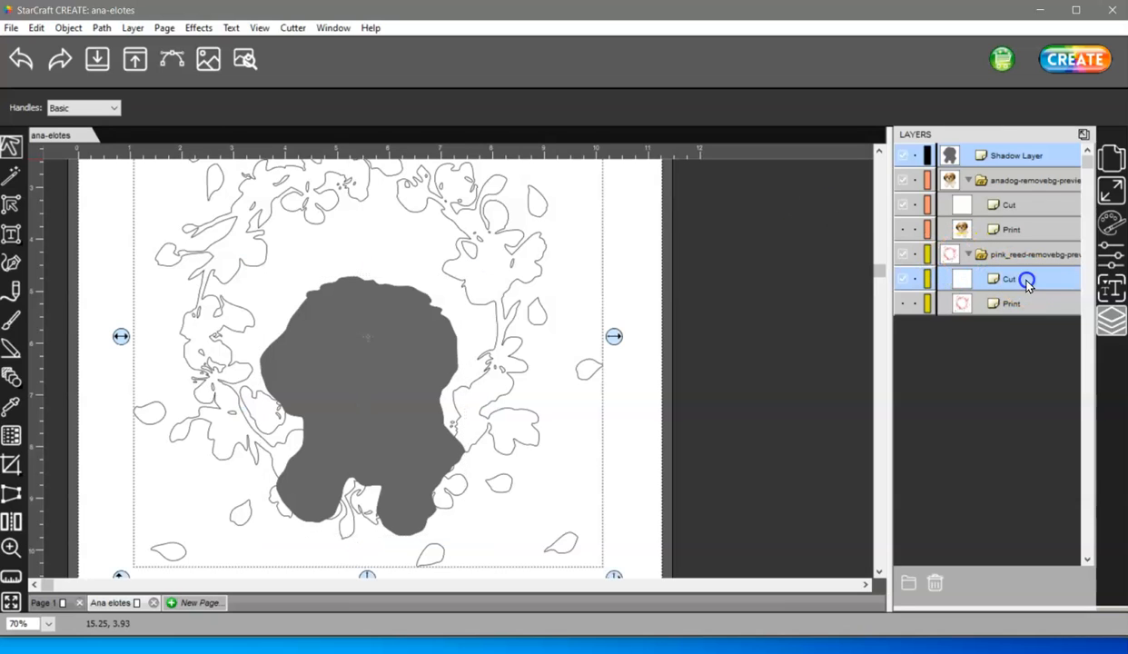
click(101, 27)
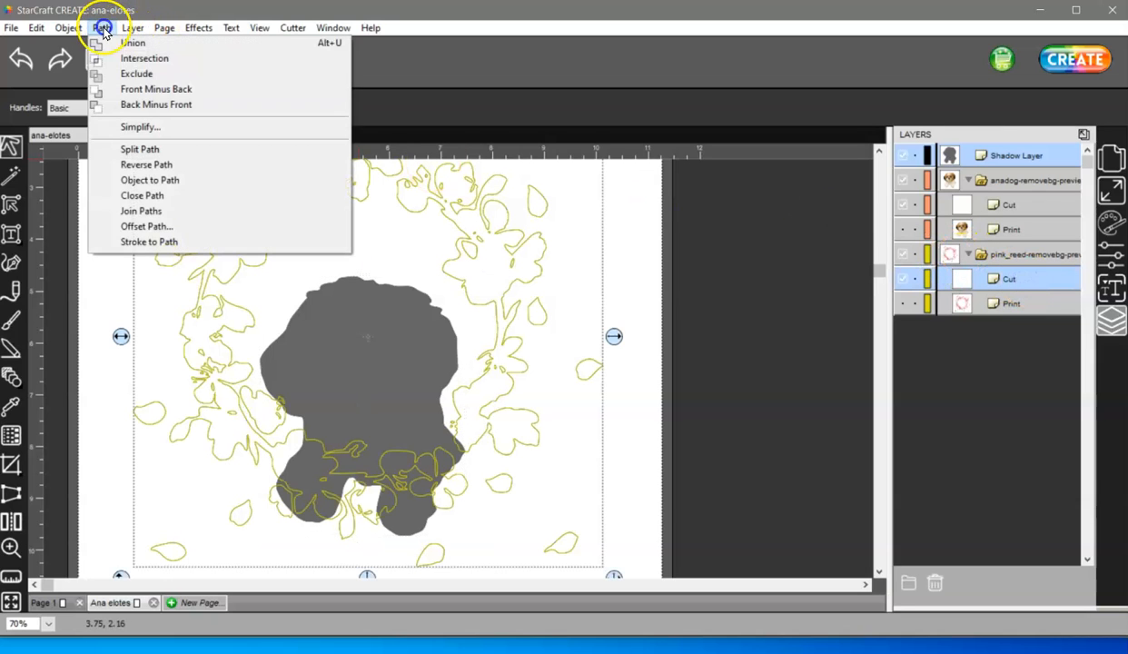
mouse_move(156, 105)
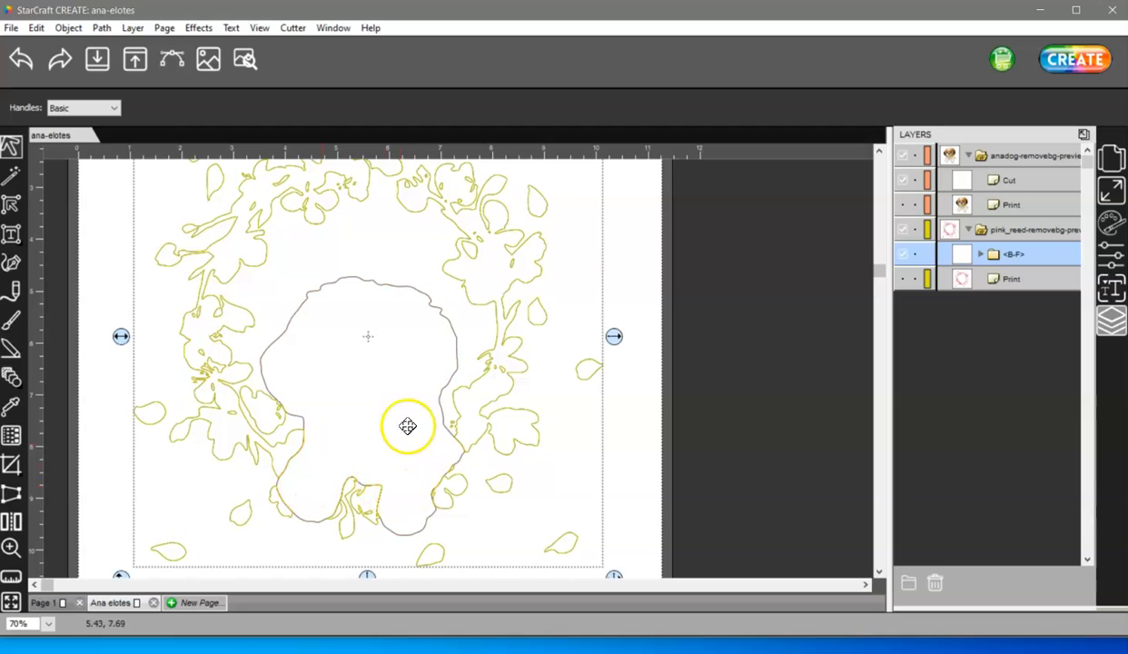
mouse_move(413, 530)
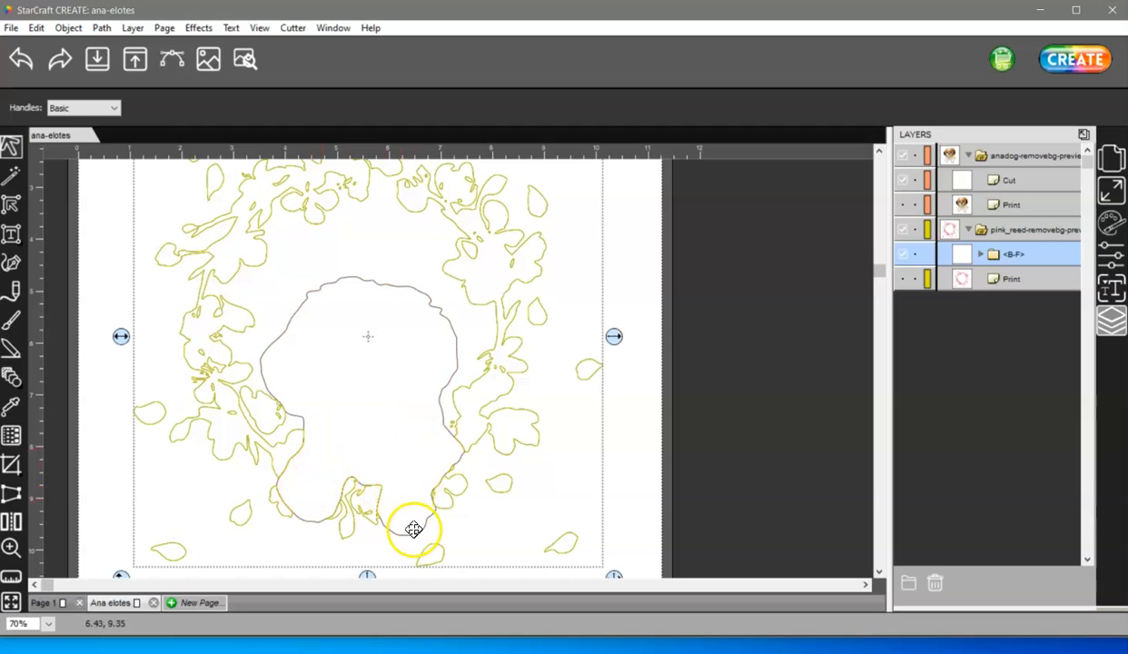
click(1018, 180)
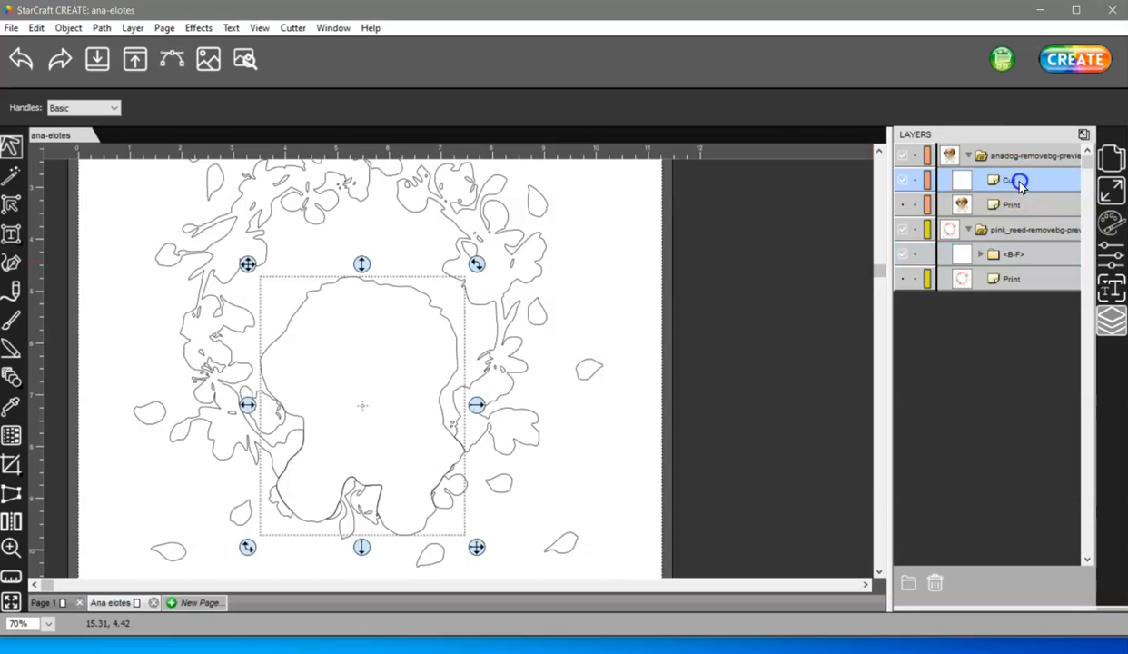
click(101, 27)
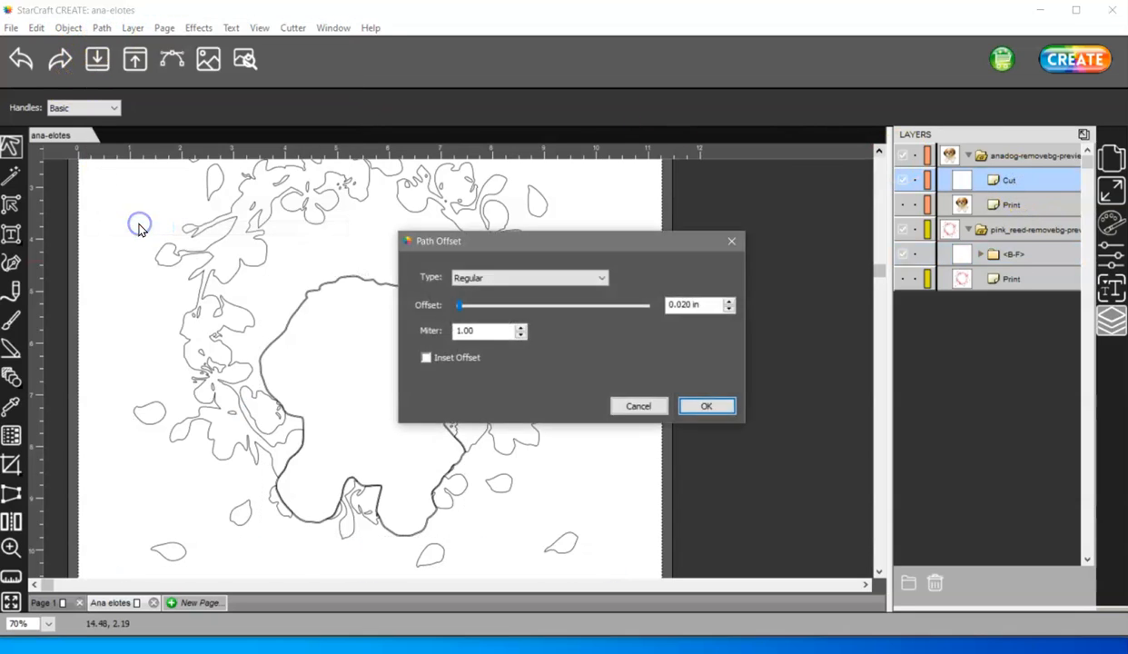
click(426, 357)
text(0.001)
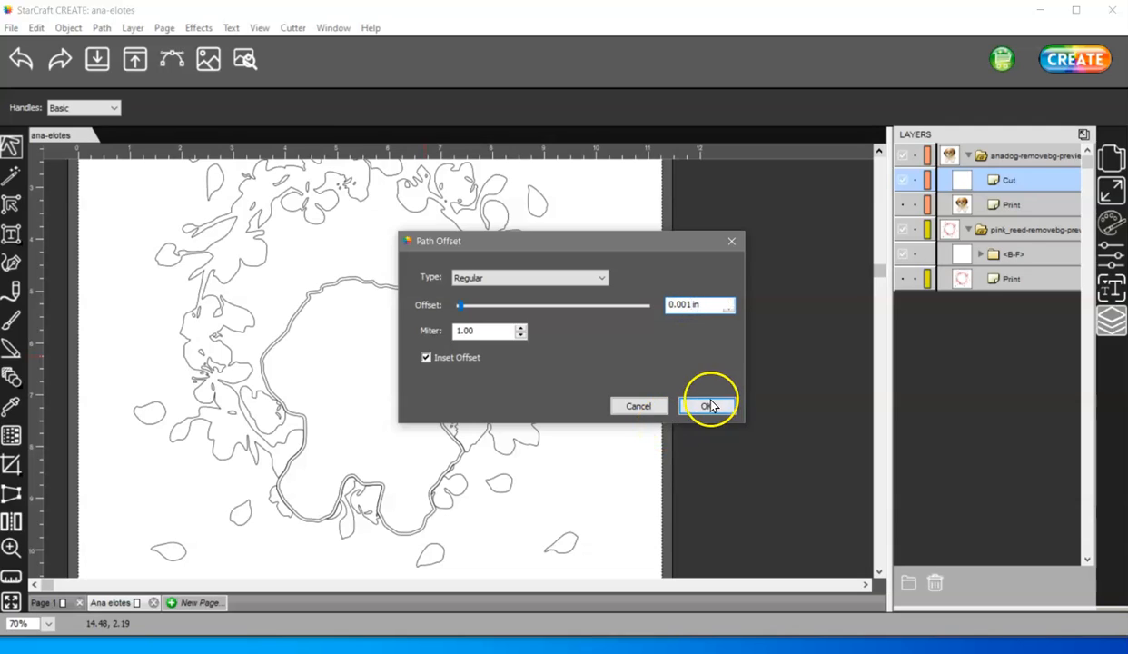
click(709, 405)
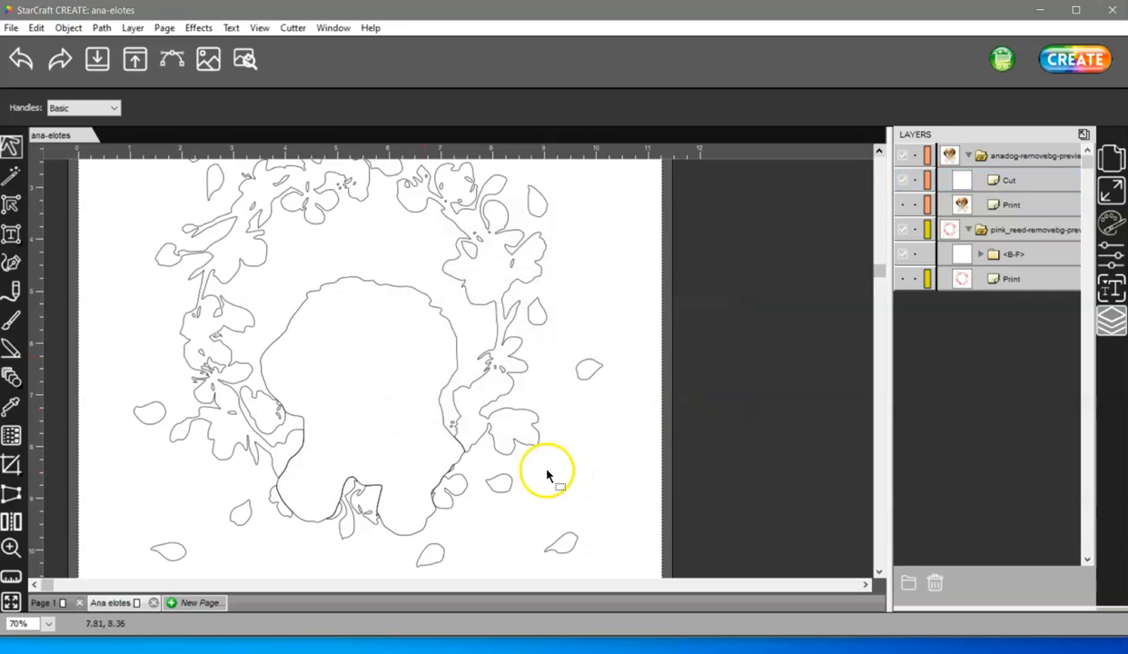
mouse_move(367, 499)
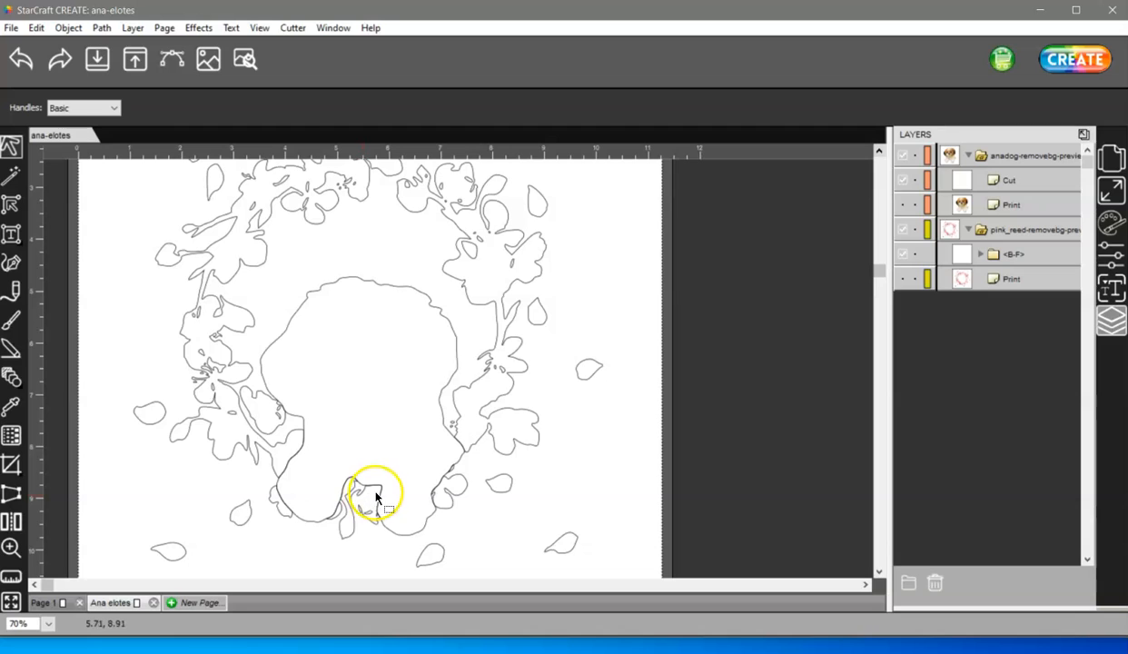
mouse_move(420, 264)
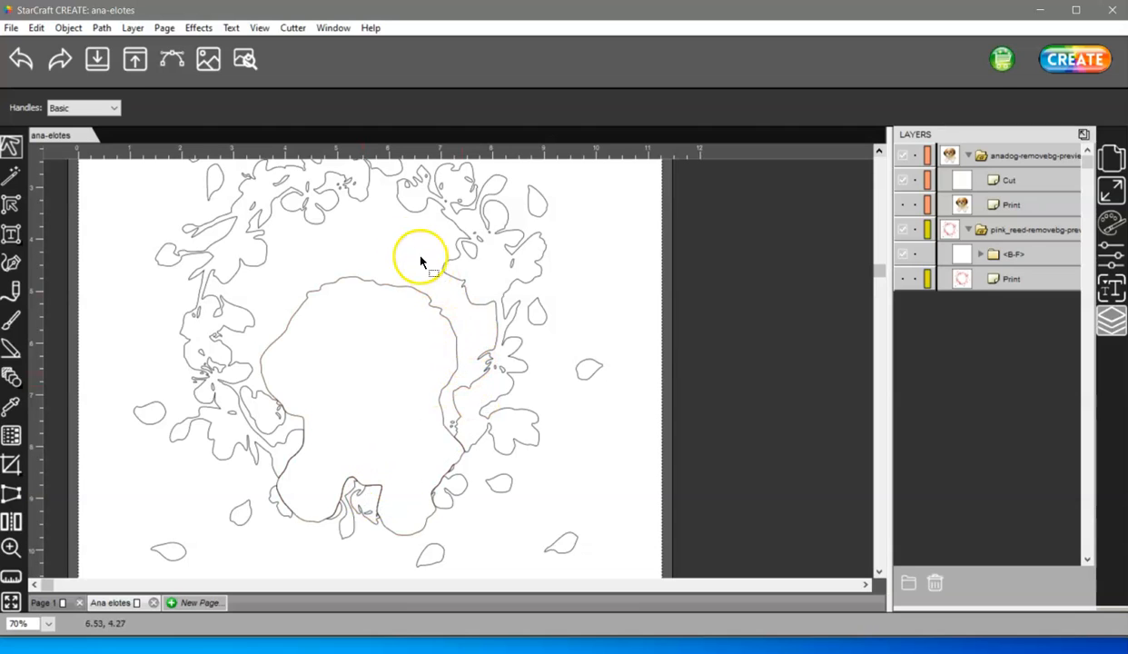
mouse_move(476, 354)
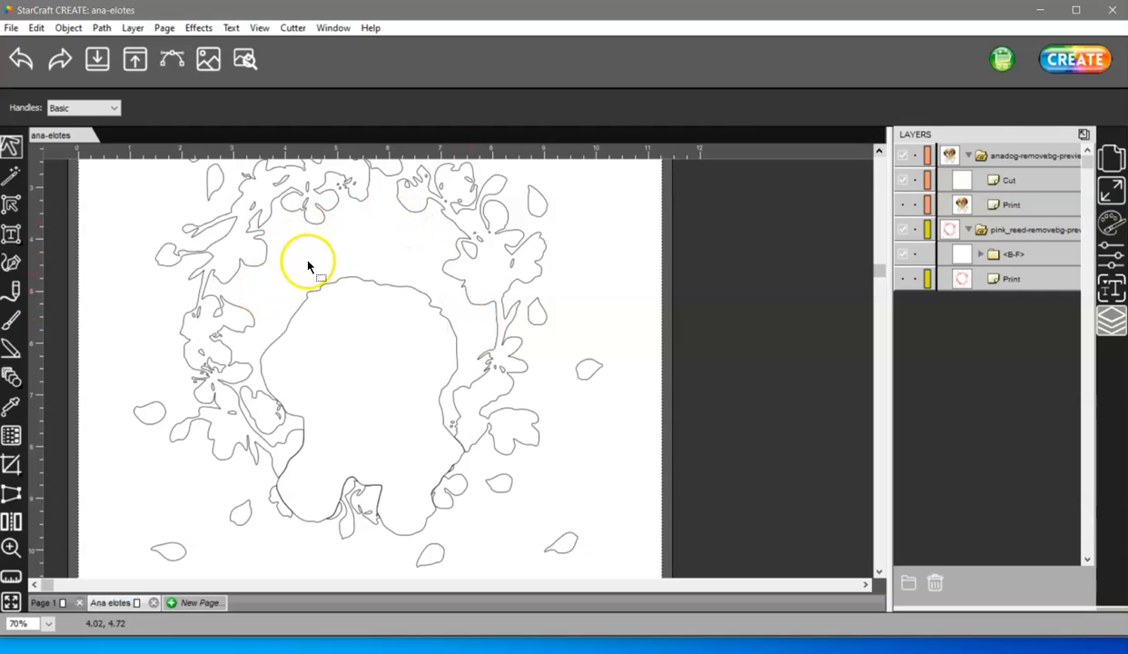
mouse_move(415, 285)
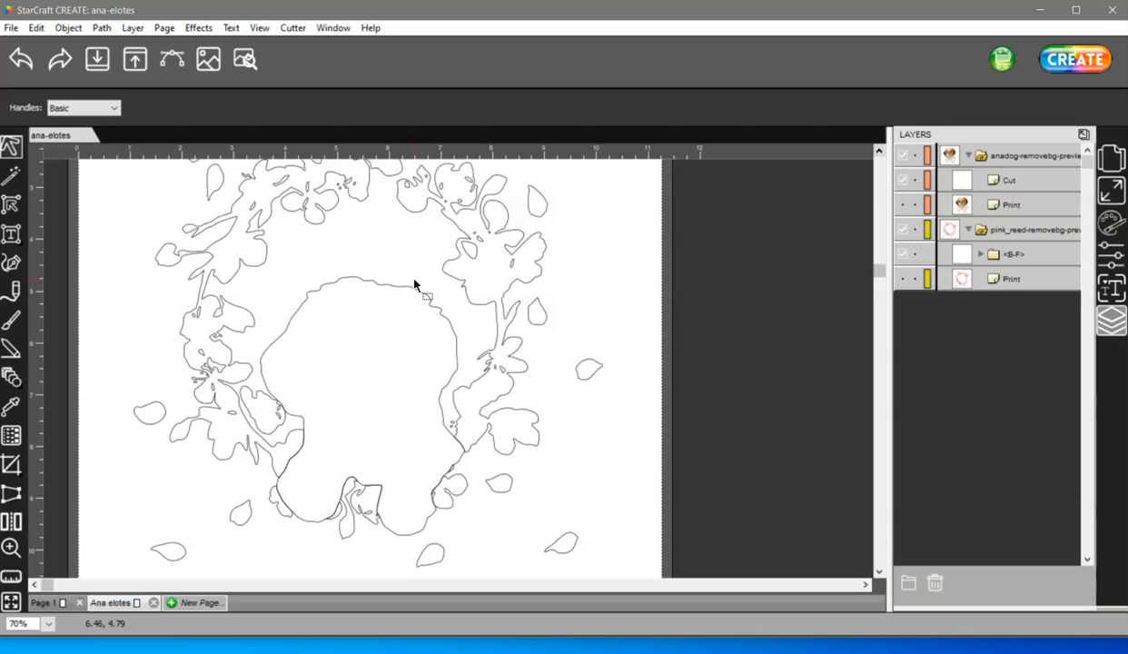
click(417, 291)
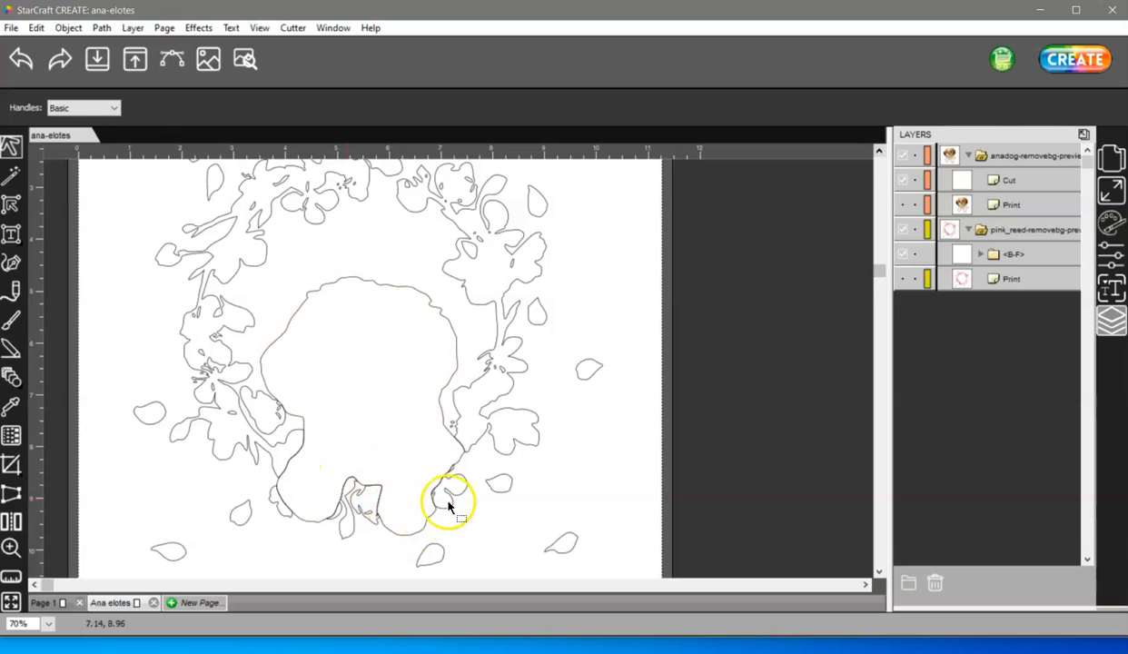
mouse_move(472, 452)
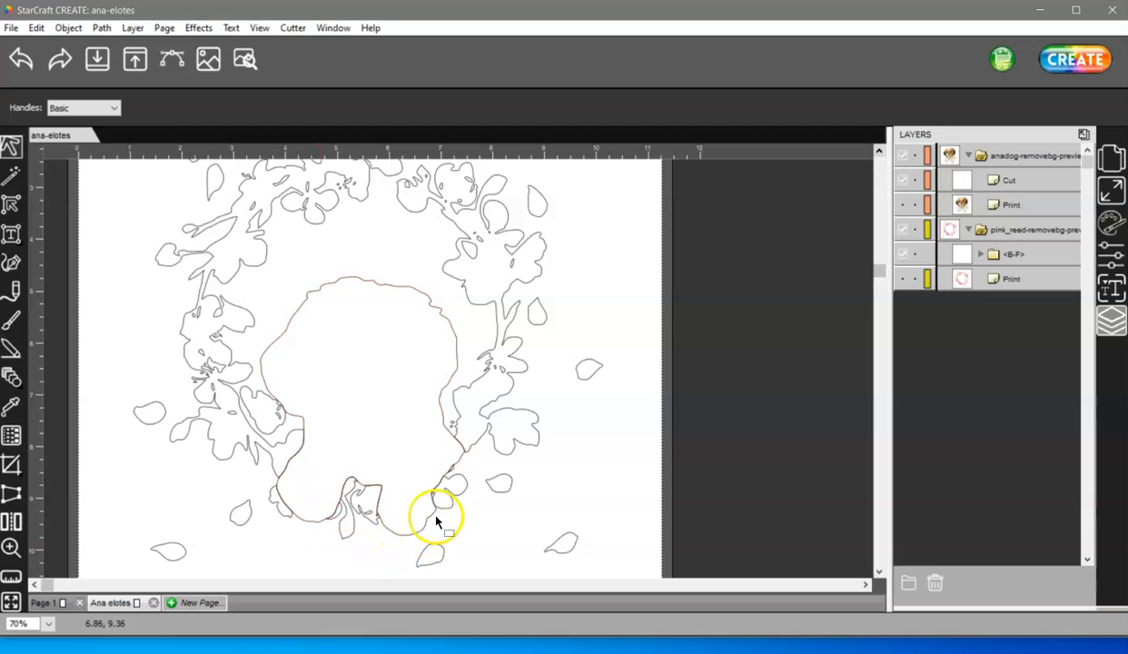
mouse_move(395, 542)
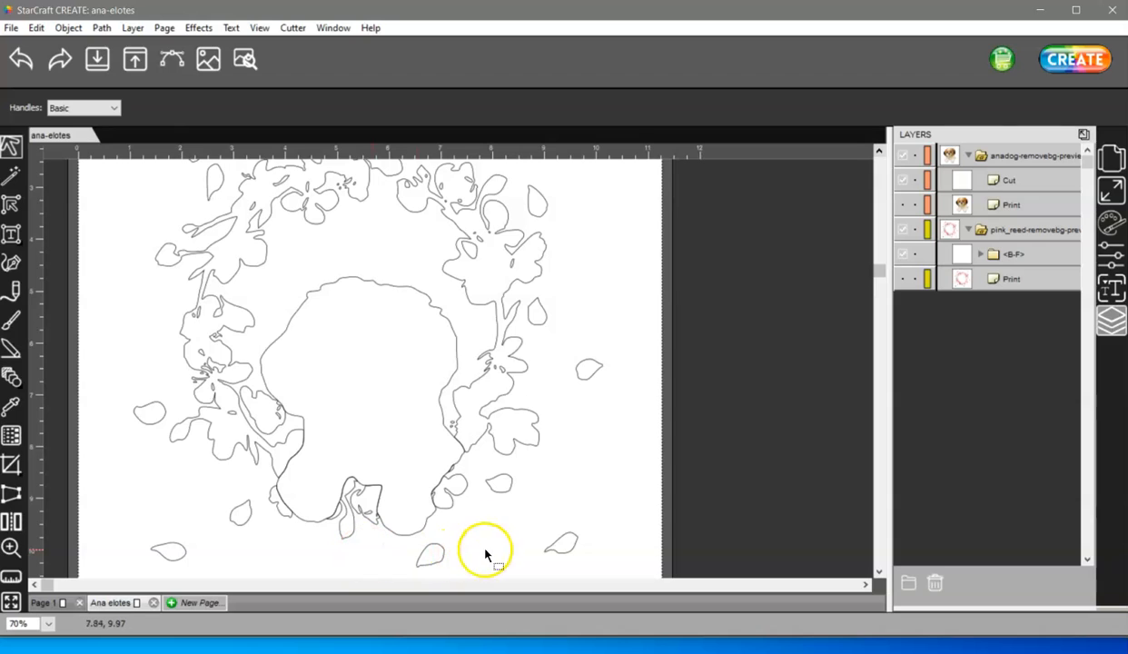
mouse_move(395, 338)
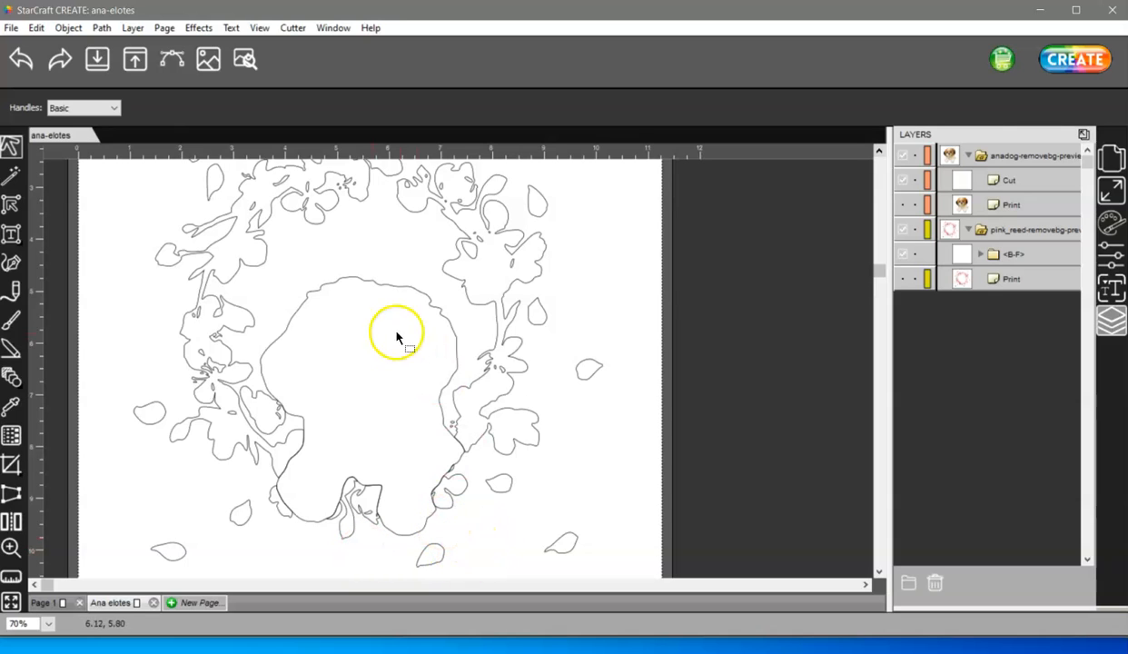
mouse_move(357, 416)
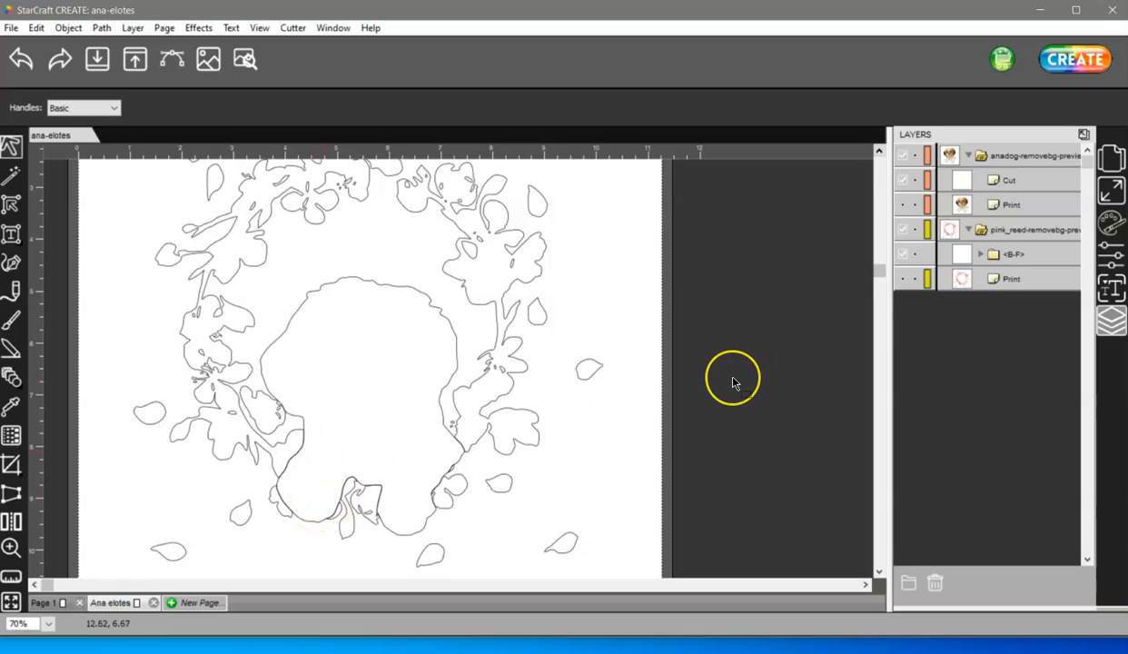
mouse_move(729, 408)
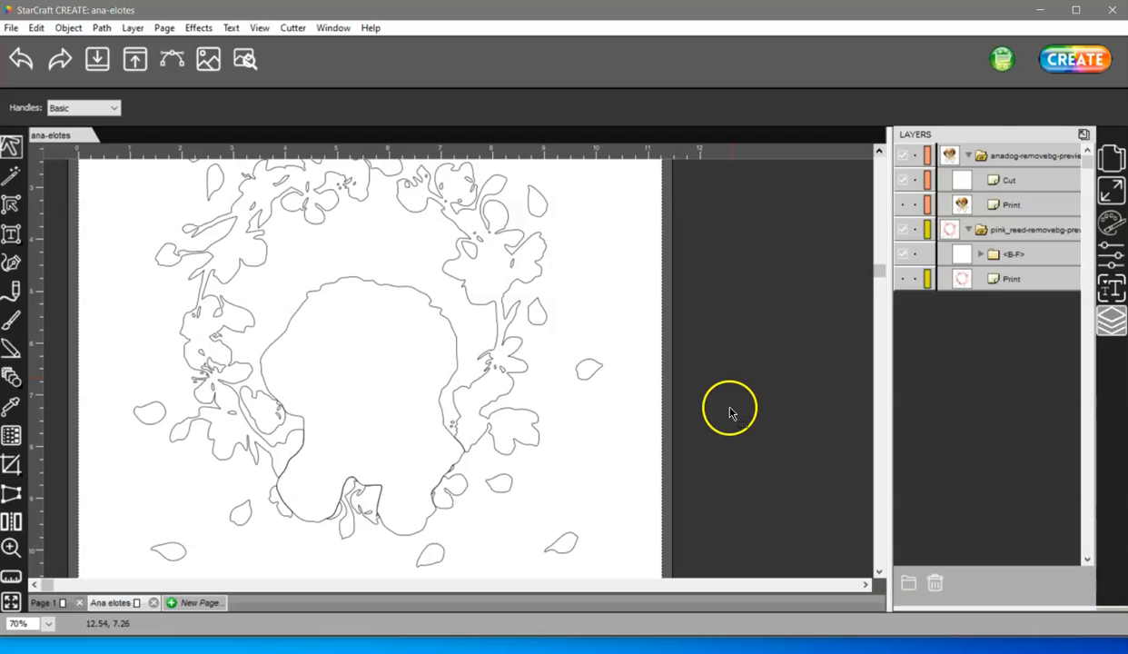
mouse_move(701, 425)
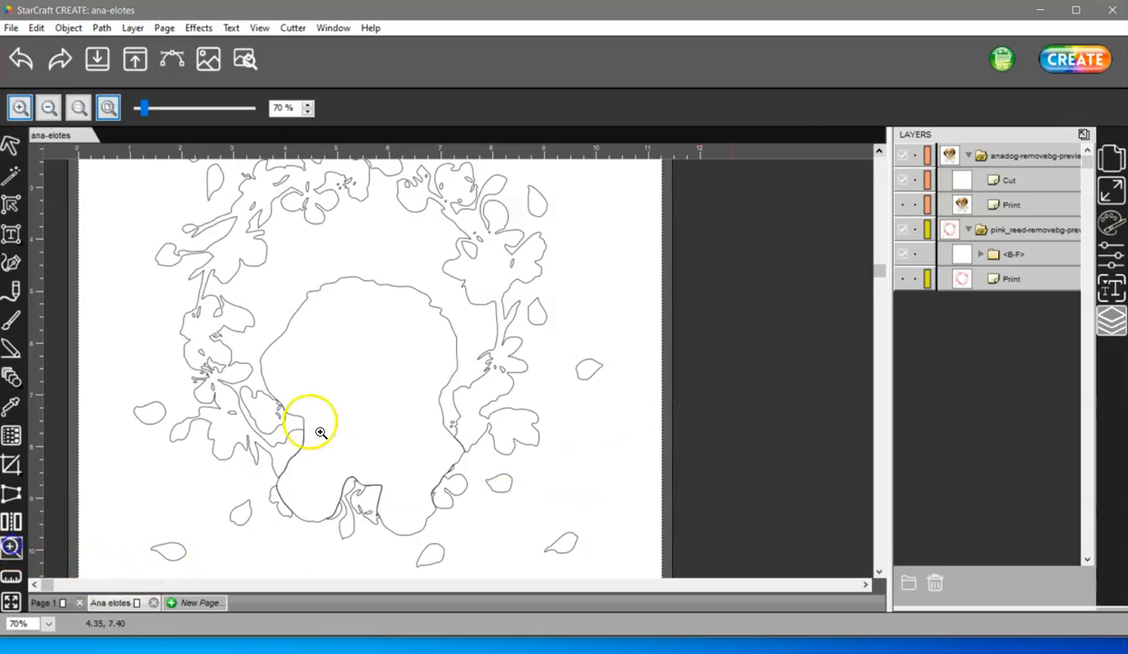
Zoom in below the dog and select the Cut layer outline
click(321, 432)
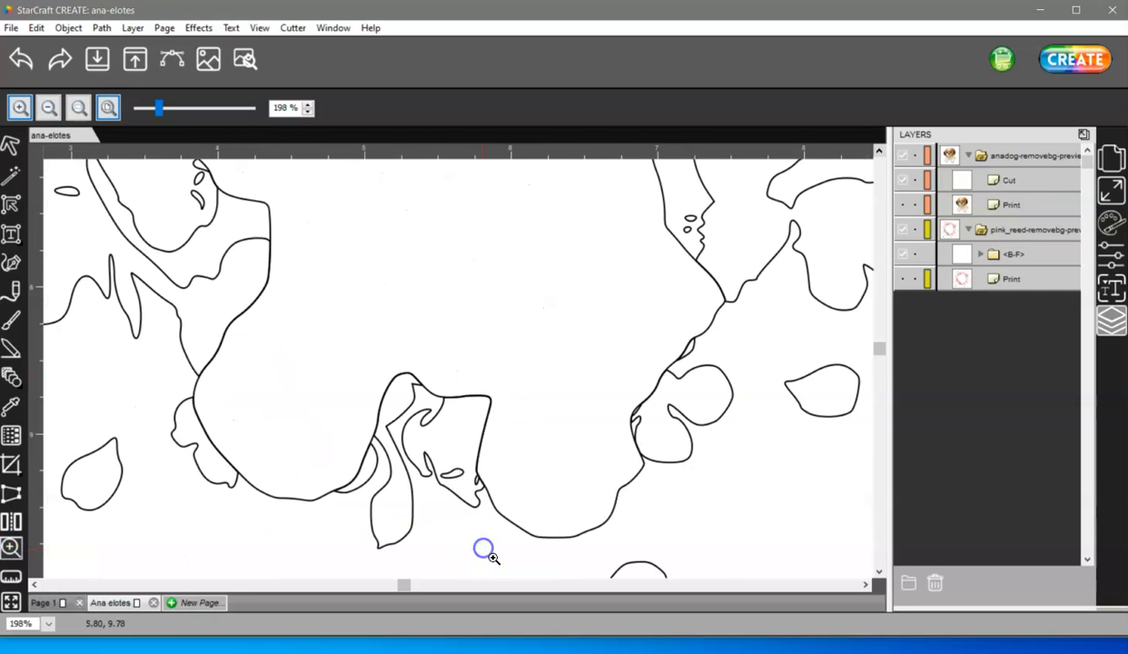
mouse_move(209, 506)
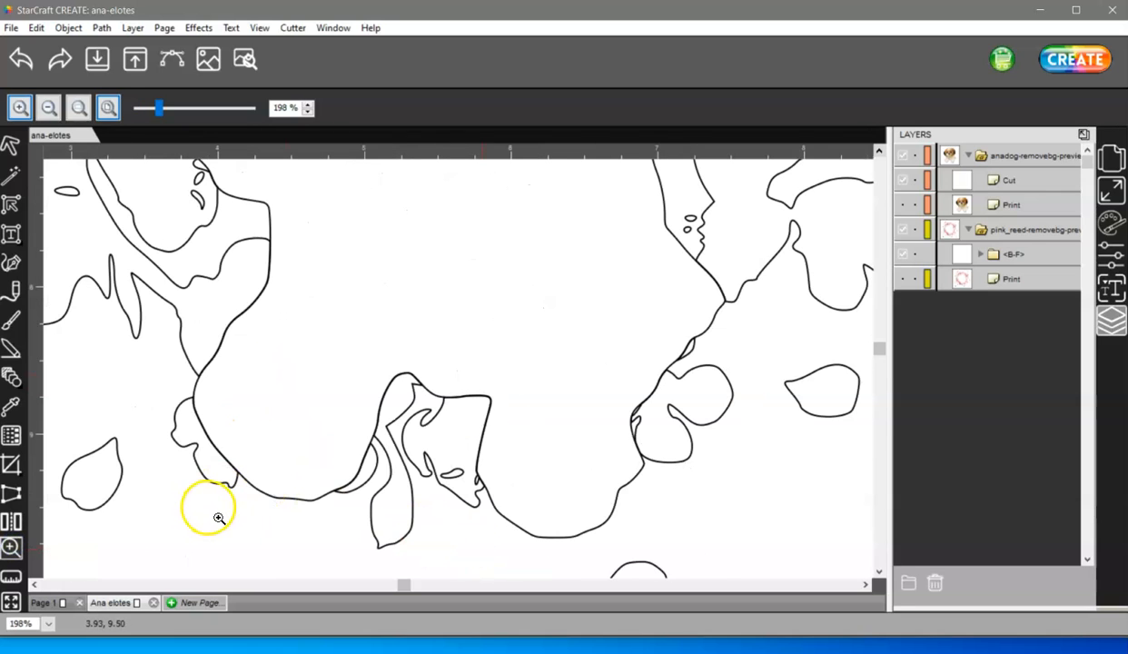
click(1010, 180)
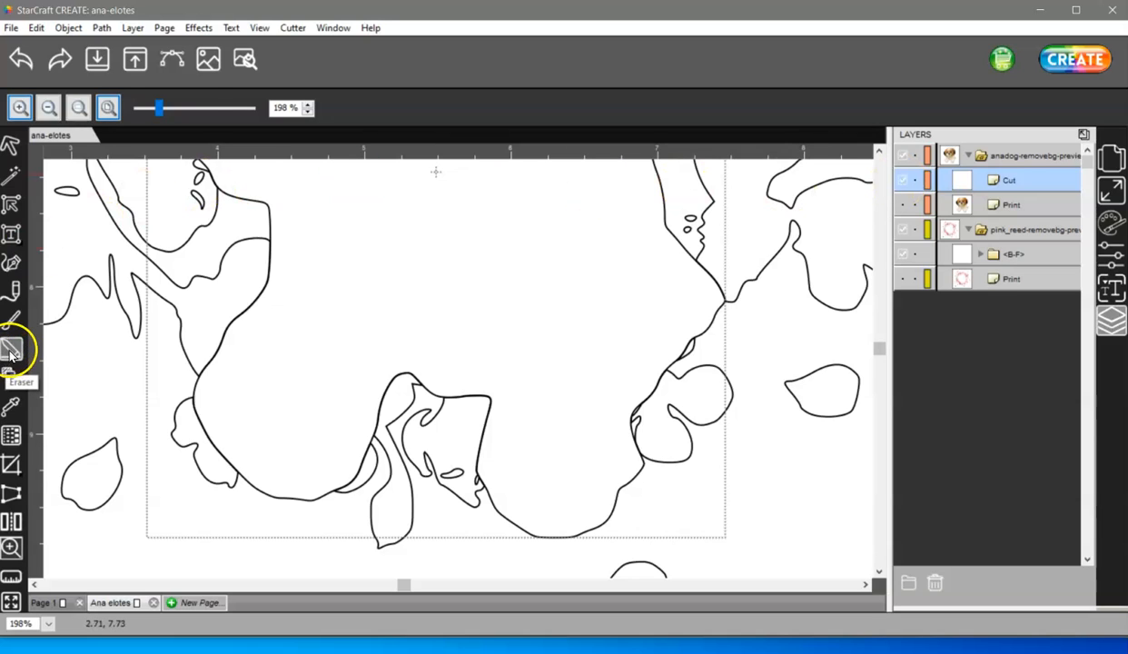
Use the Eraser tool on cut-line stretches left of the dog's lower outline
click(13, 350)
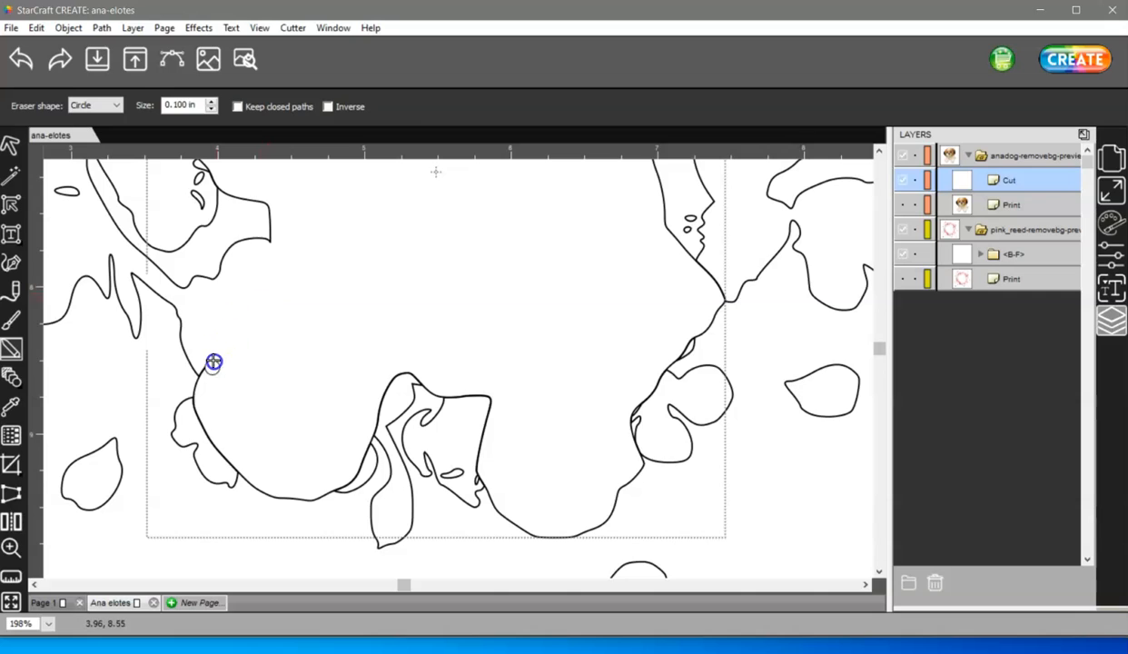
mouse_move(312, 405)
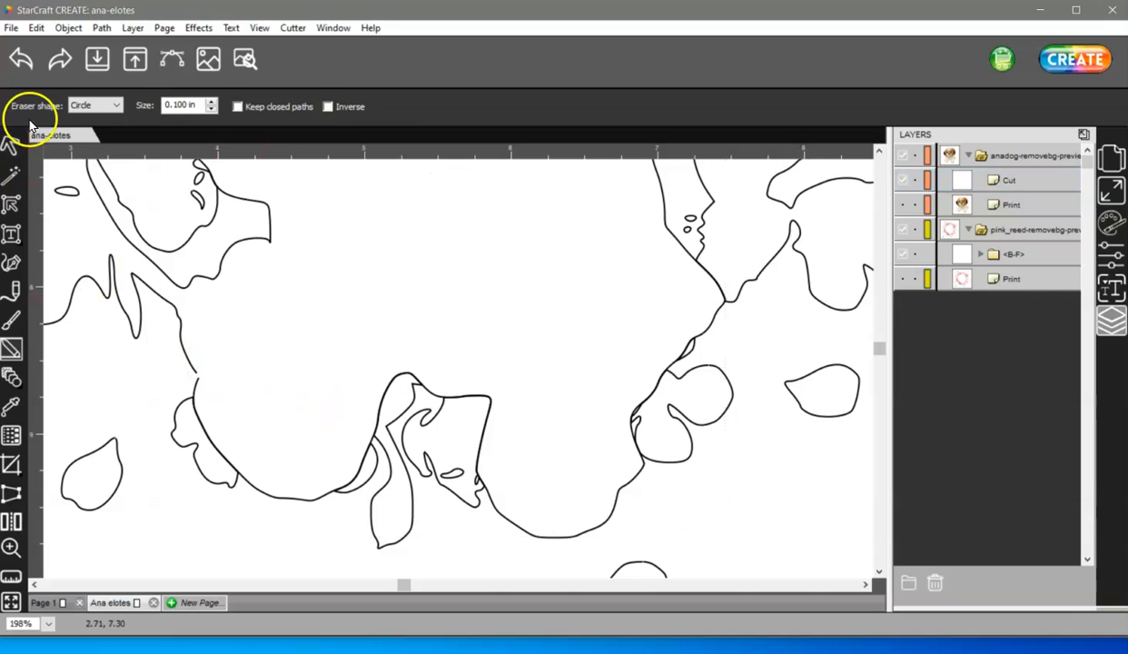
mouse_move(204, 385)
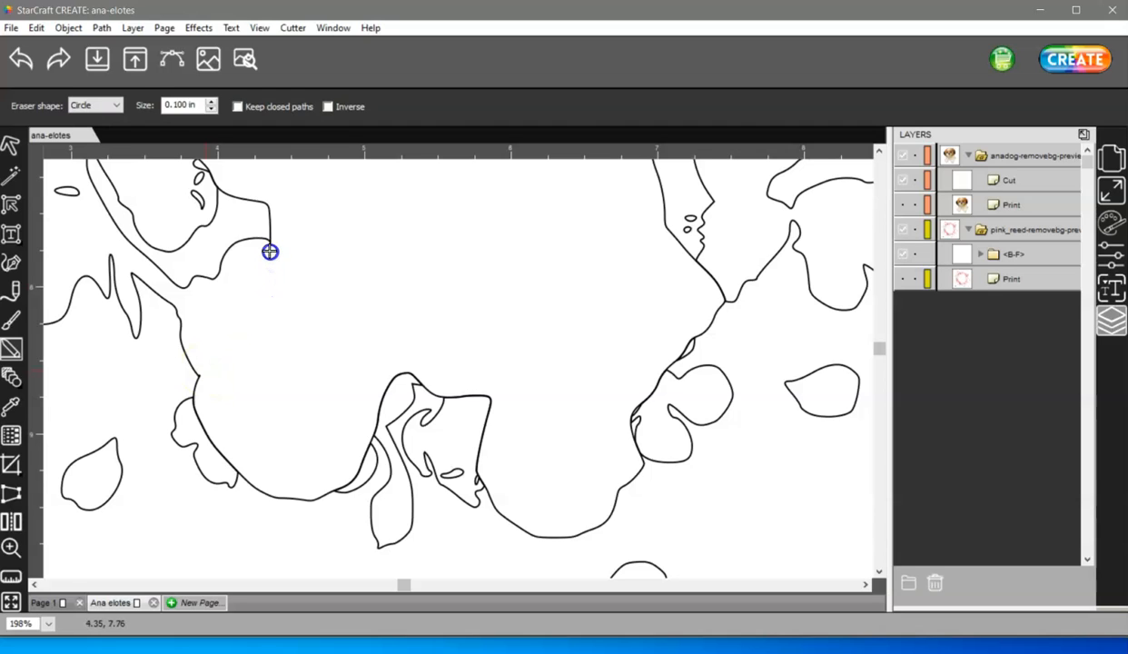
mouse_move(271, 311)
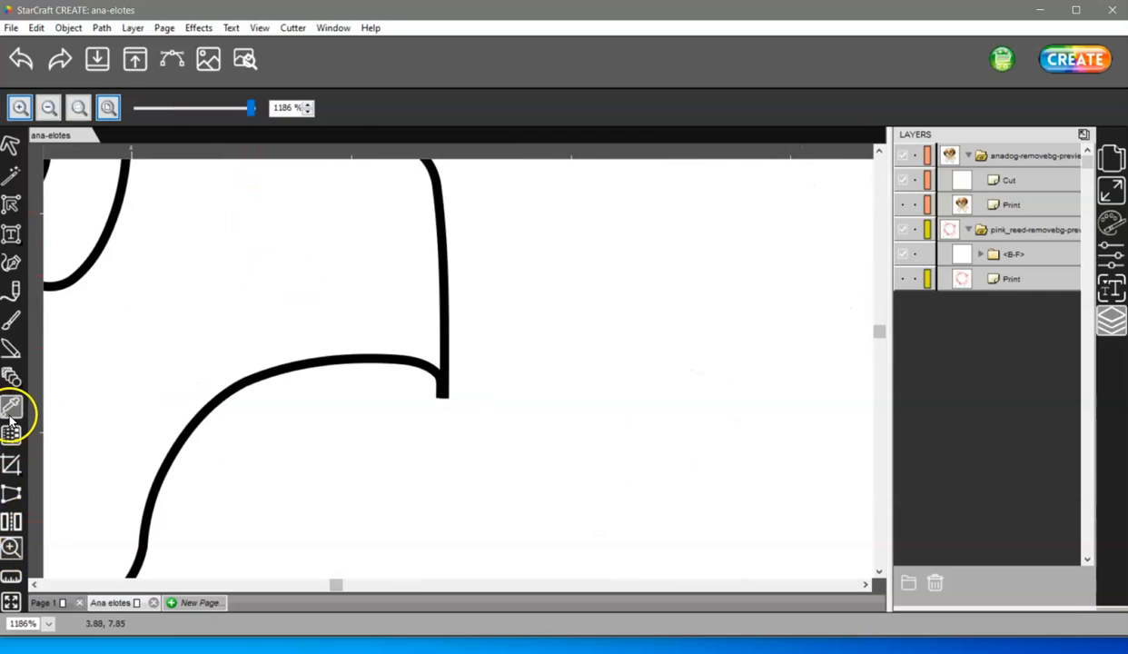
click(12, 433)
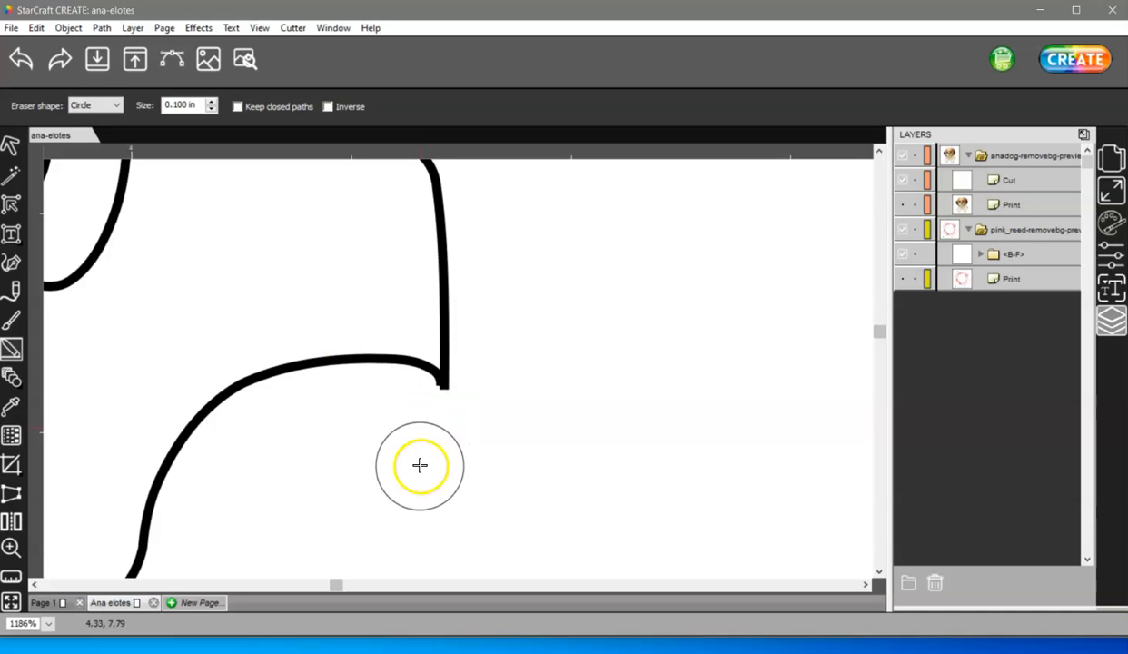
mouse_move(426, 441)
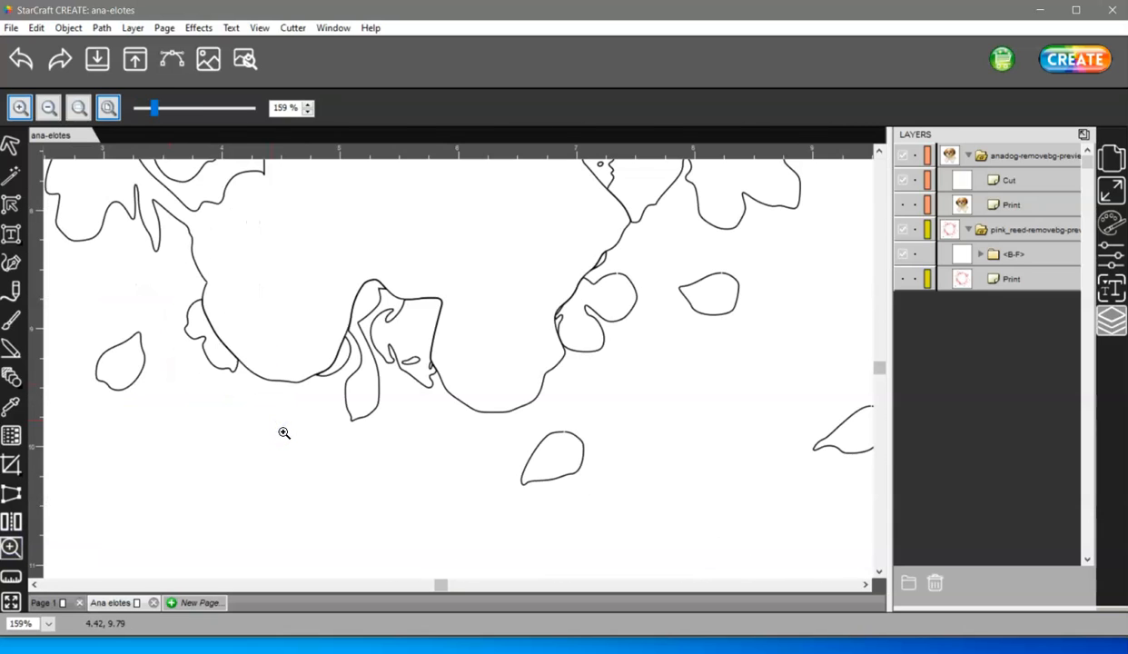
mouse_move(101, 433)
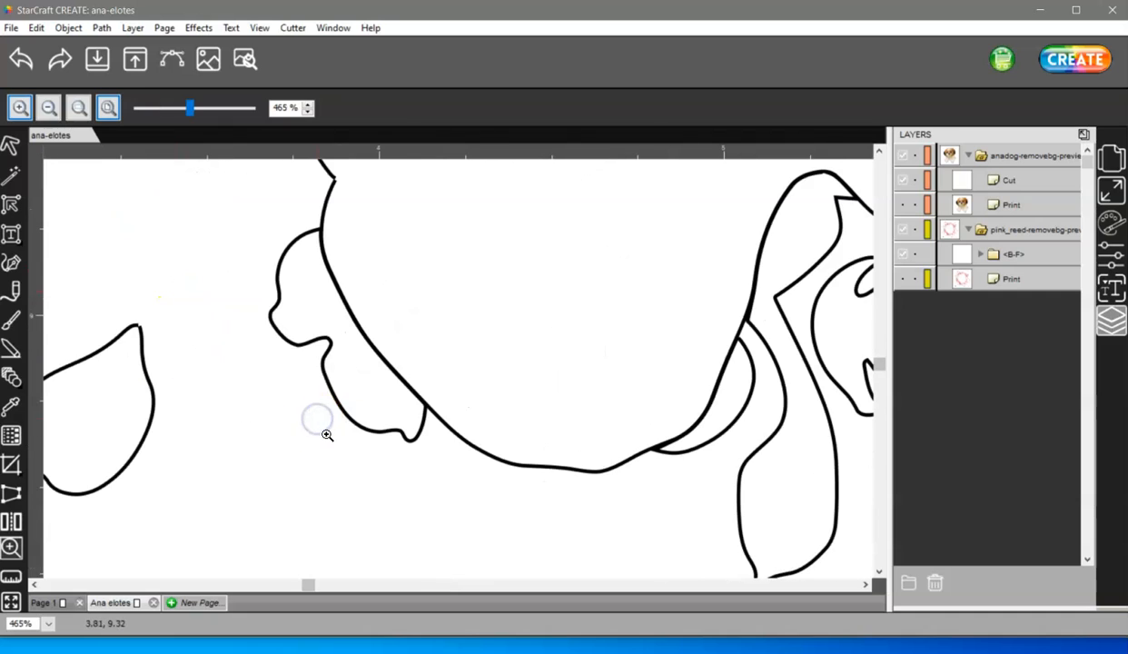
Erase the dog outline sections where the left and right petals overlap it
click(11, 349)
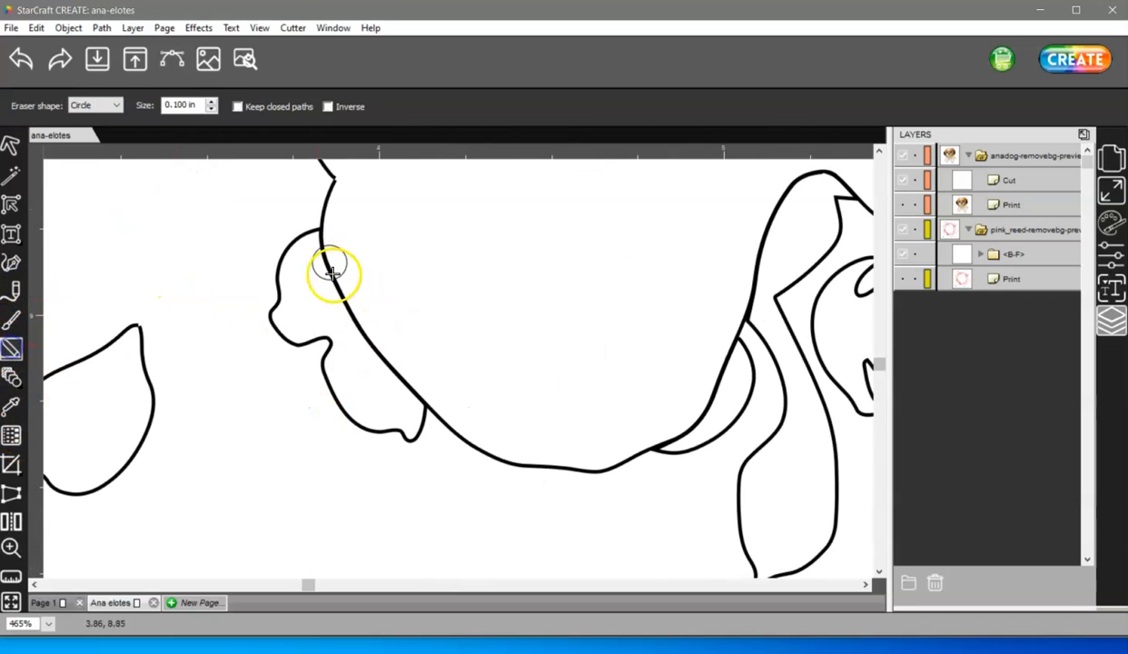
drag(331, 272, 377, 354)
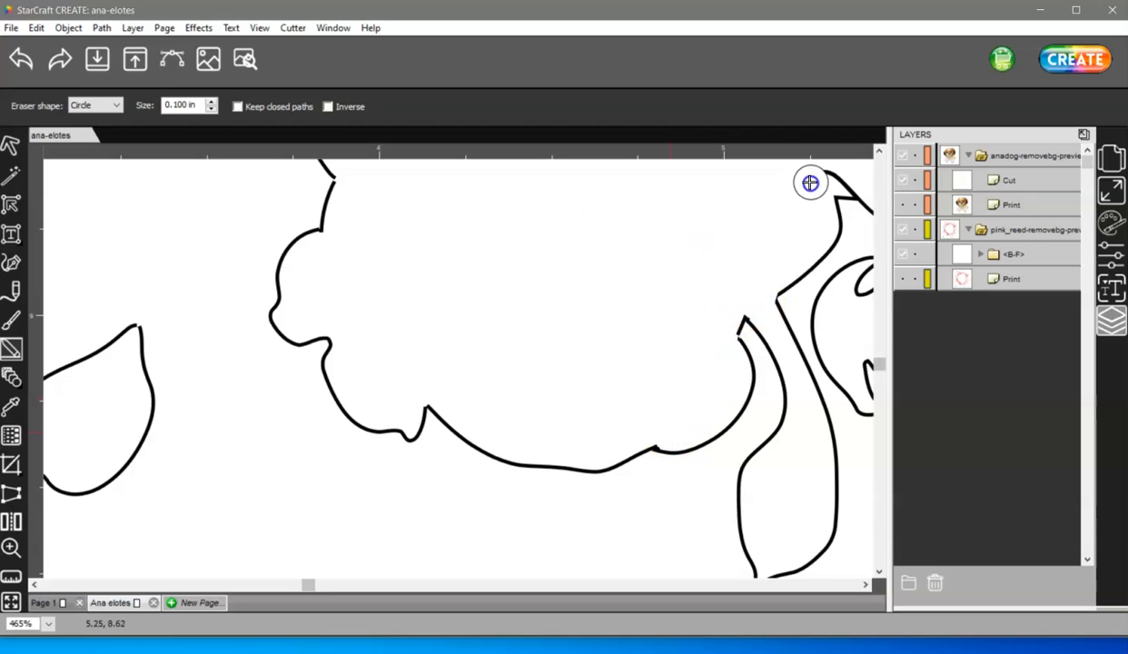
mouse_move(855, 177)
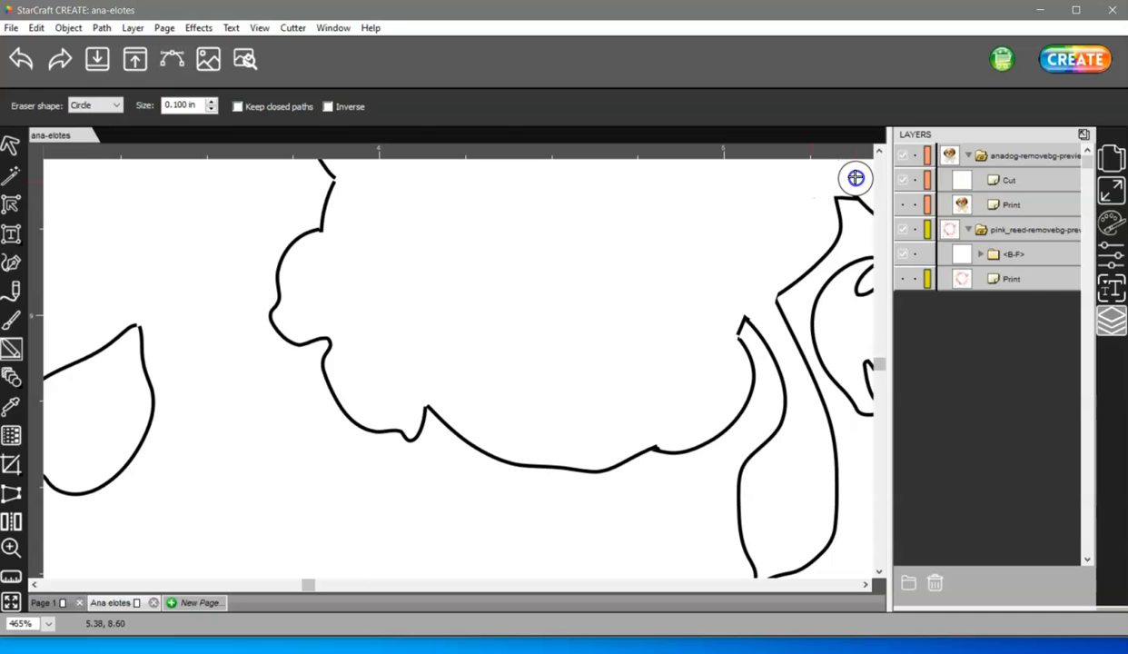
mouse_move(322, 586)
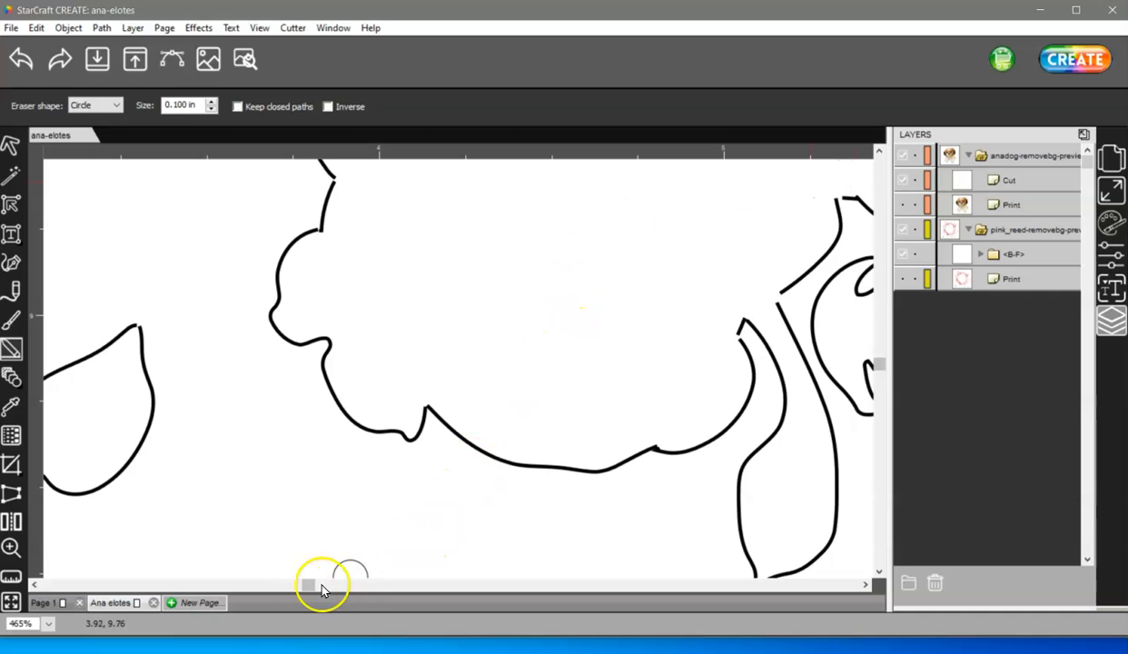
mouse_move(354, 526)
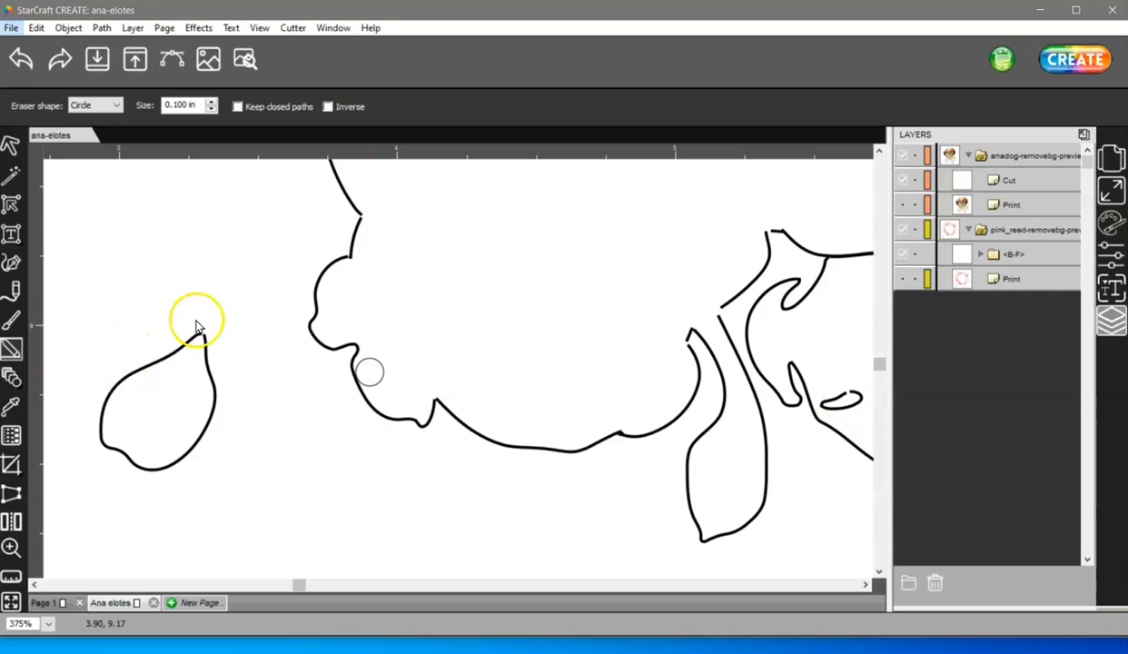
mouse_move(202, 336)
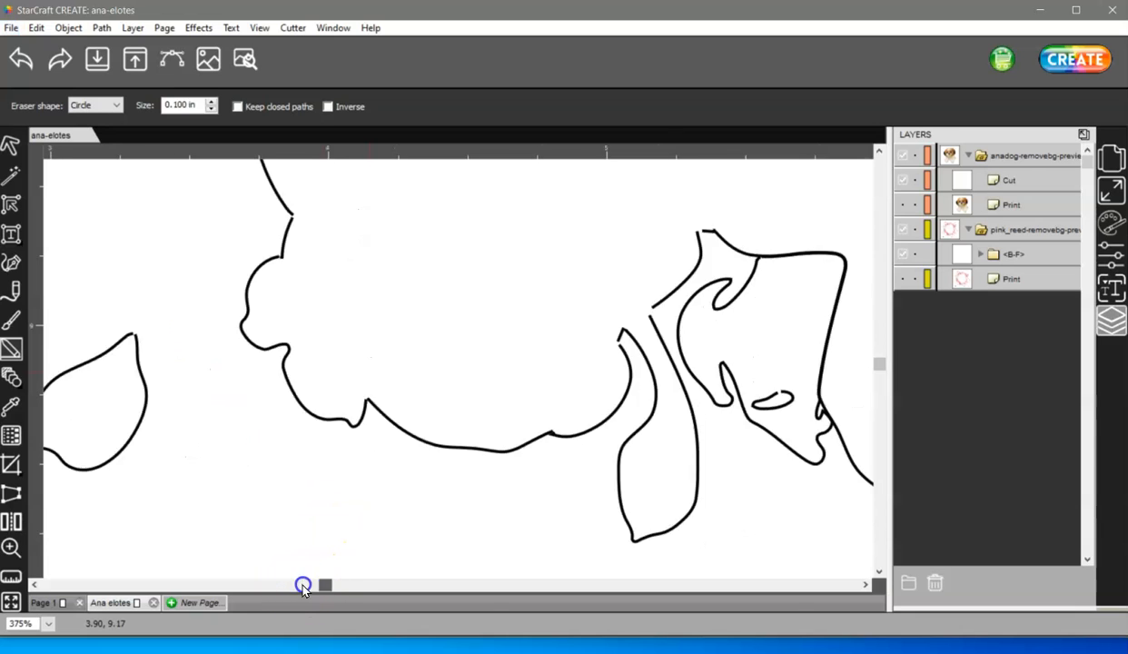
drag(303, 584, 483, 587)
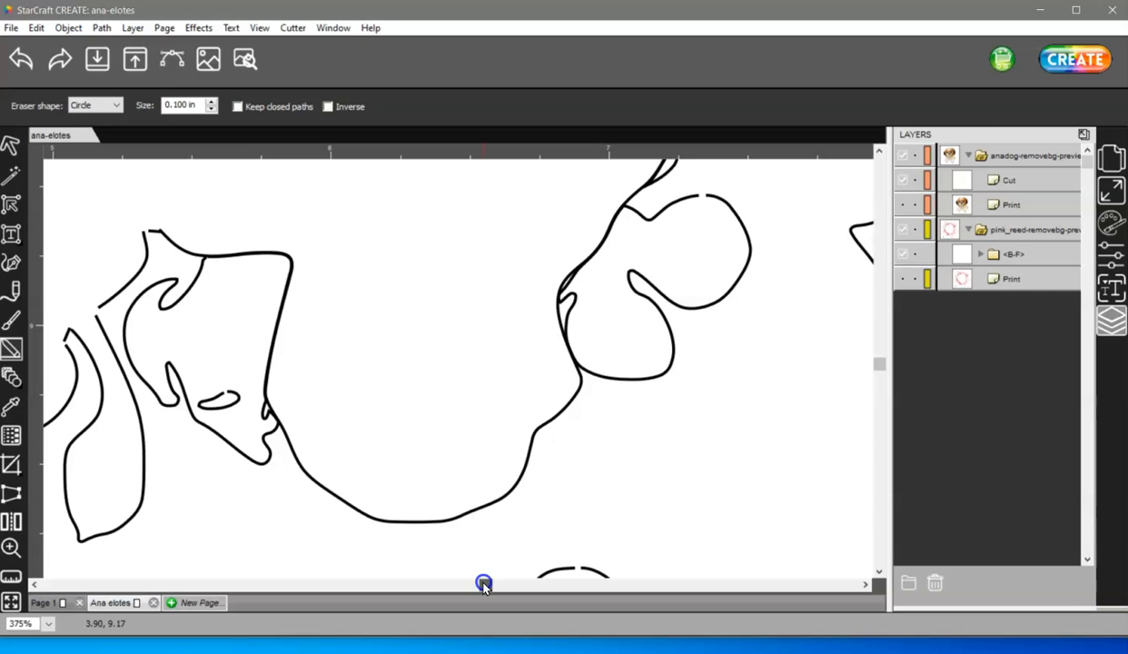
mouse_move(229, 254)
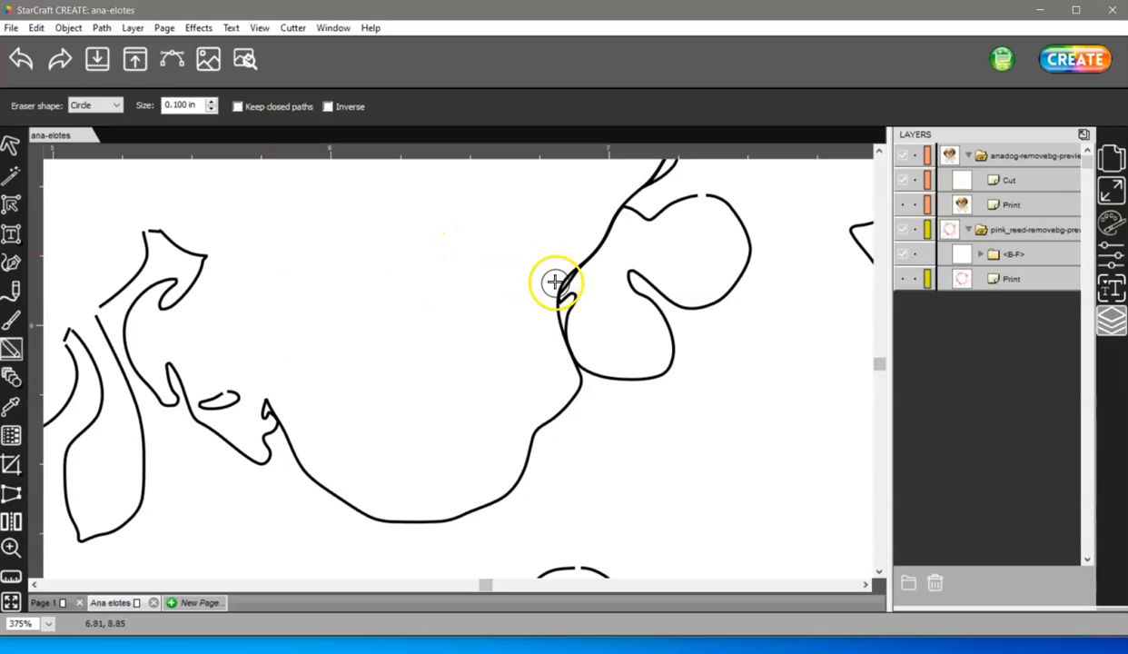
drag(556, 282, 608, 210)
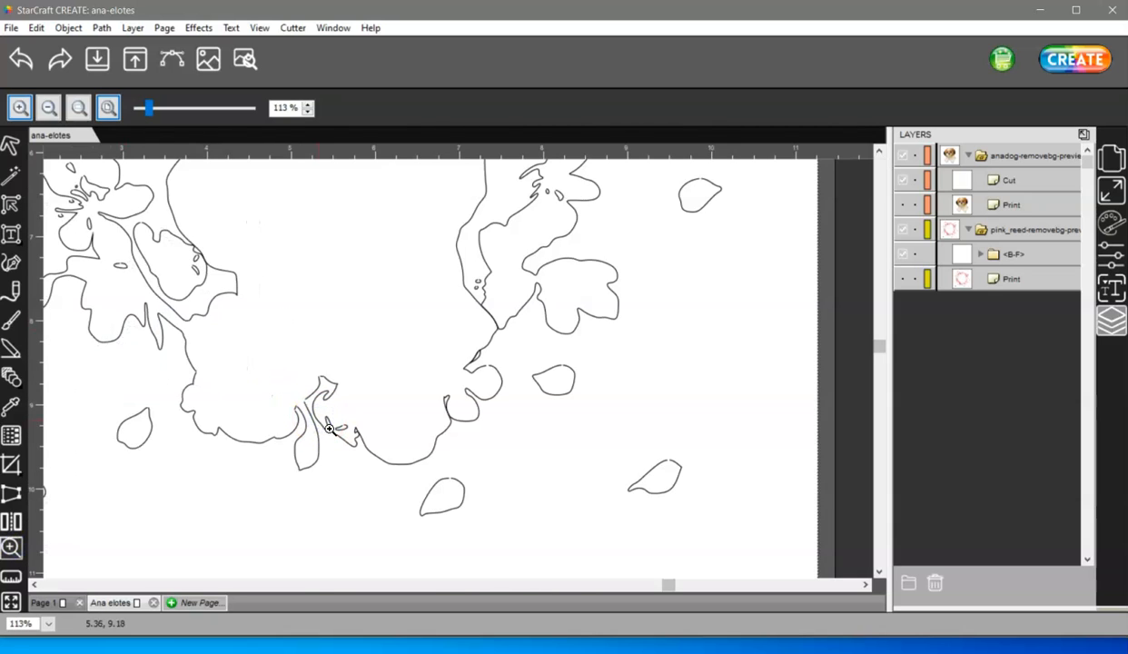
mouse_move(50, 324)
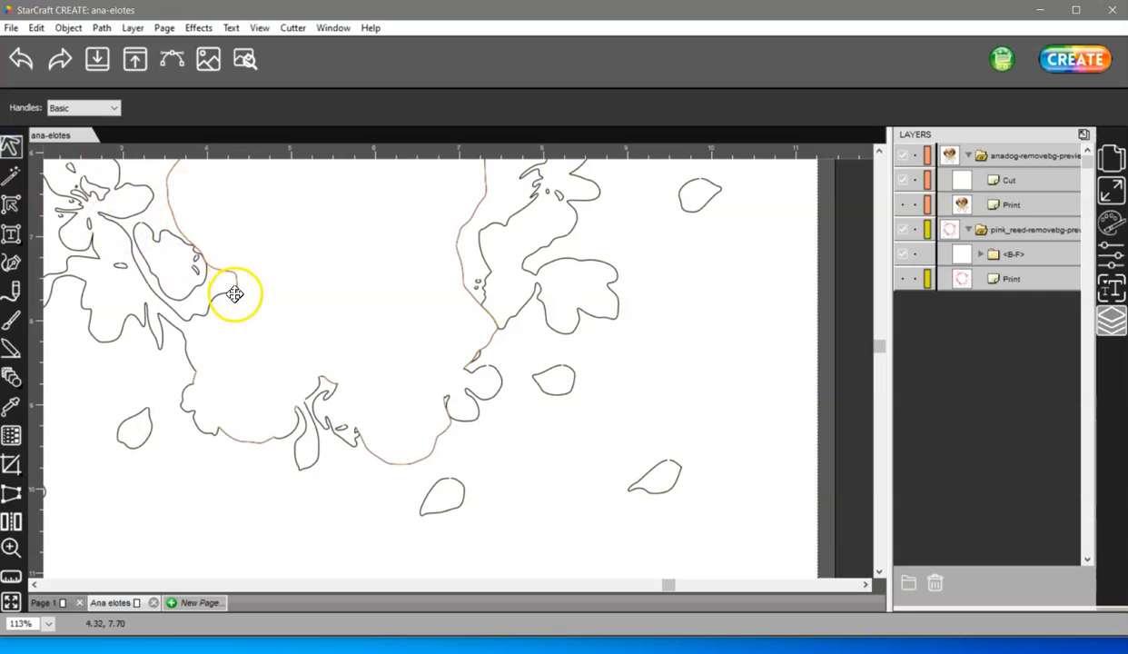
mouse_move(194, 315)
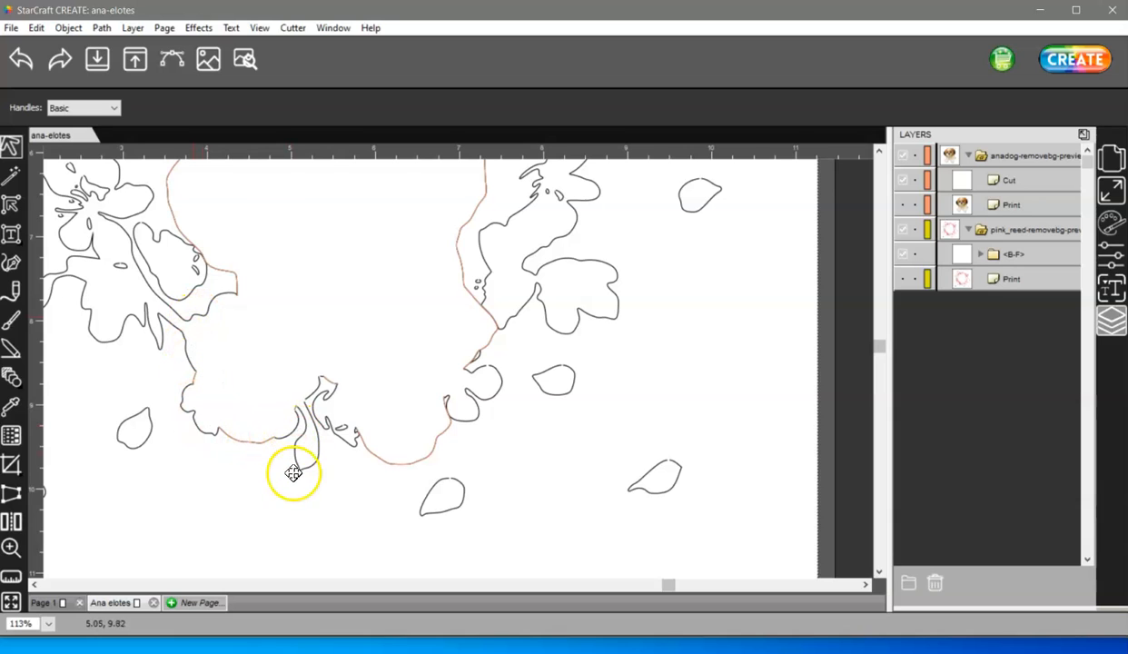
mouse_move(313, 427)
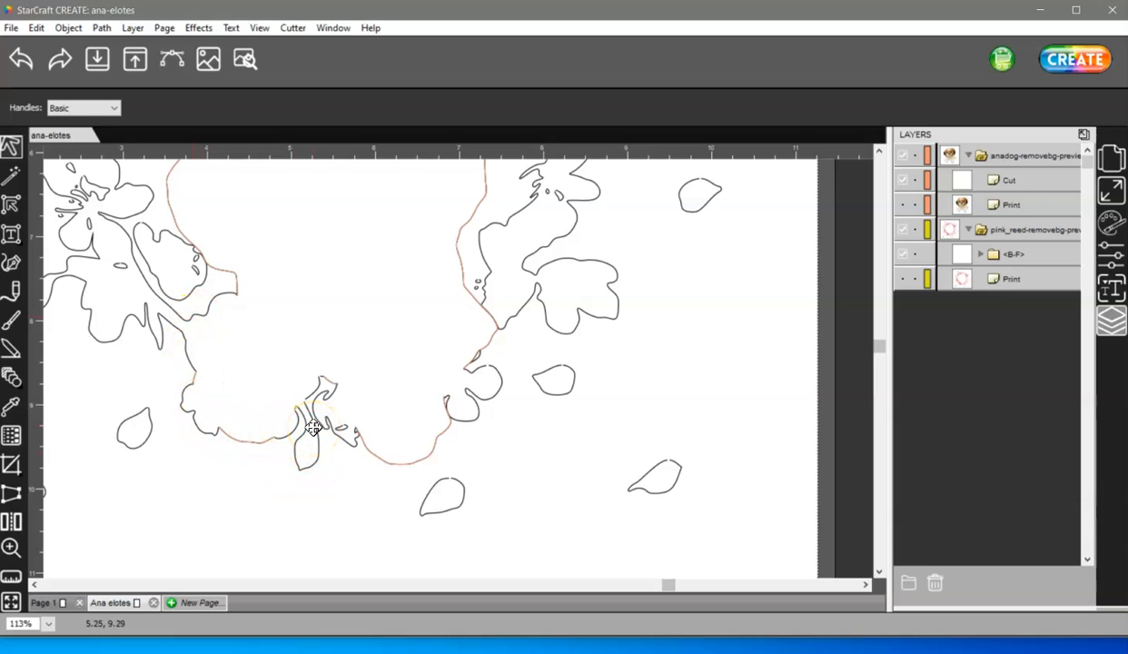
mouse_move(390, 460)
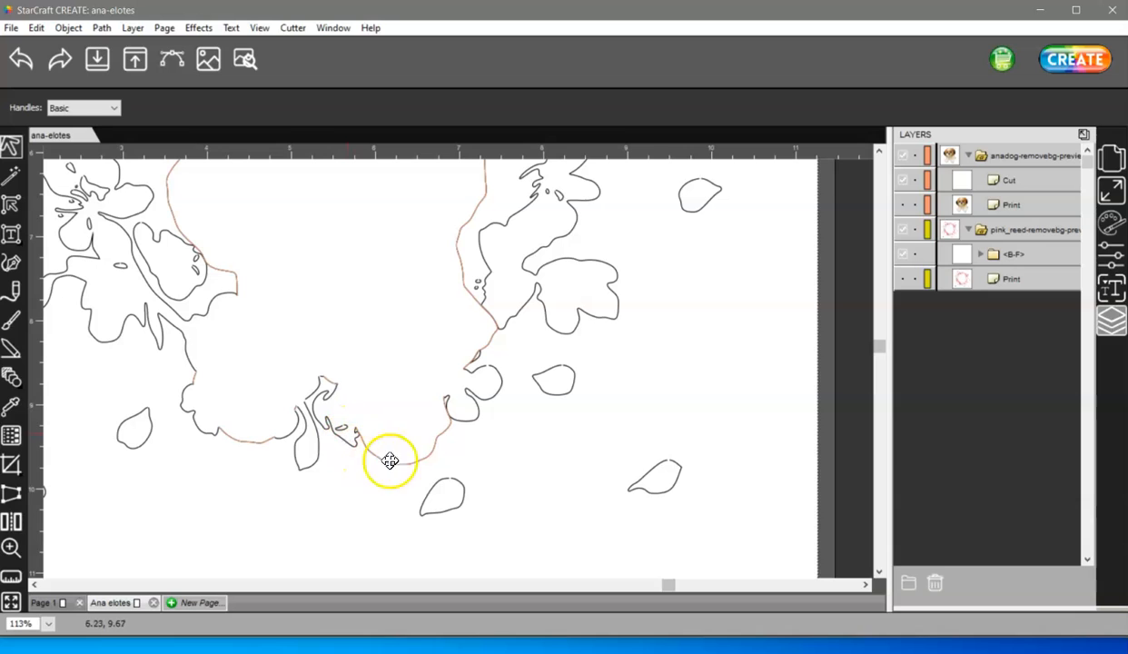
mouse_move(495, 378)
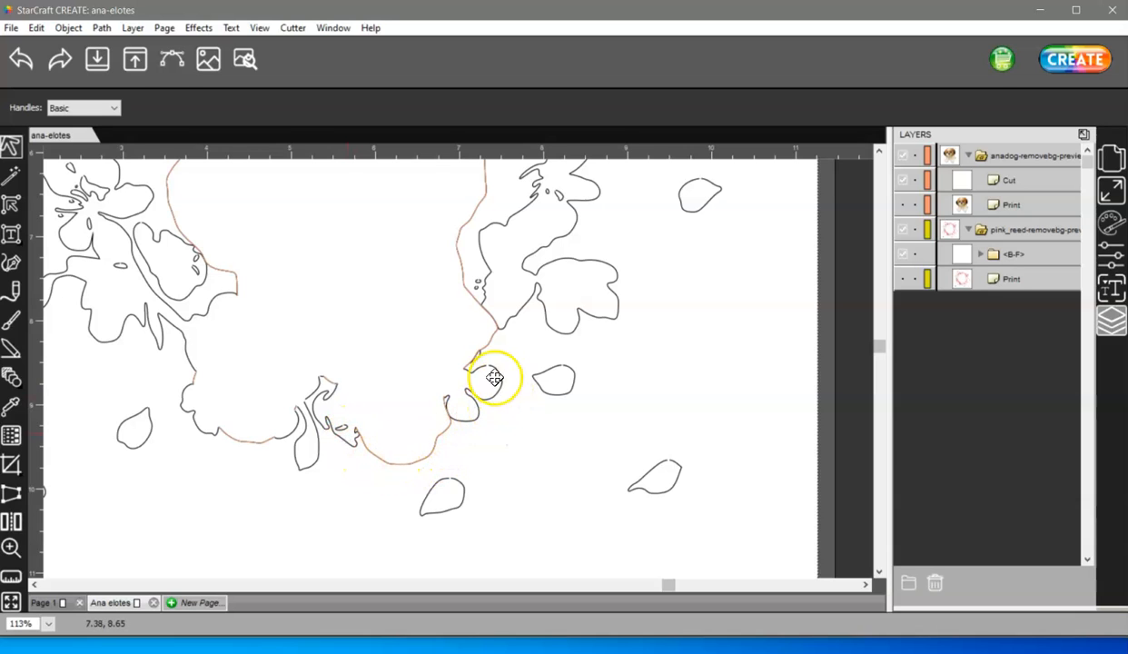
mouse_move(499, 338)
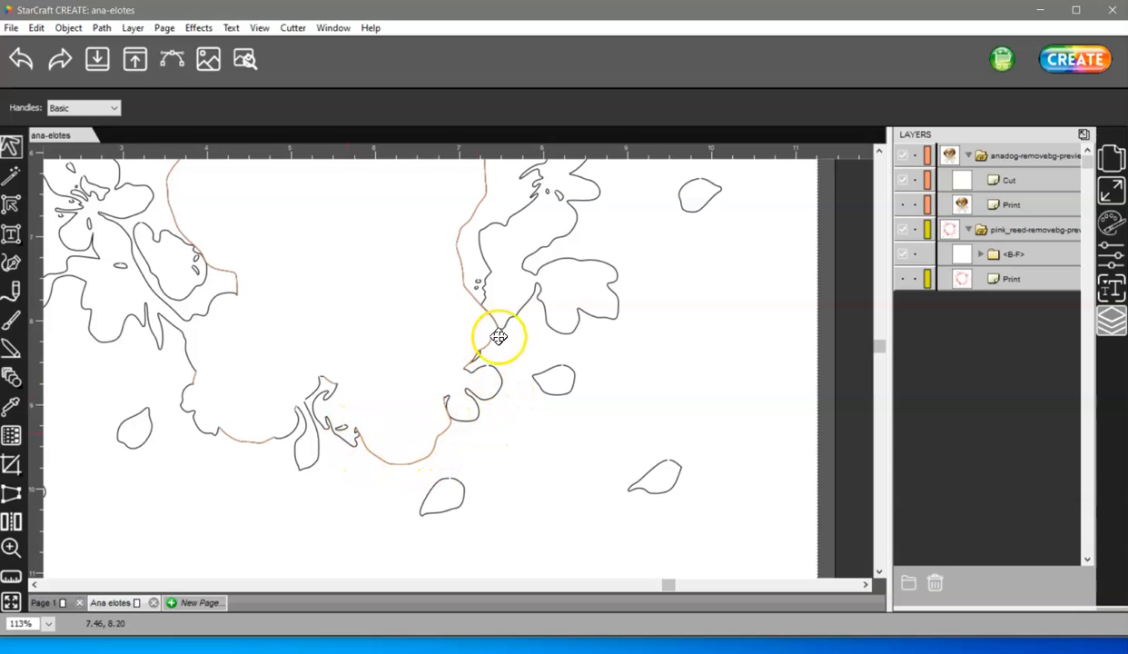
mouse_move(479, 362)
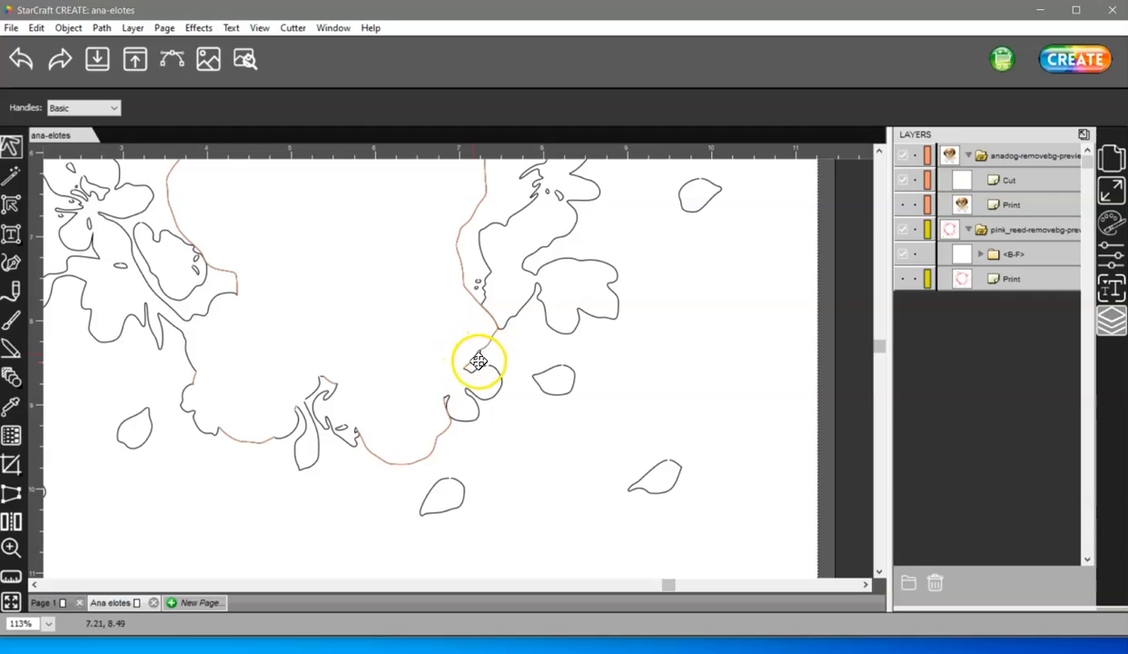
mouse_move(482, 355)
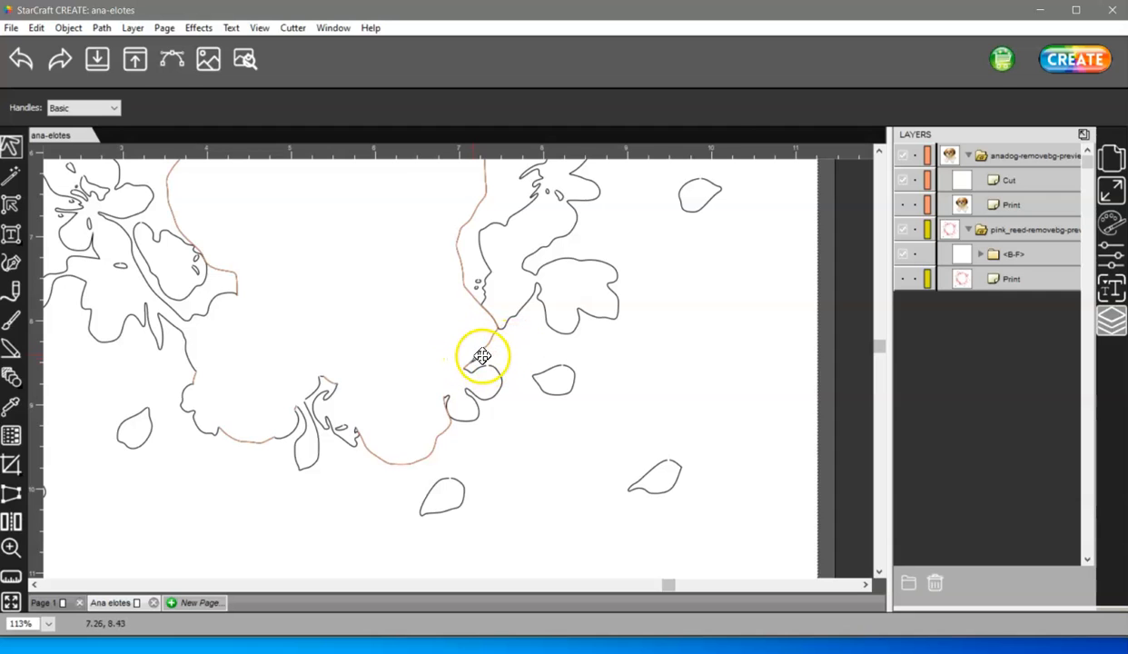
click(1014, 254)
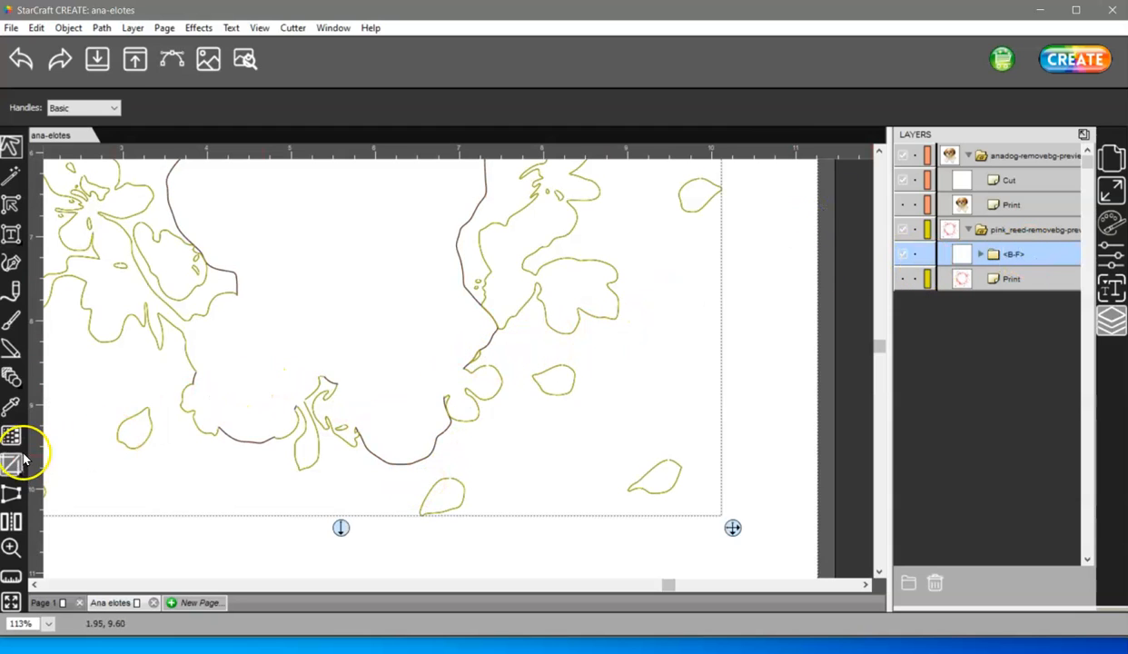
click(12, 464)
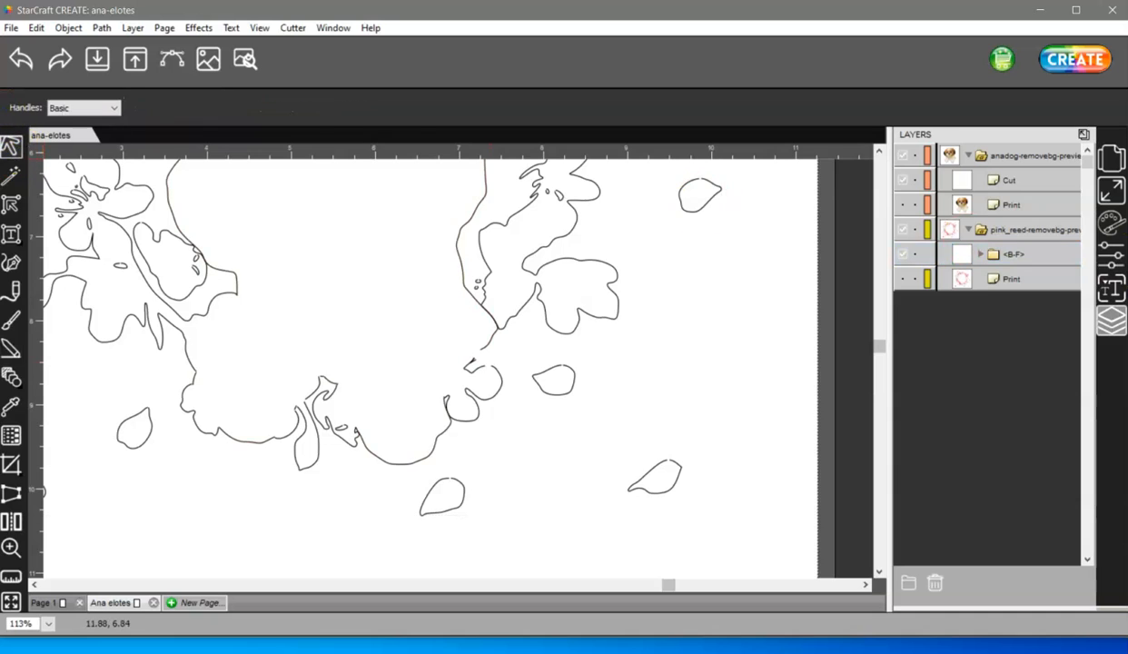
click(1013, 253)
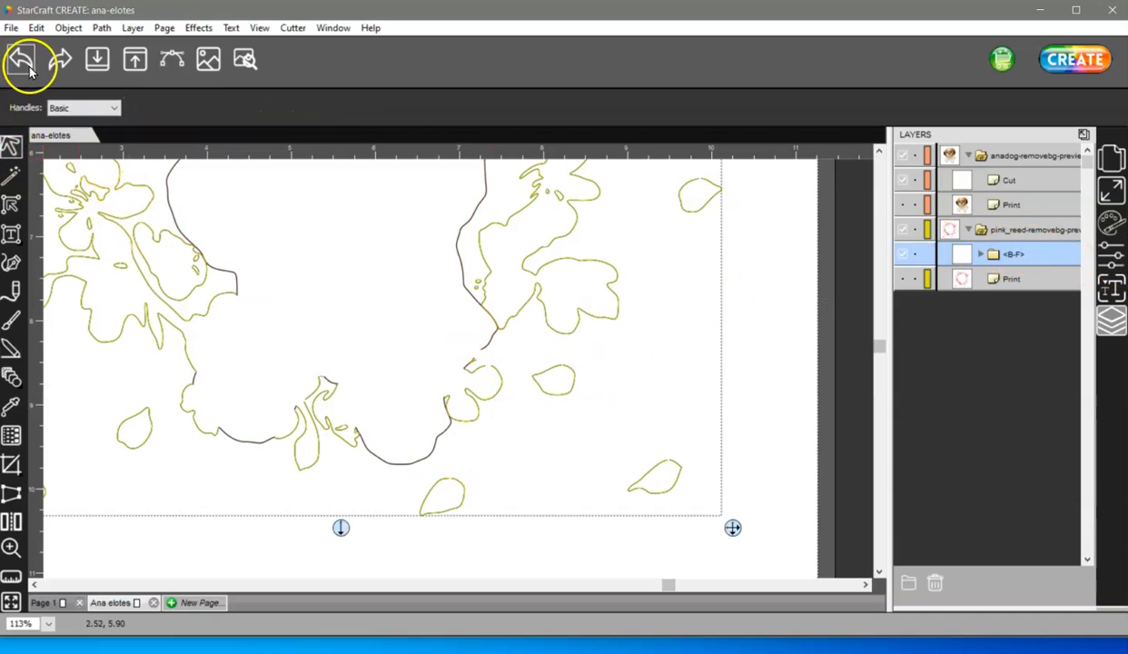
click(21, 58)
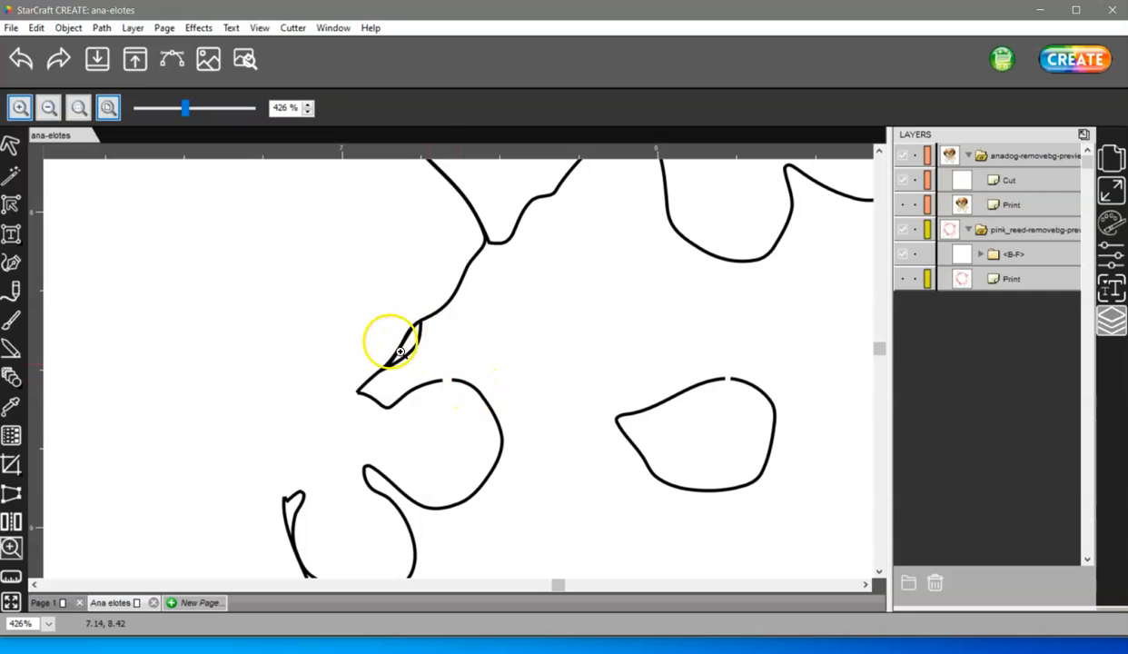
mouse_move(456, 427)
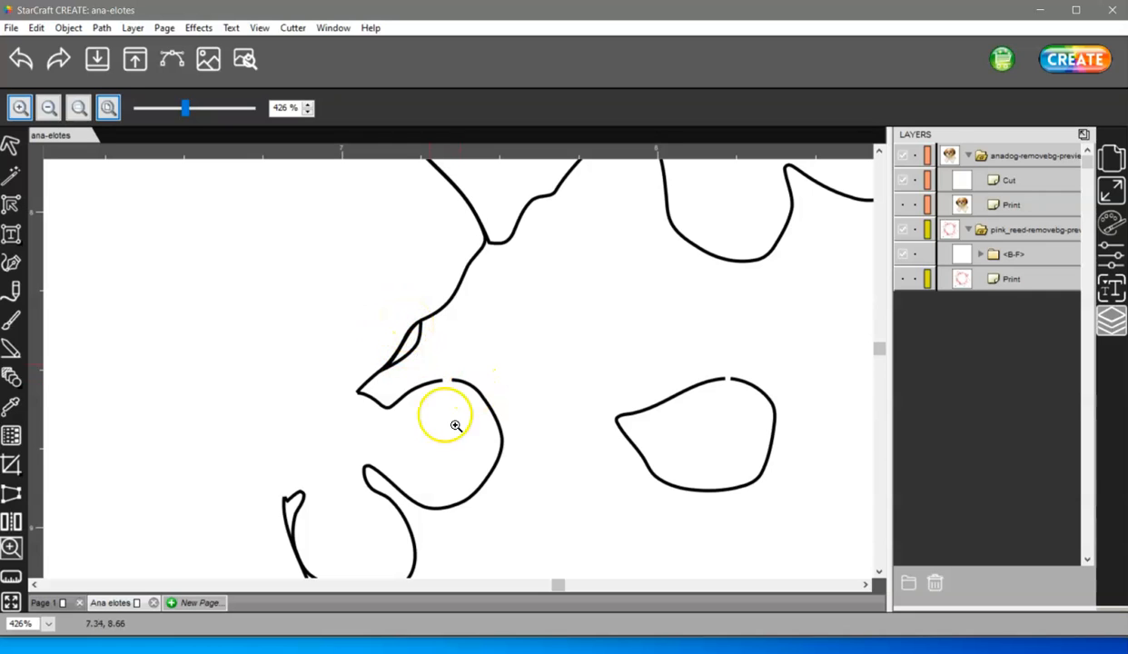
mouse_move(708, 375)
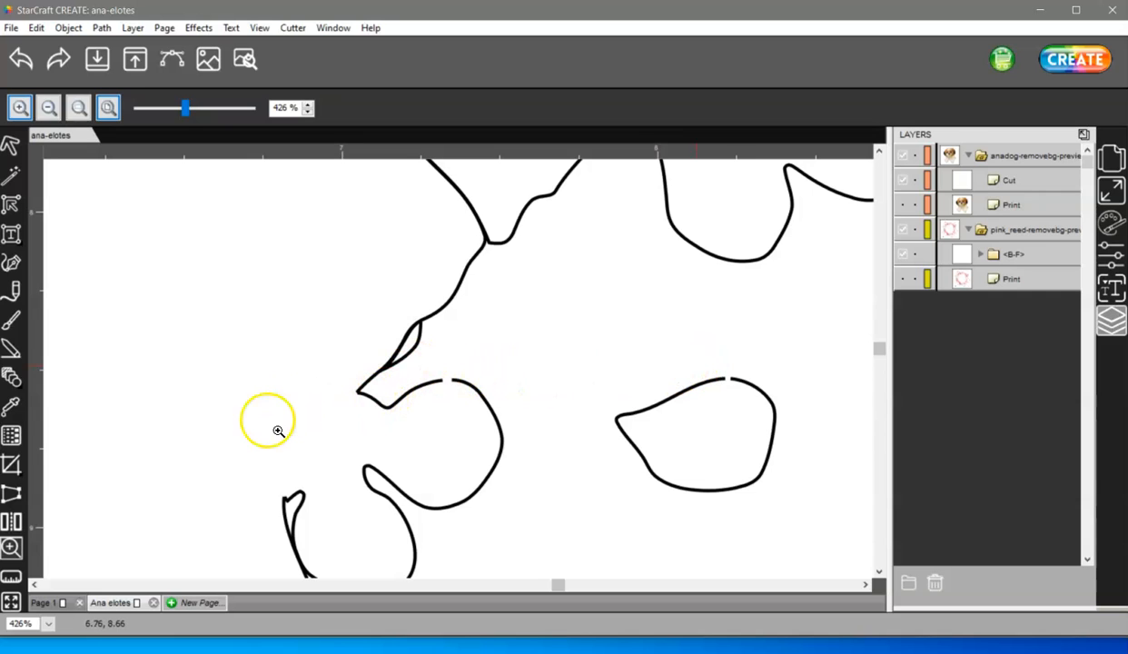
mouse_move(70, 251)
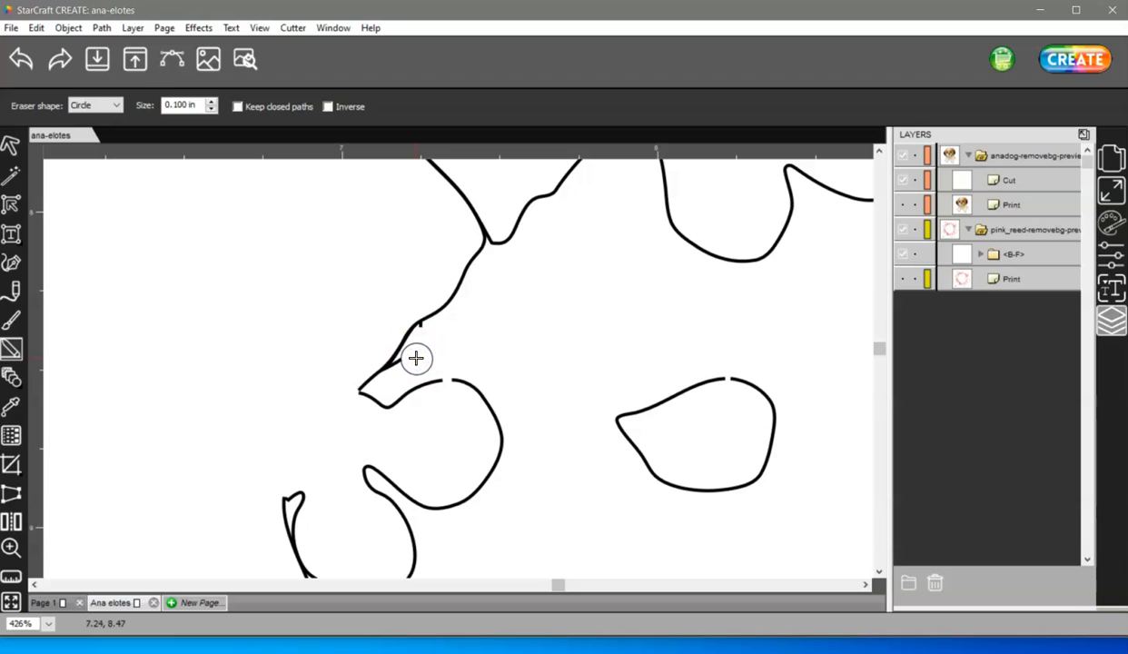
mouse_move(407, 364)
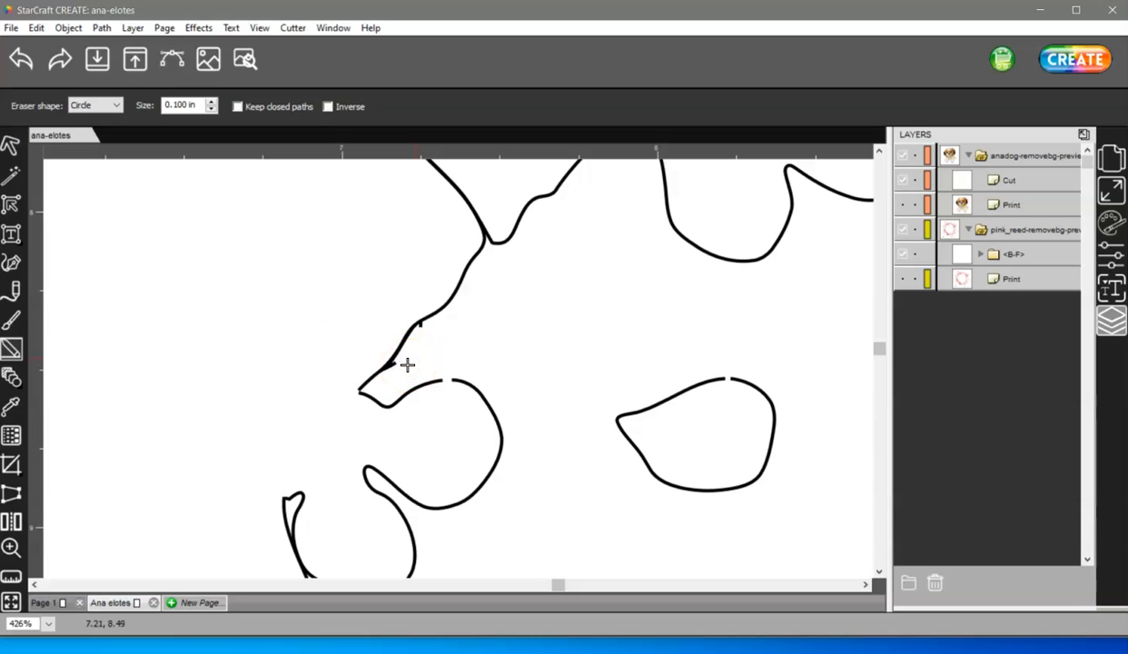
mouse_move(425, 339)
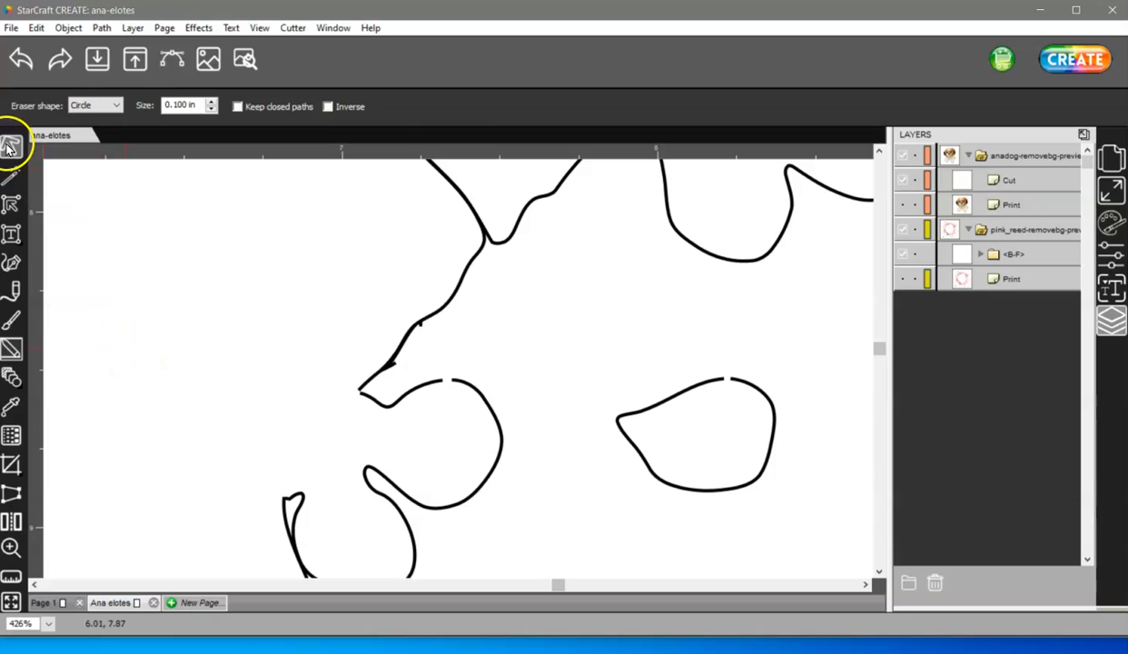
Reselect the Eraser, nudge its size up, and select the Size field value for editing
click(12, 147)
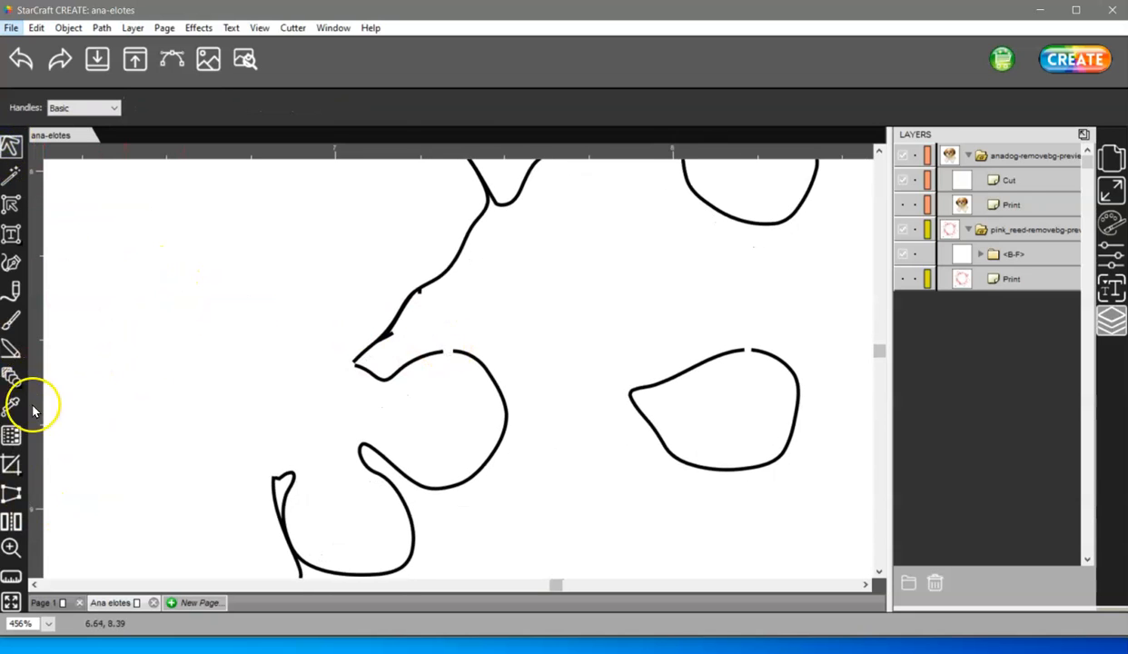
click(12, 404)
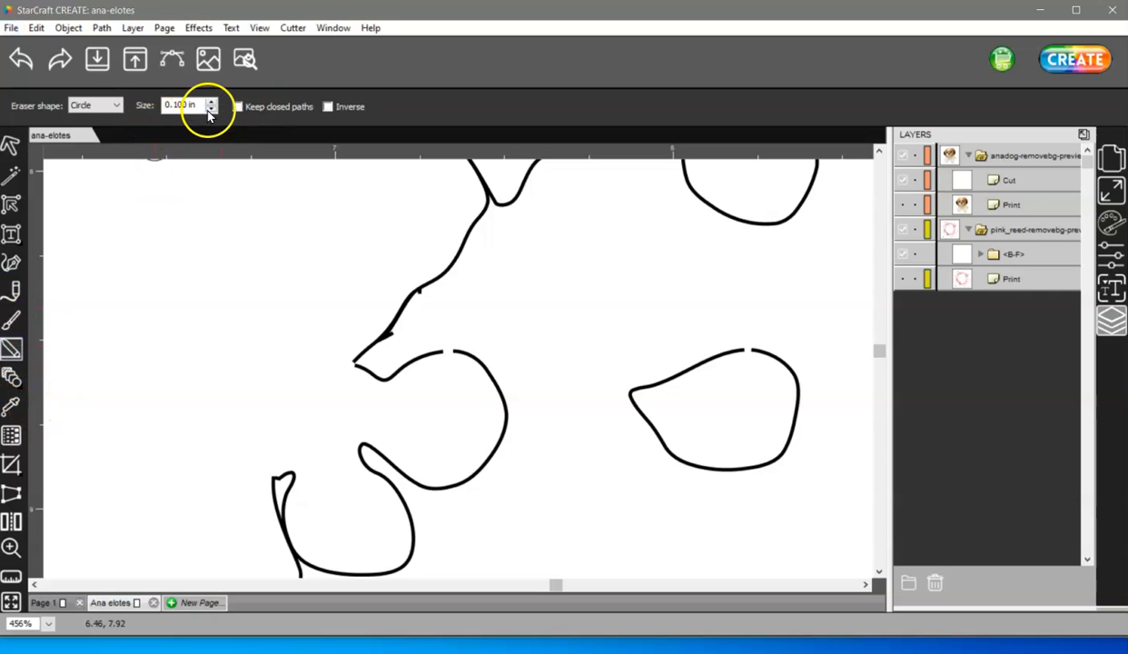
click(210, 102)
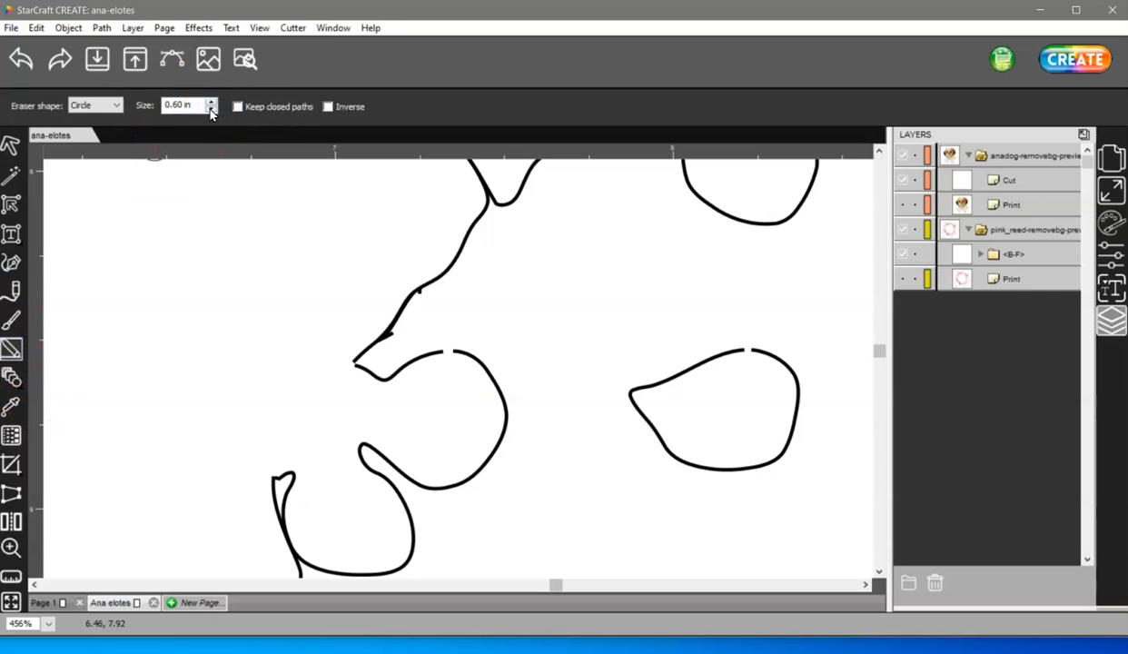
triple_click(179, 106)
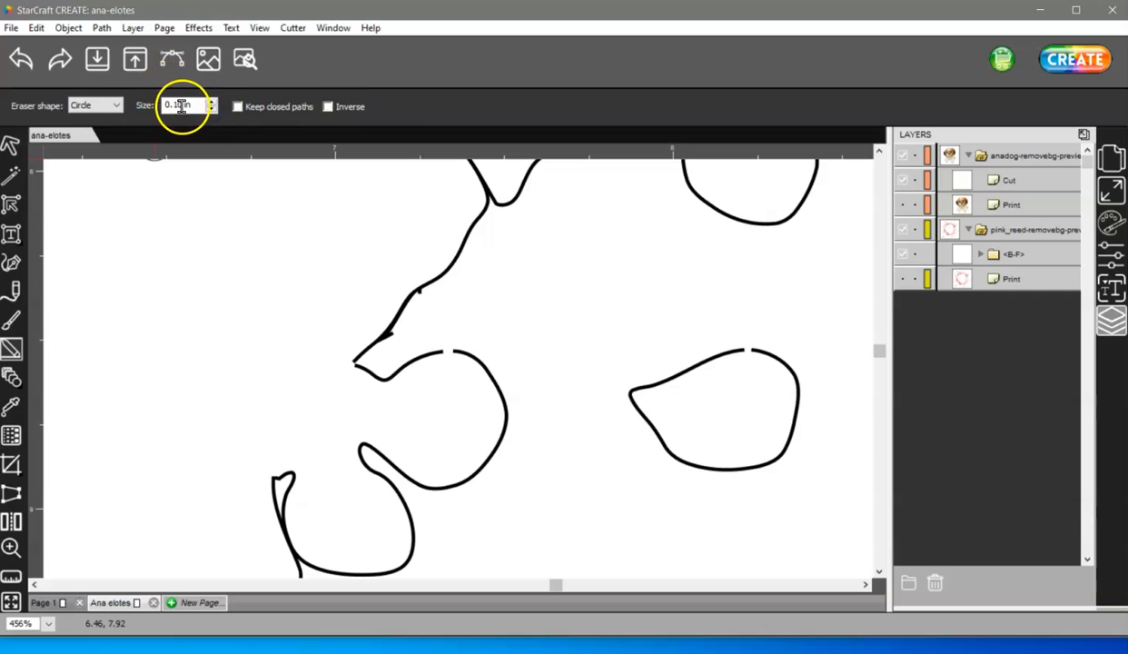
triple_click(179, 105)
text(0.05)
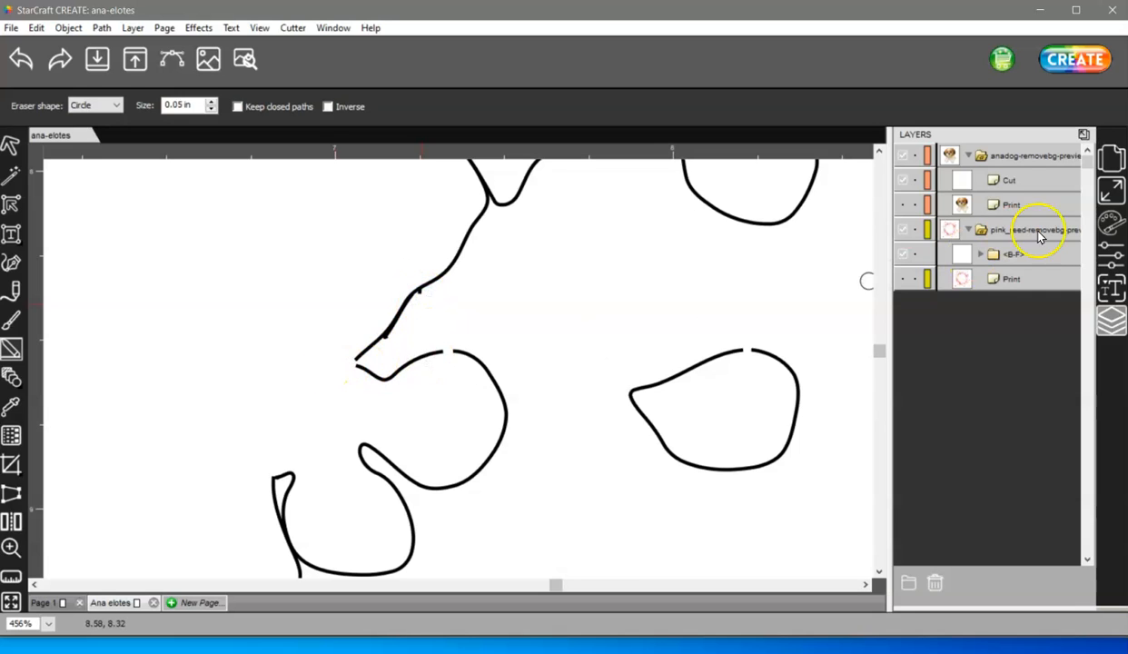
Select the blossom cut outlines group in the Layers panel
click(1012, 253)
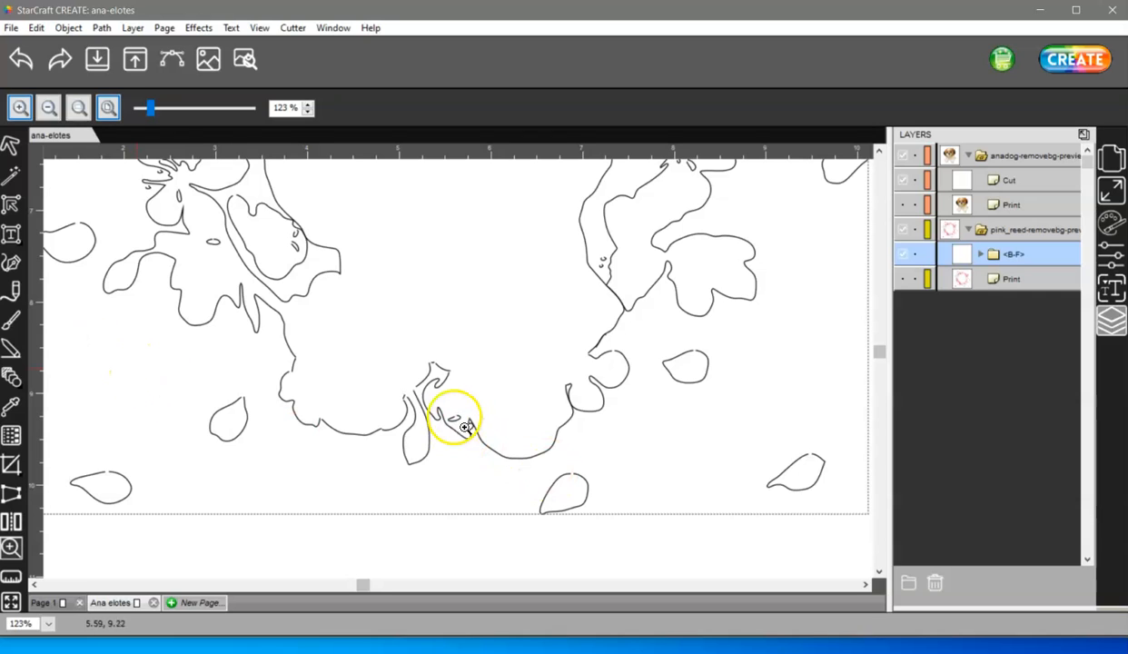
mouse_move(597, 381)
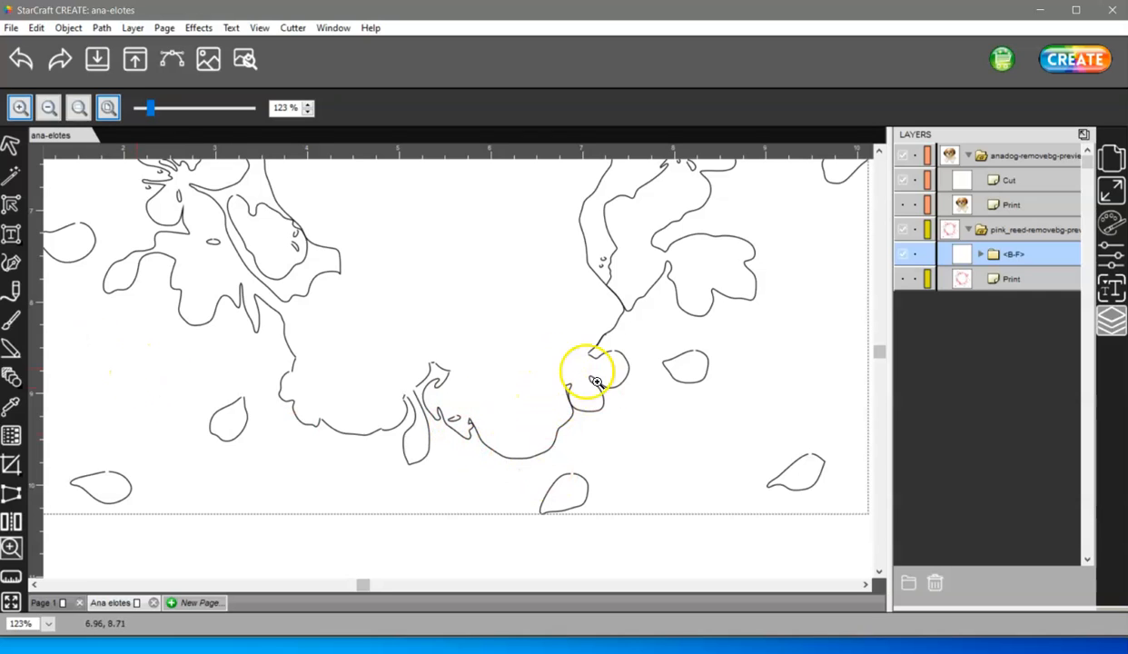
mouse_move(599, 277)
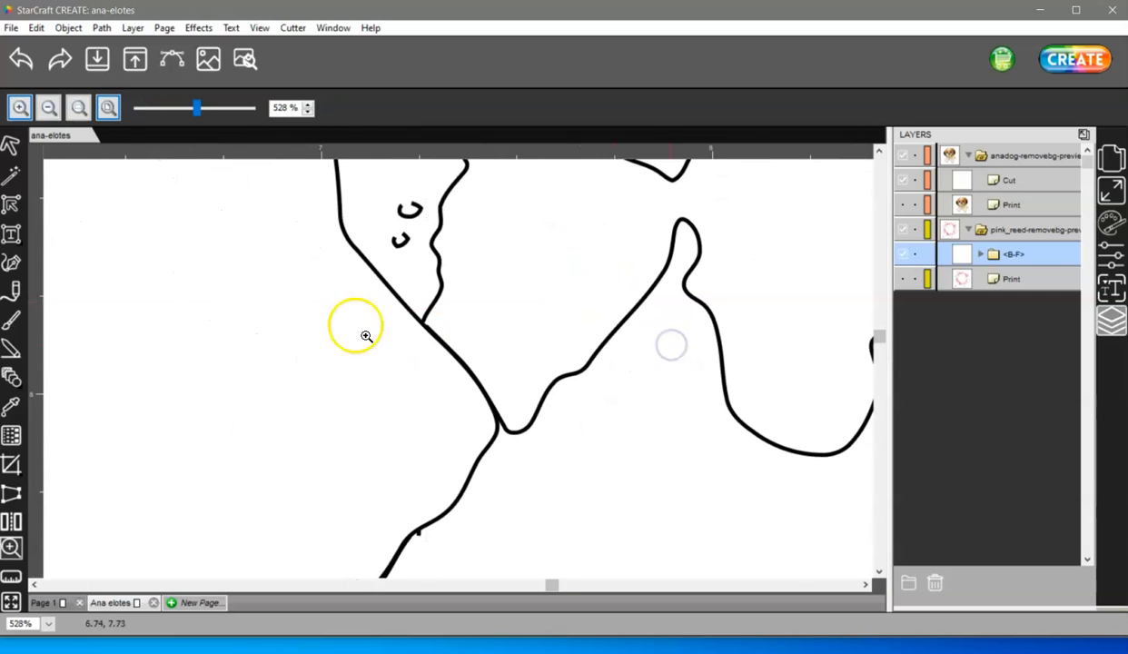
Zoom out to about 94% to see the full wreath design
click(11, 348)
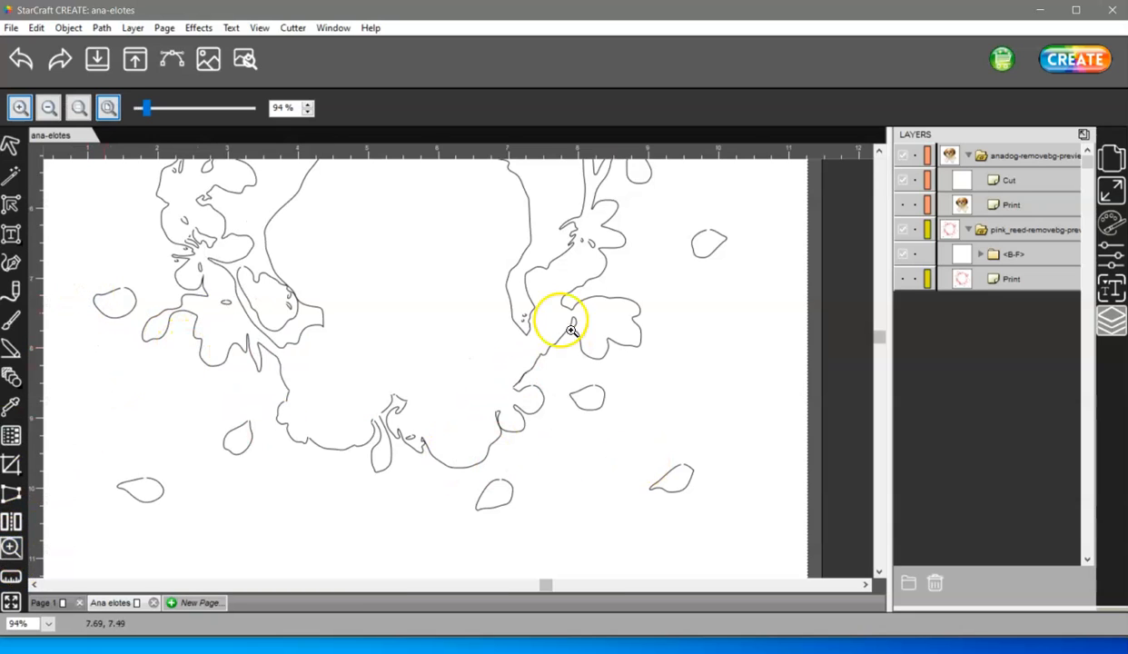
mouse_move(872, 332)
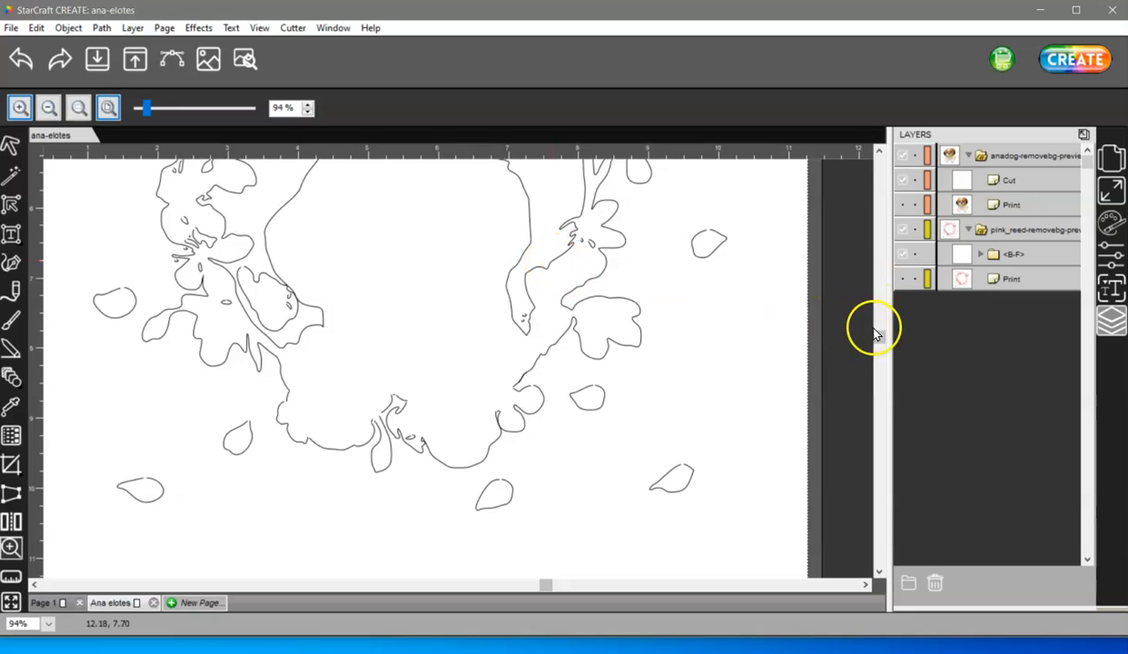
Check the outlines with the Select tool, then re-enable Print layer visibility for both images
click(12, 146)
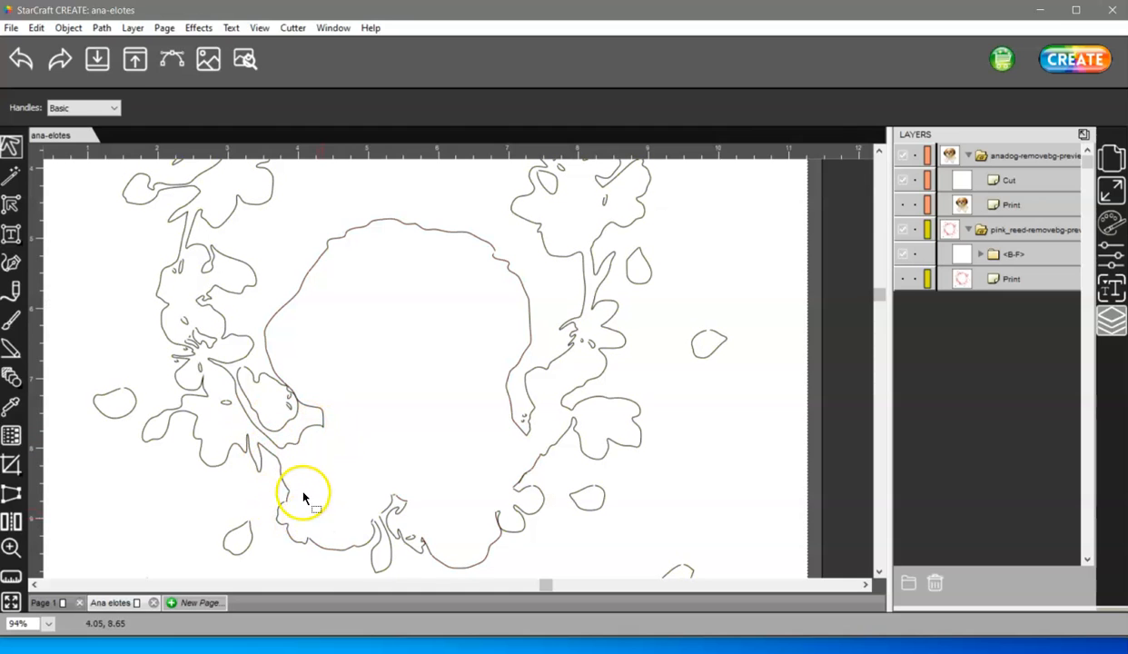
mouse_move(527, 468)
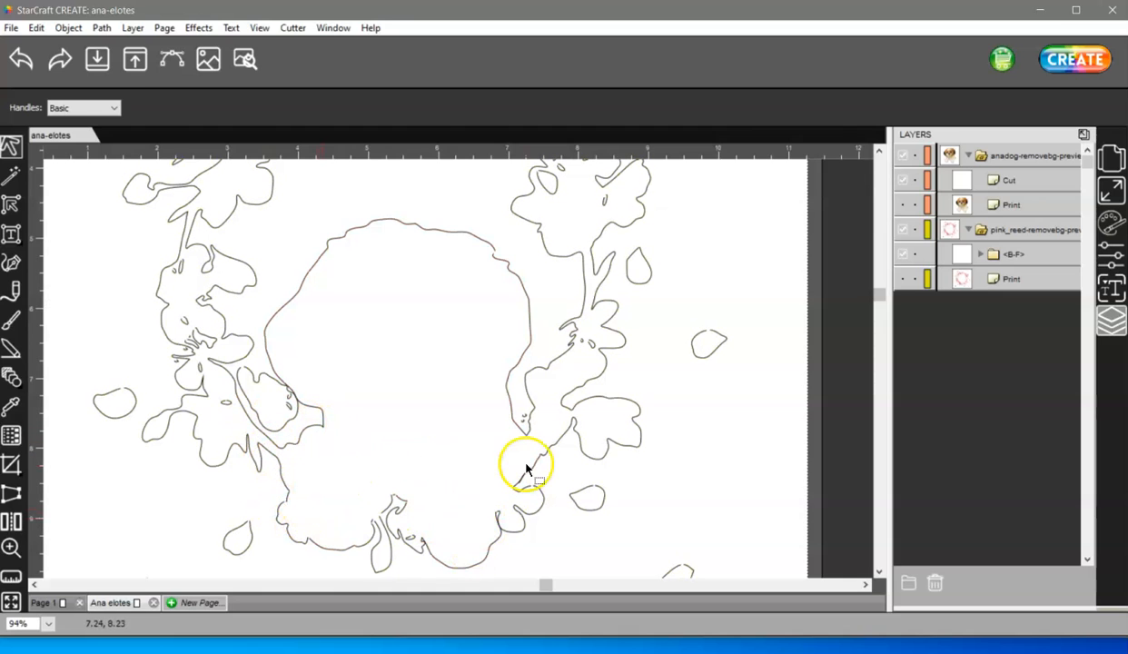
mouse_move(590, 454)
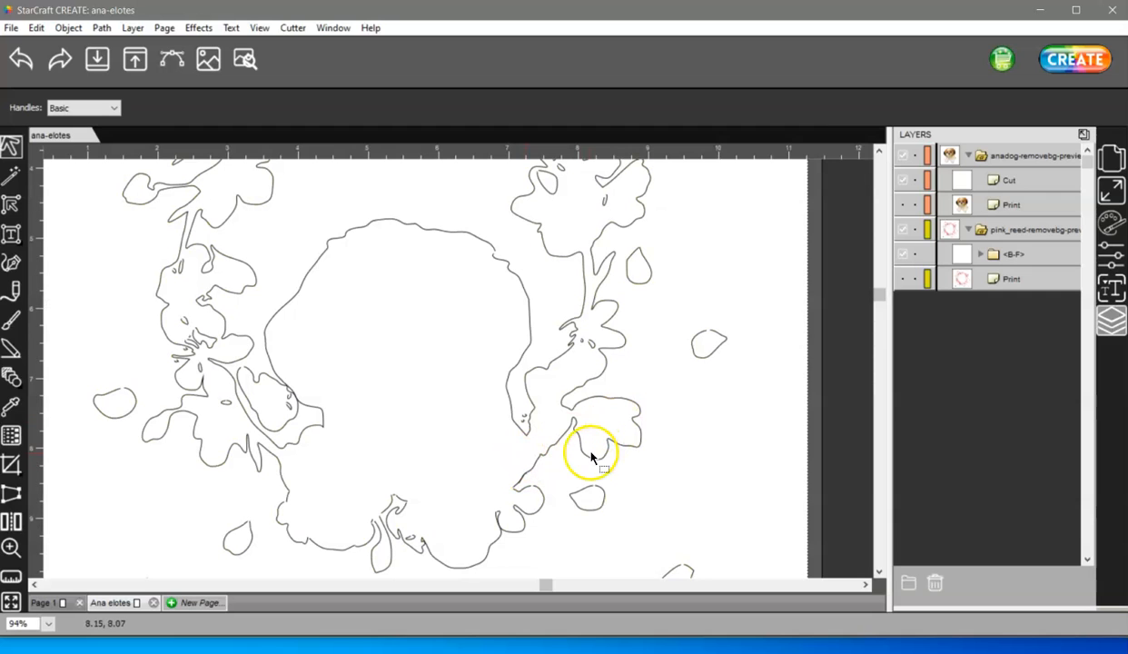
mouse_move(499, 490)
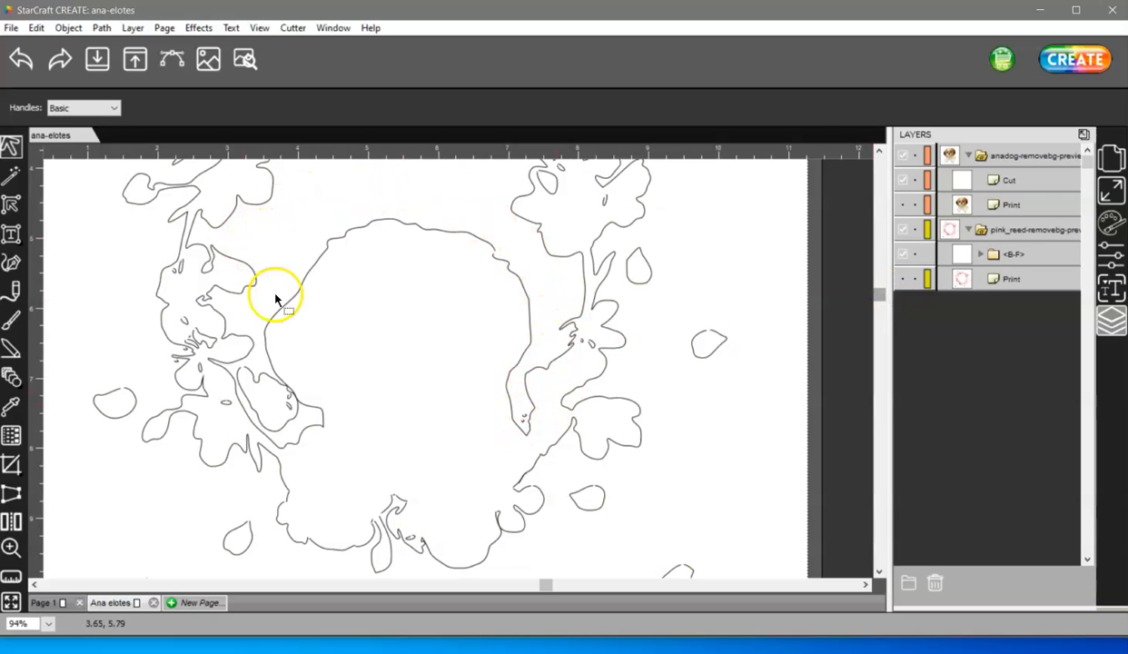
mouse_move(917, 268)
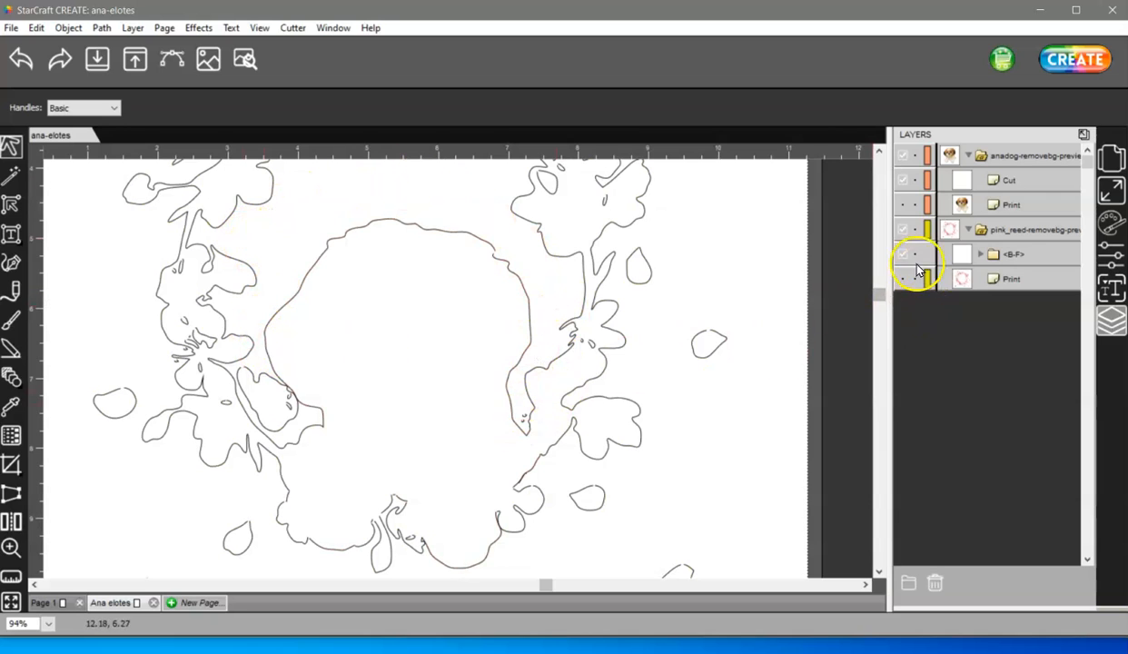
click(903, 254)
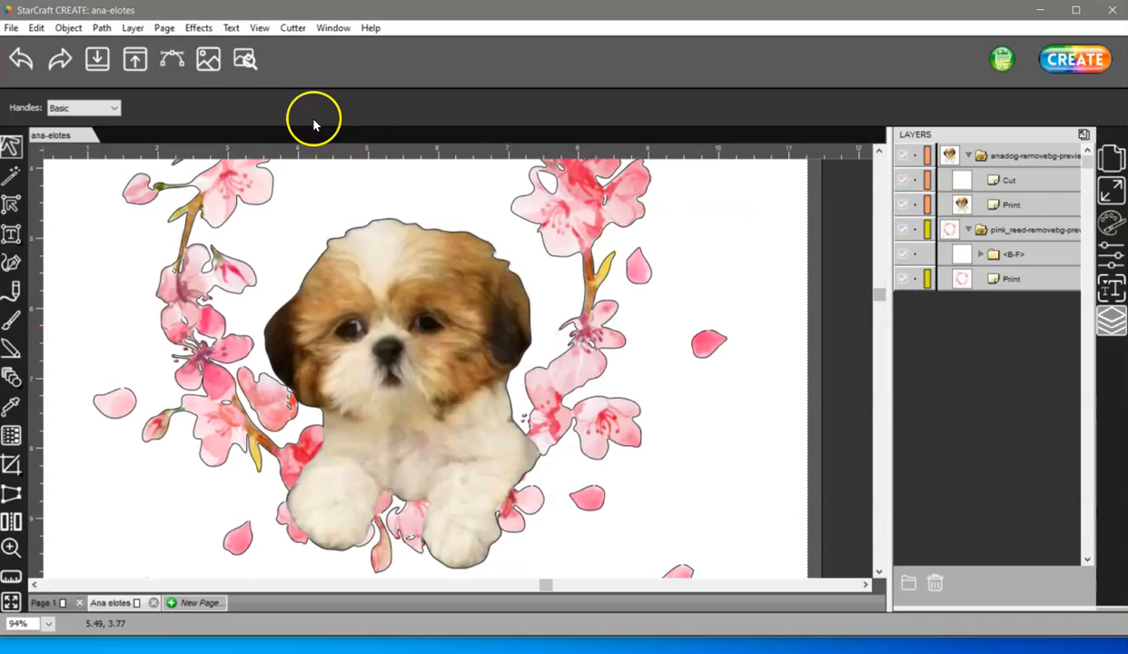
Toggle Show Printable off and back on in Preview Options, then close with Done
click(245, 59)
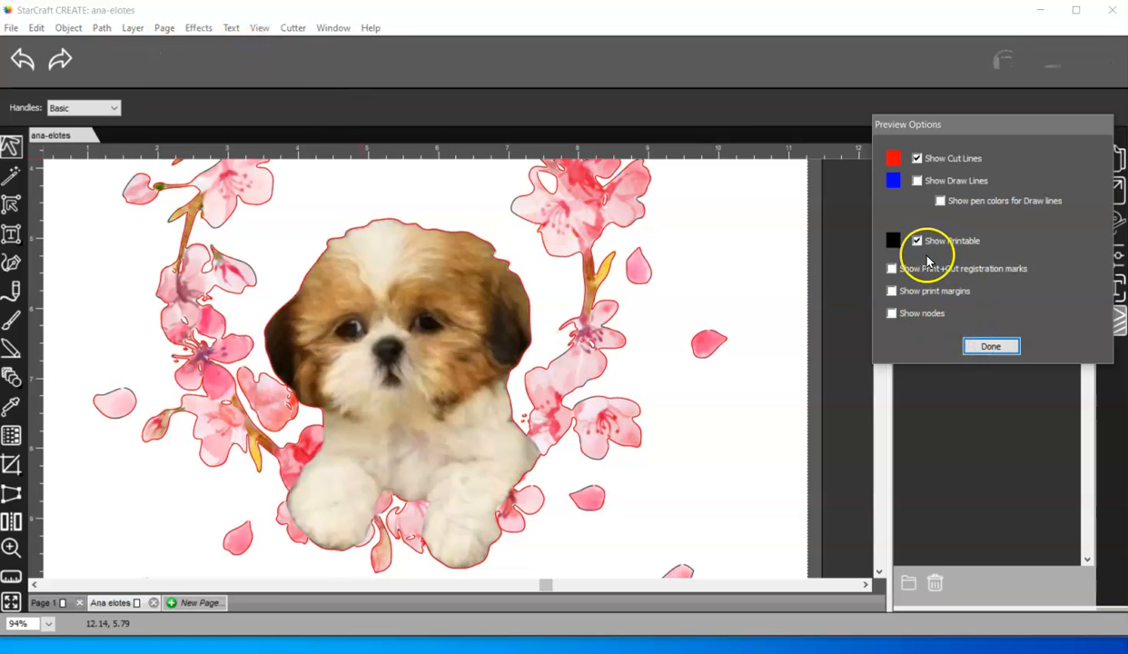
click(916, 241)
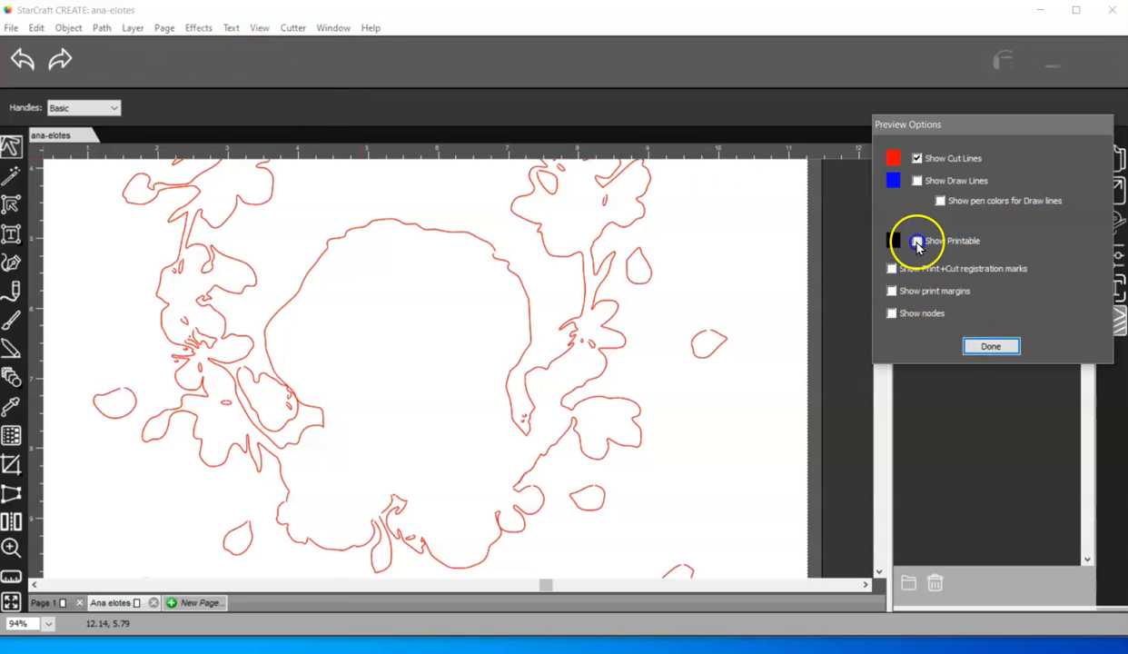
click(916, 240)
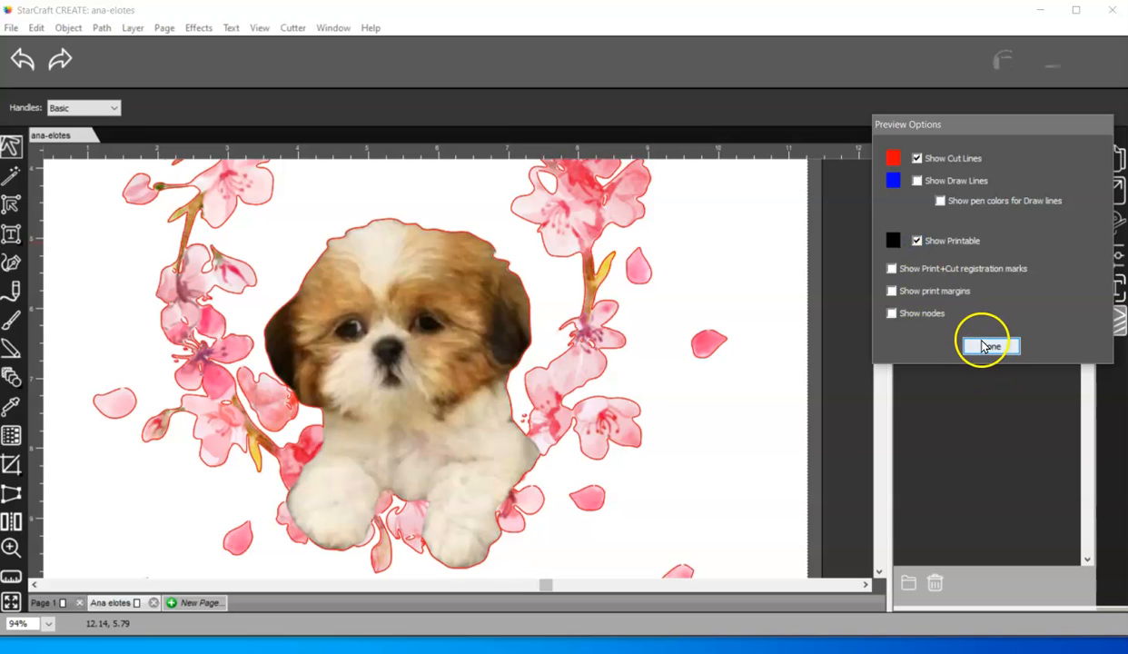
click(988, 346)
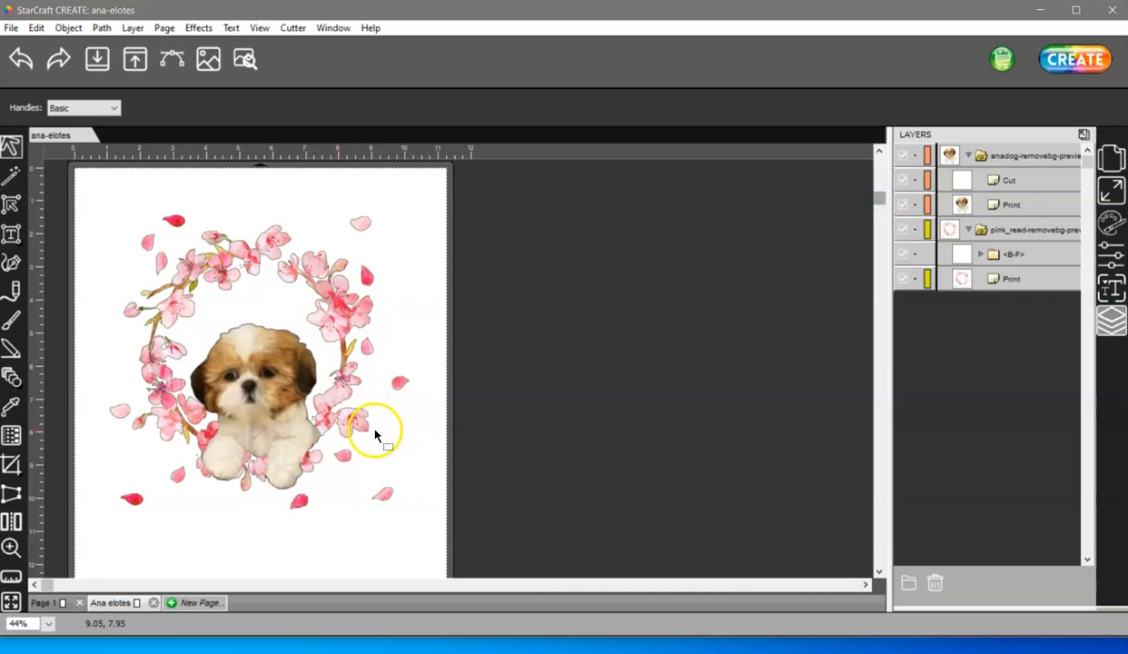
mouse_move(362, 422)
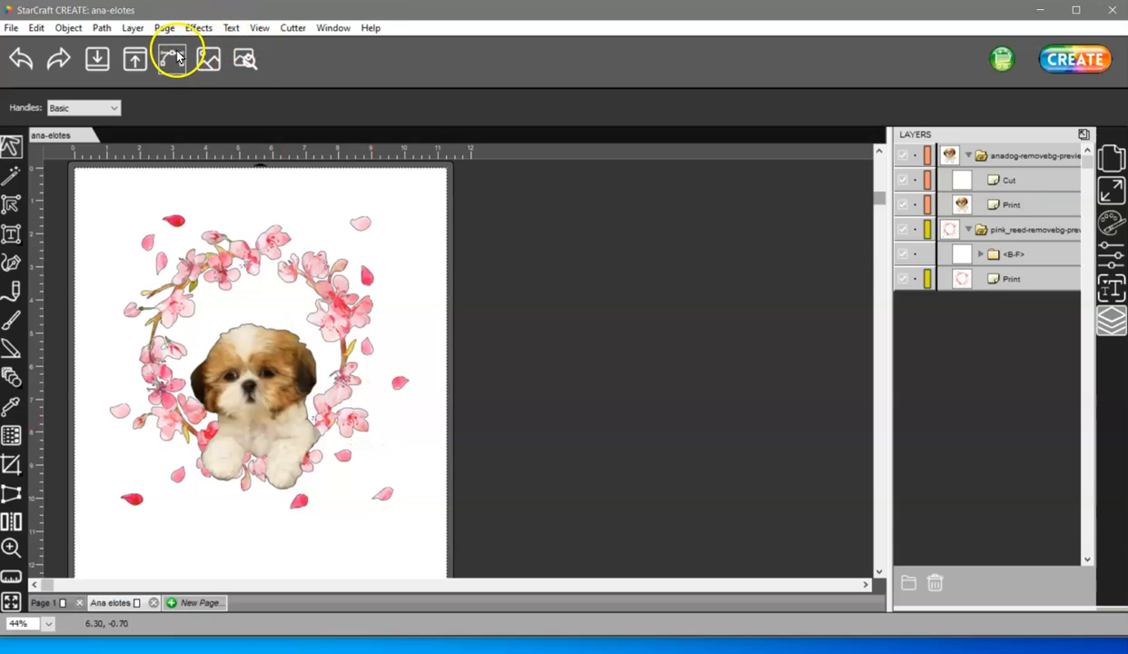
click(172, 58)
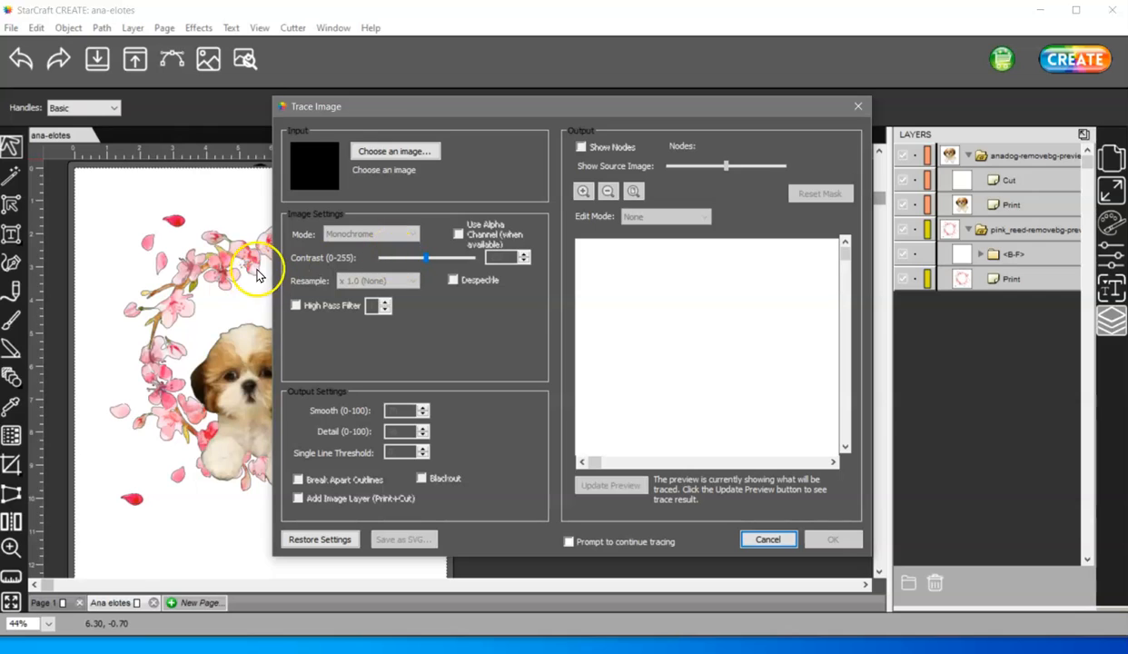
mouse_move(579, 189)
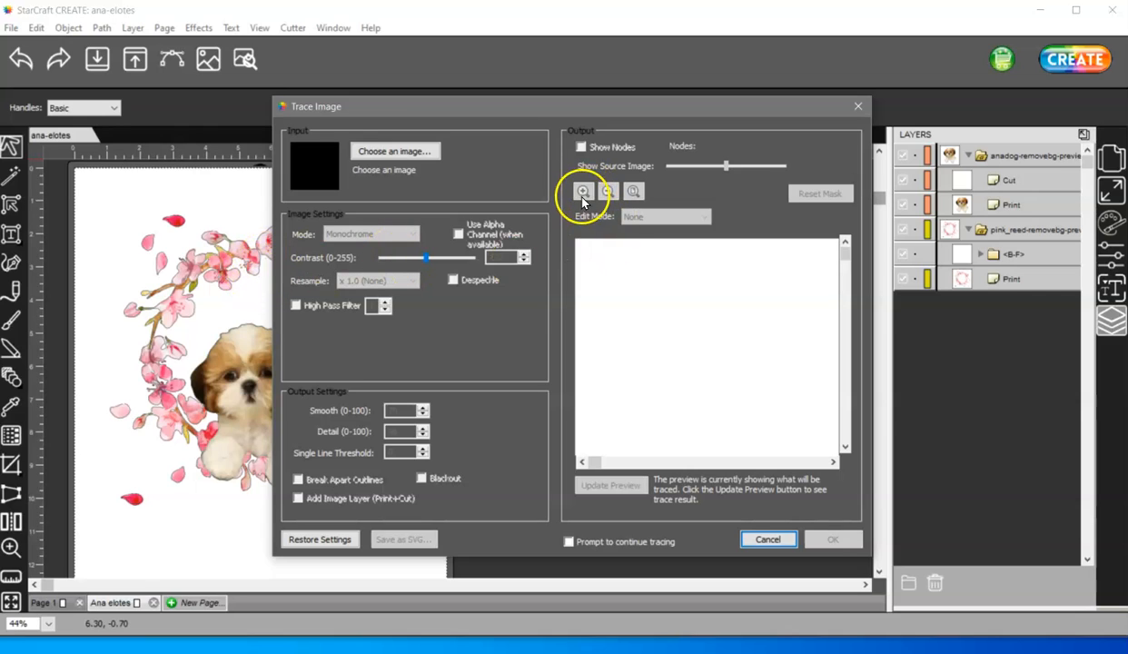
mouse_move(711, 403)
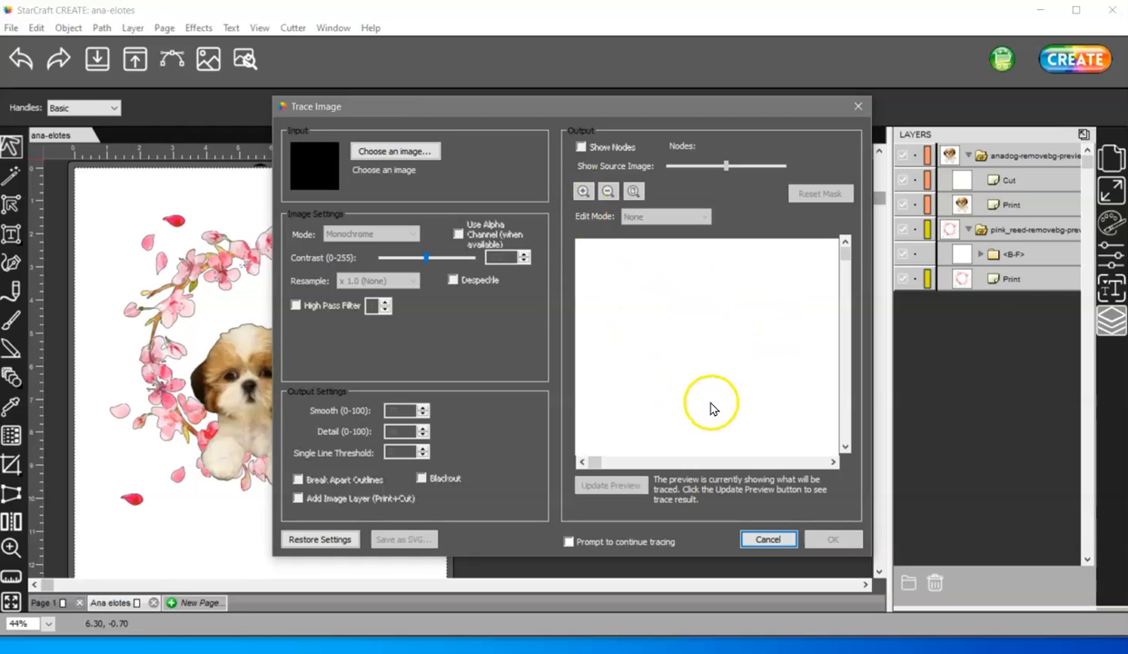
mouse_move(598, 224)
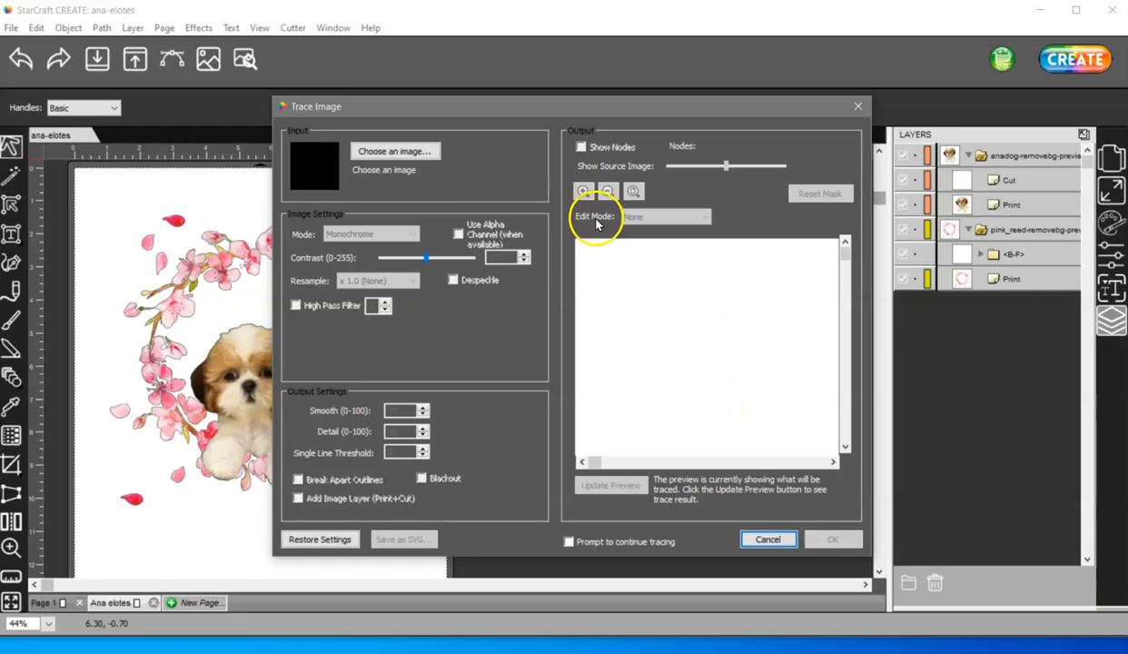
mouse_move(661, 372)
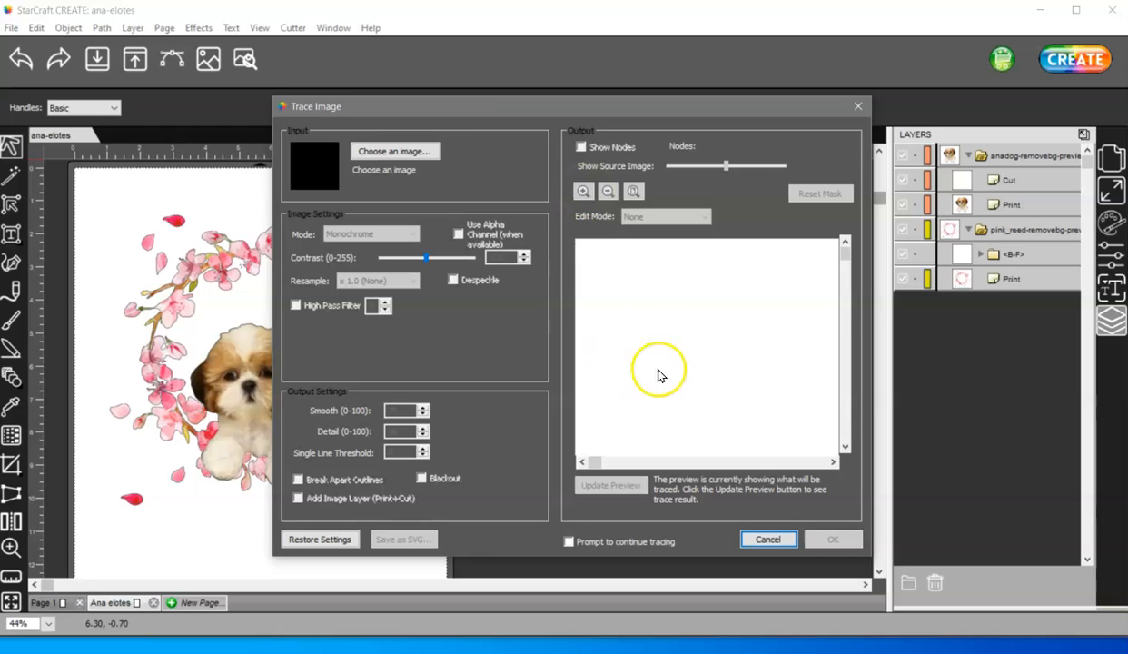
mouse_move(704, 371)
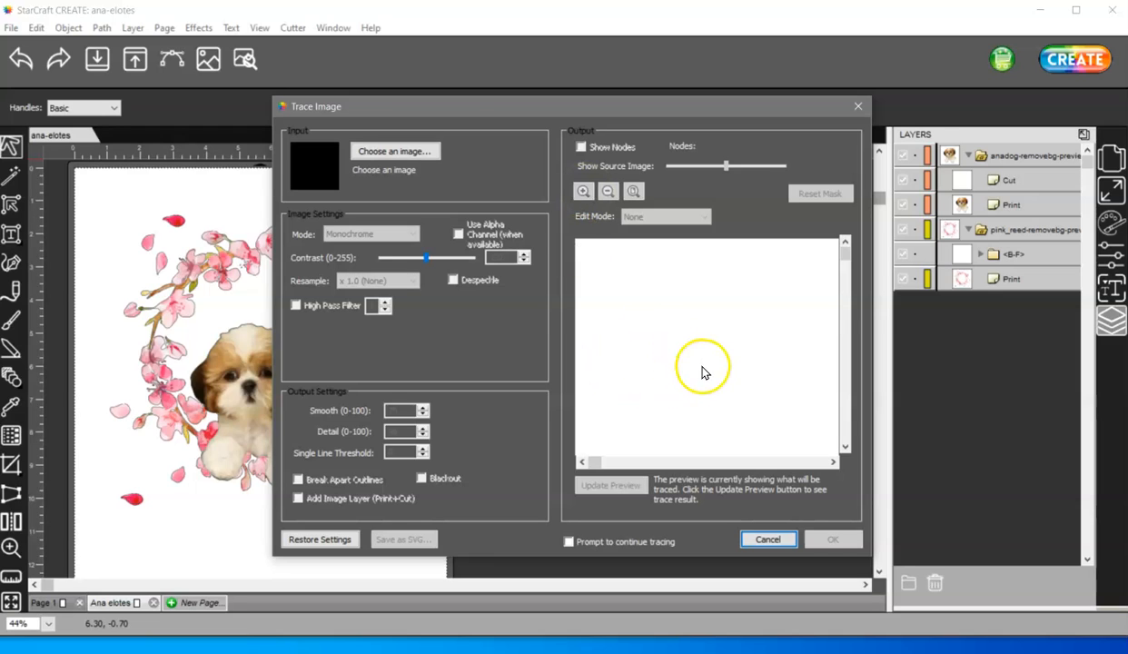
mouse_move(718, 531)
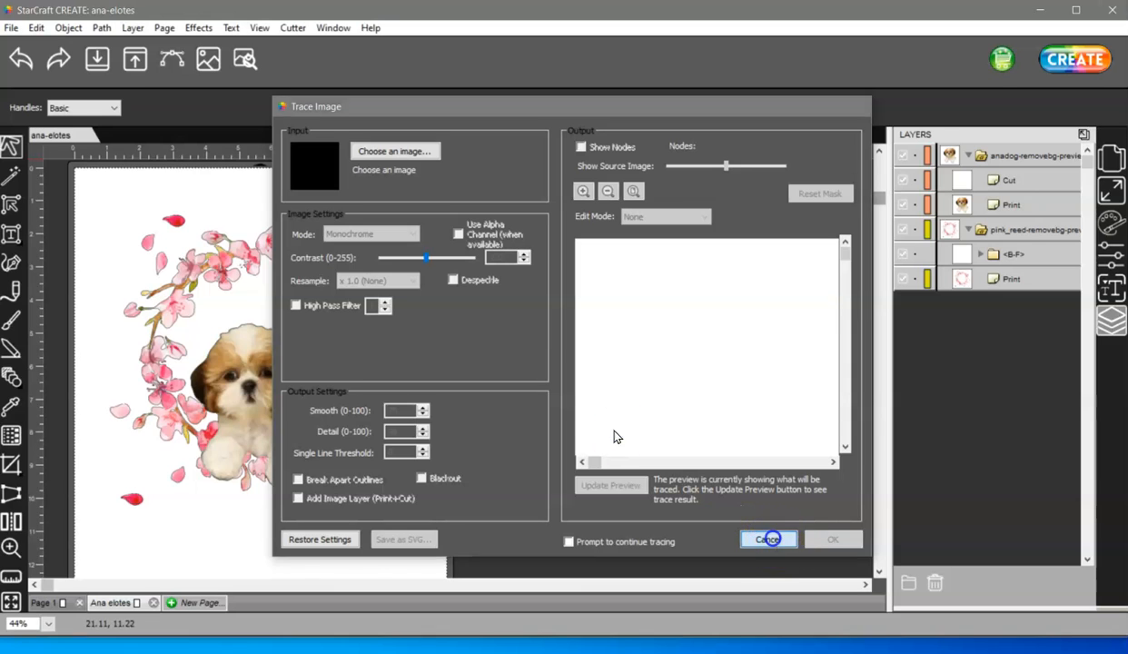
click(767, 539)
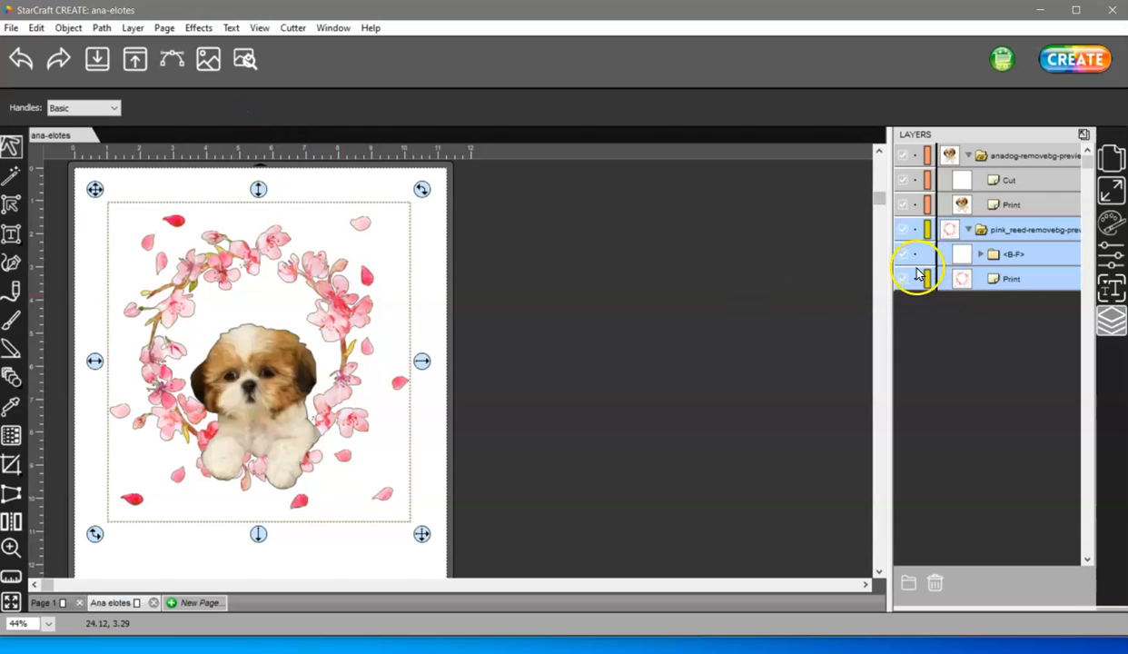
Uncheck visibility of the wreath and dog Print layers to reveal only cut lines
click(901, 204)
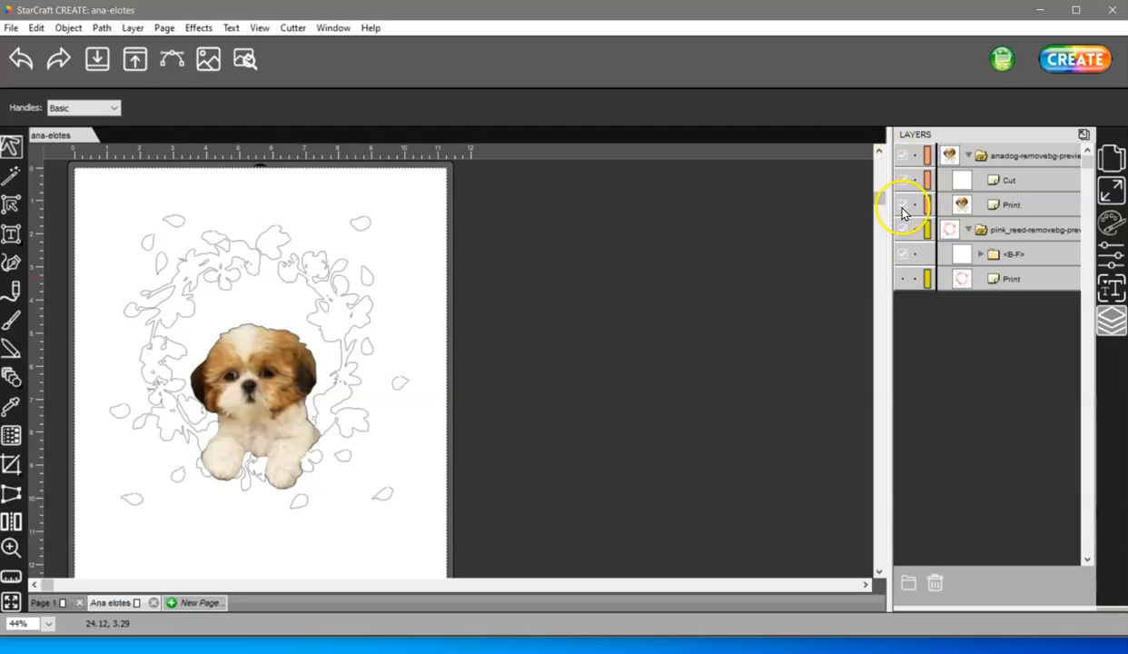
click(904, 204)
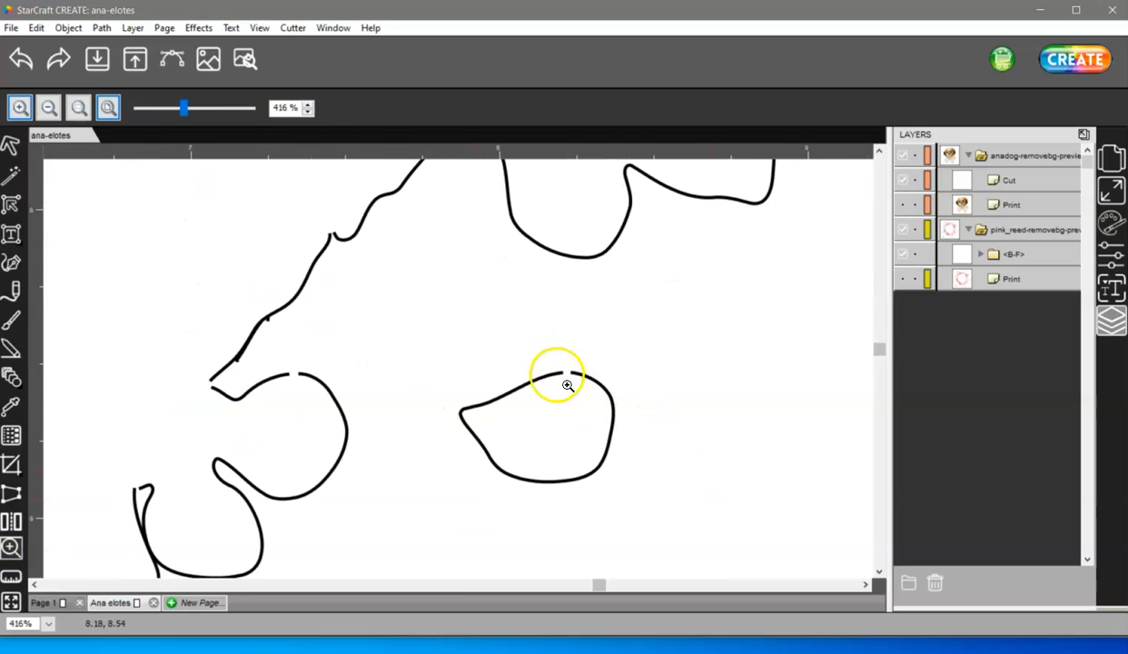
mouse_move(639, 281)
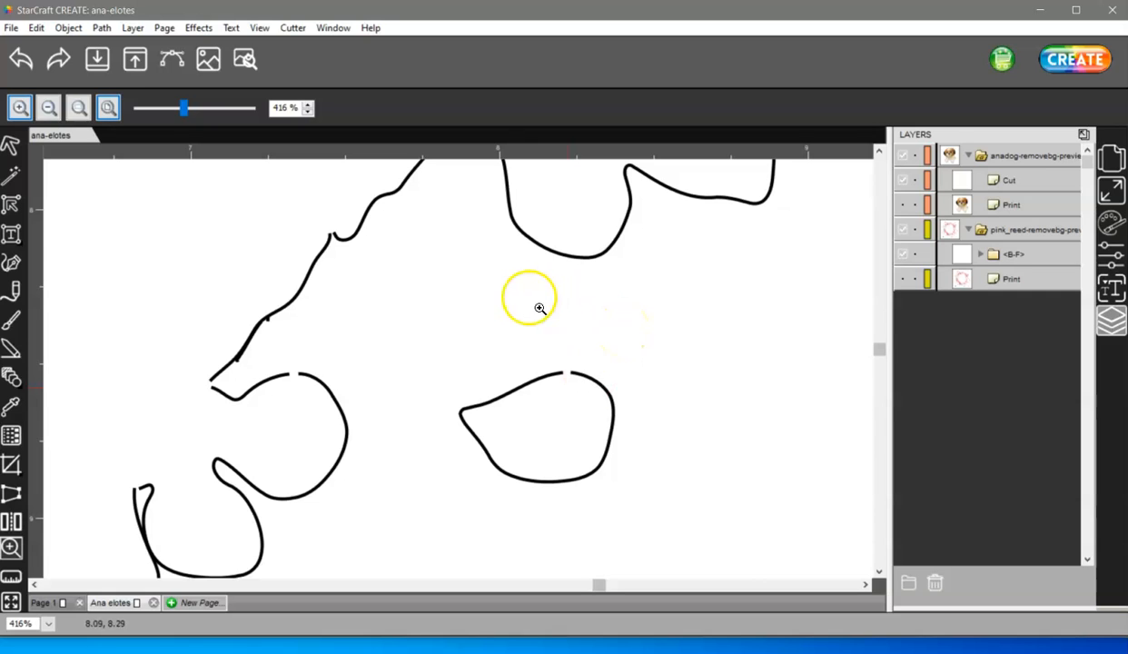
mouse_move(568, 422)
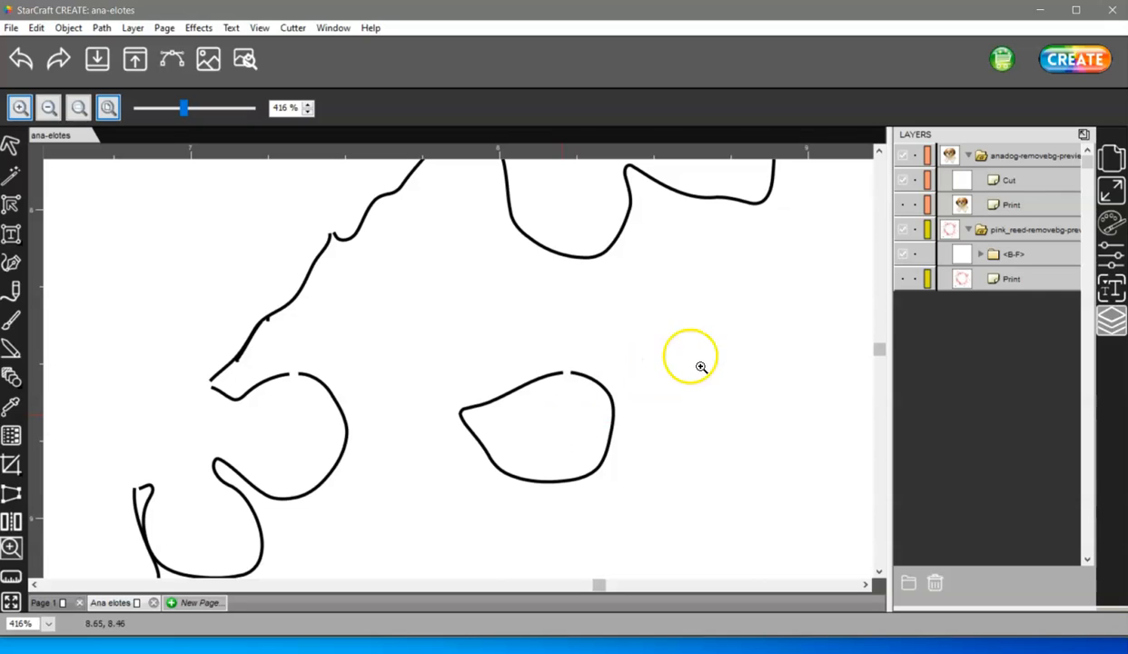
mouse_move(733, 447)
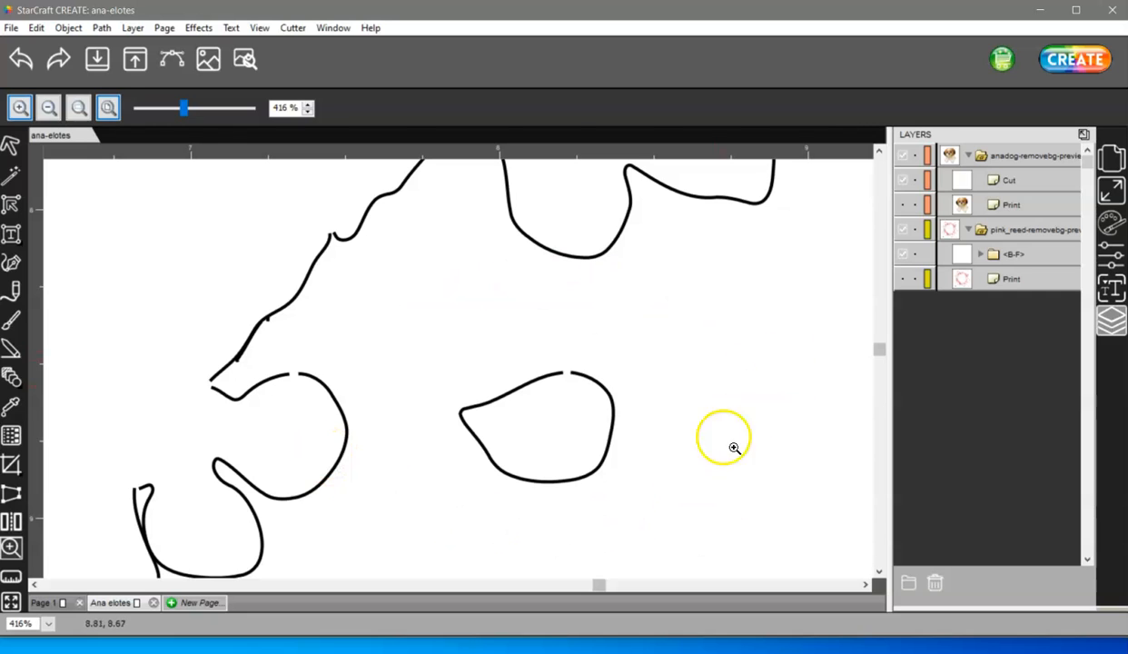
mouse_move(533, 419)
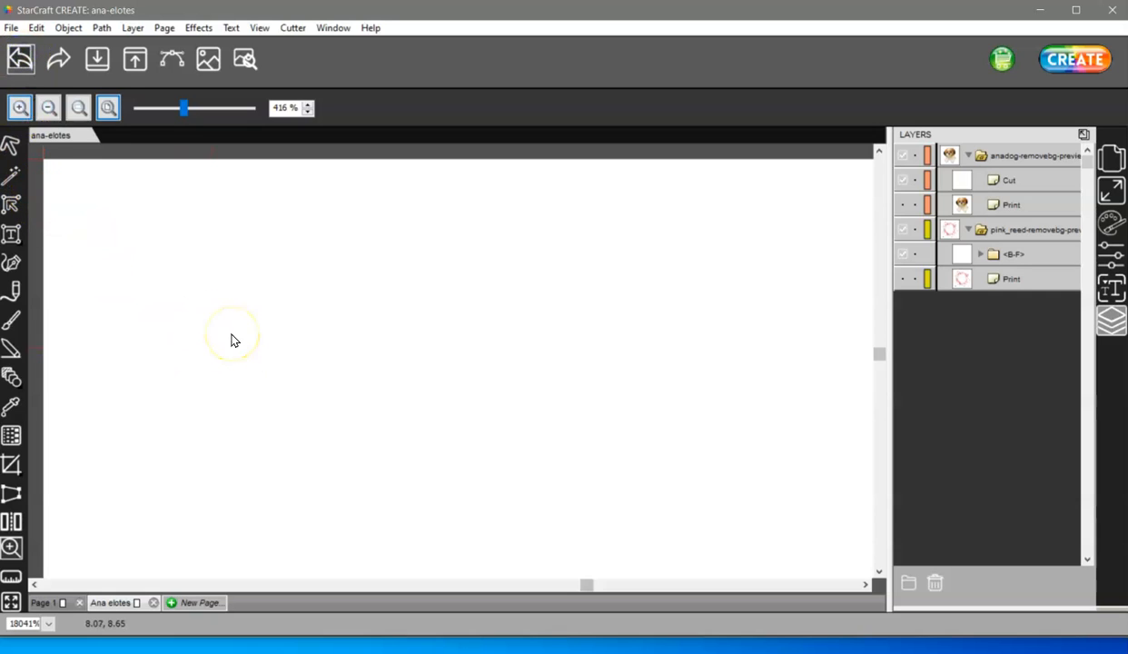
mouse_move(147, 362)
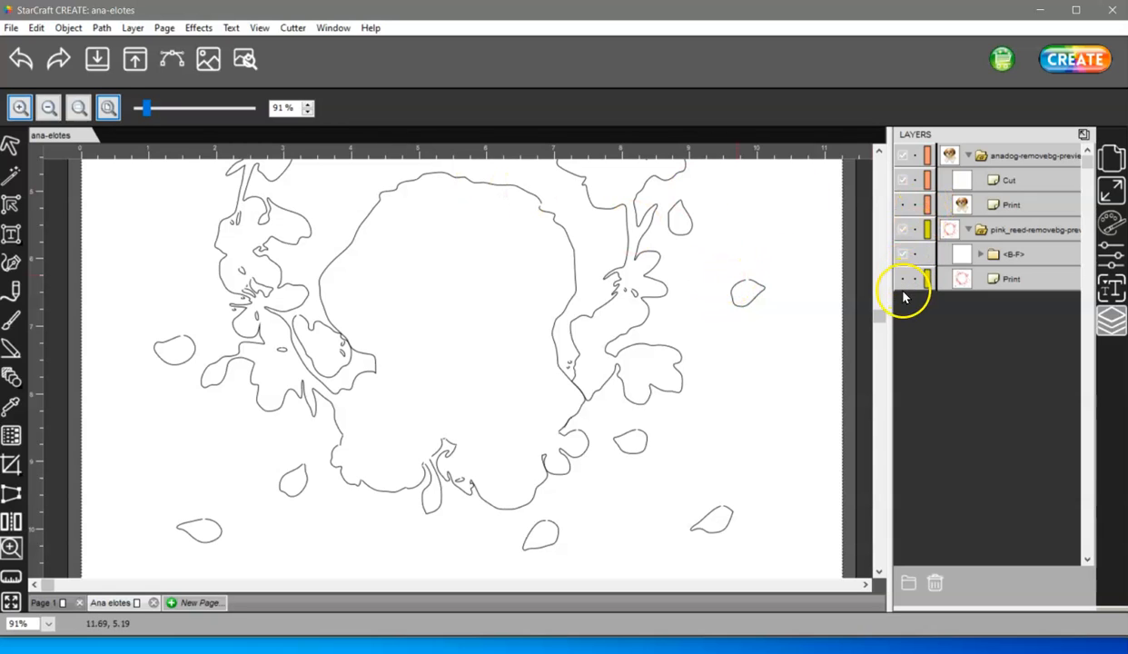
Re-check the wreath Print layer visibility in the Layers panel
click(903, 279)
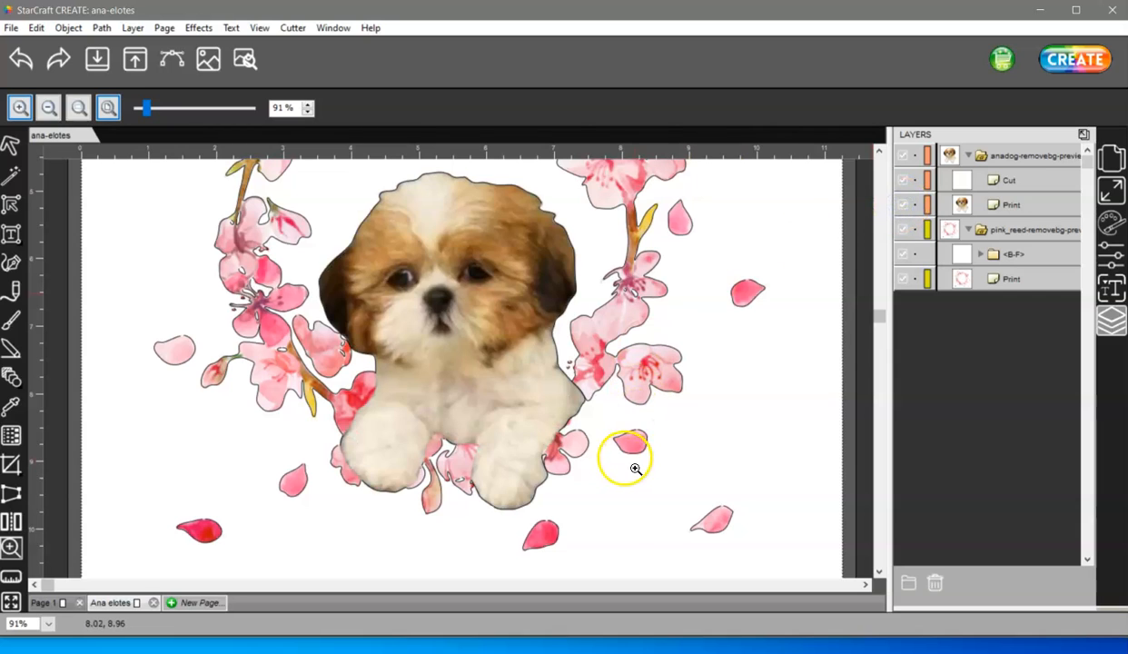
mouse_move(597, 485)
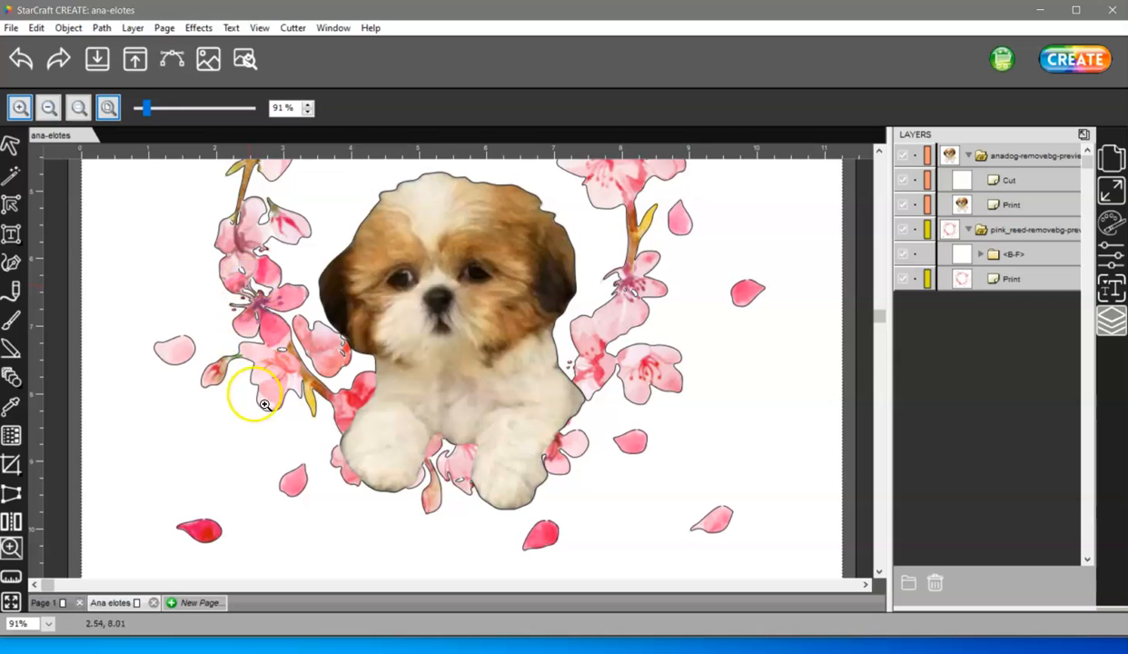
mouse_move(270, 409)
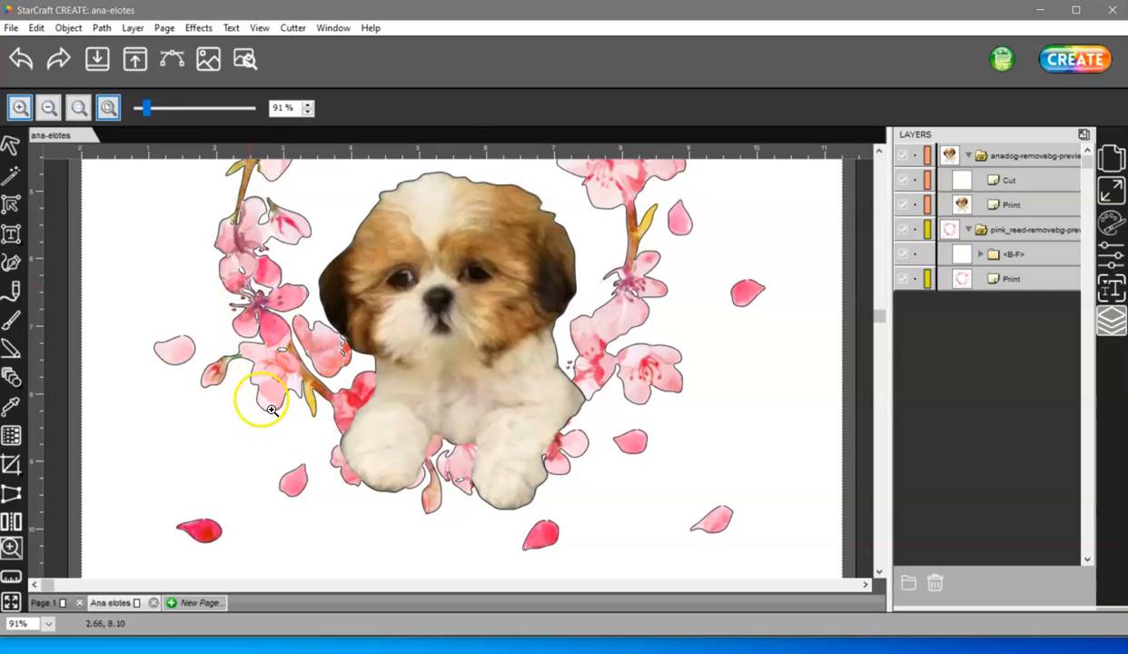
mouse_move(254, 510)
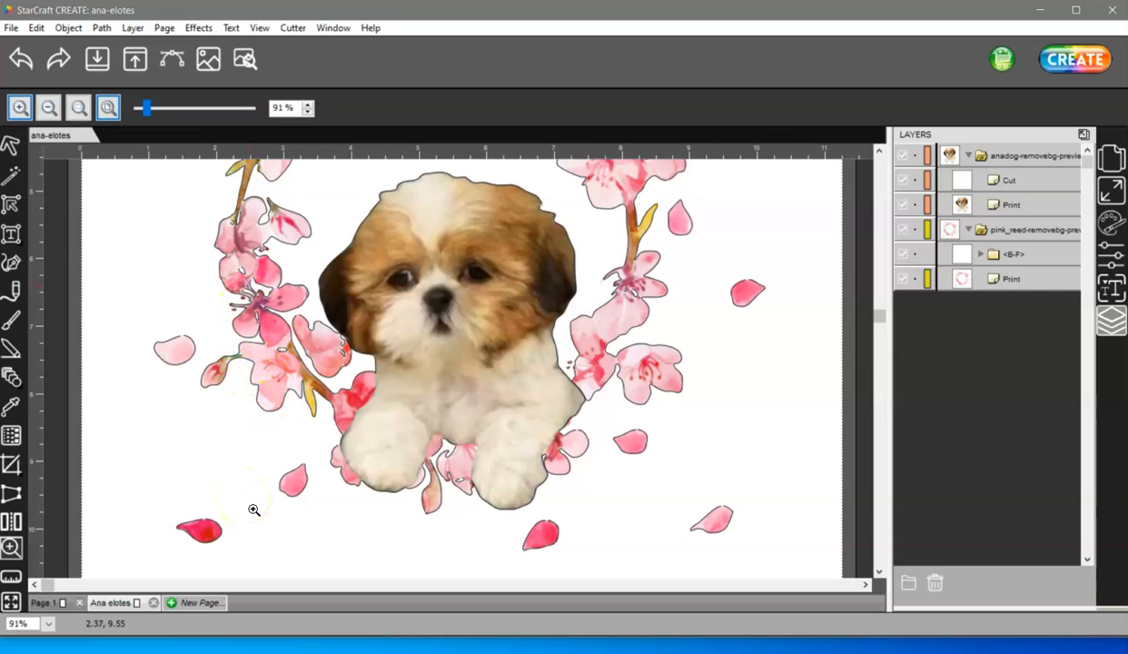
click(48, 107)
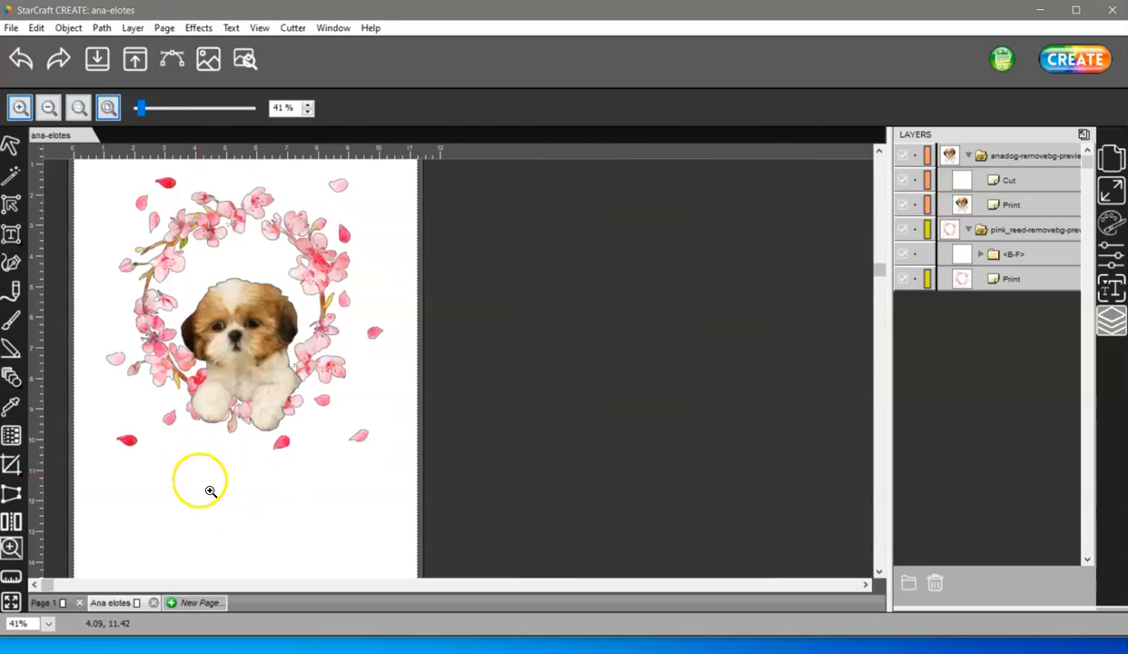
mouse_move(881, 272)
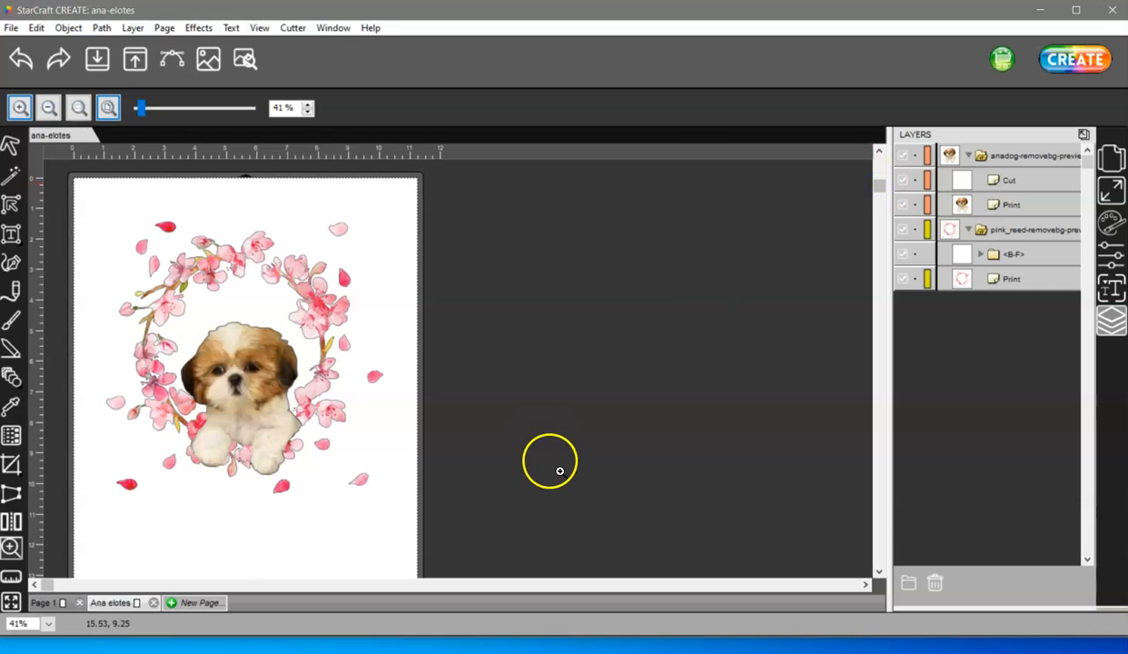
mouse_move(551, 482)
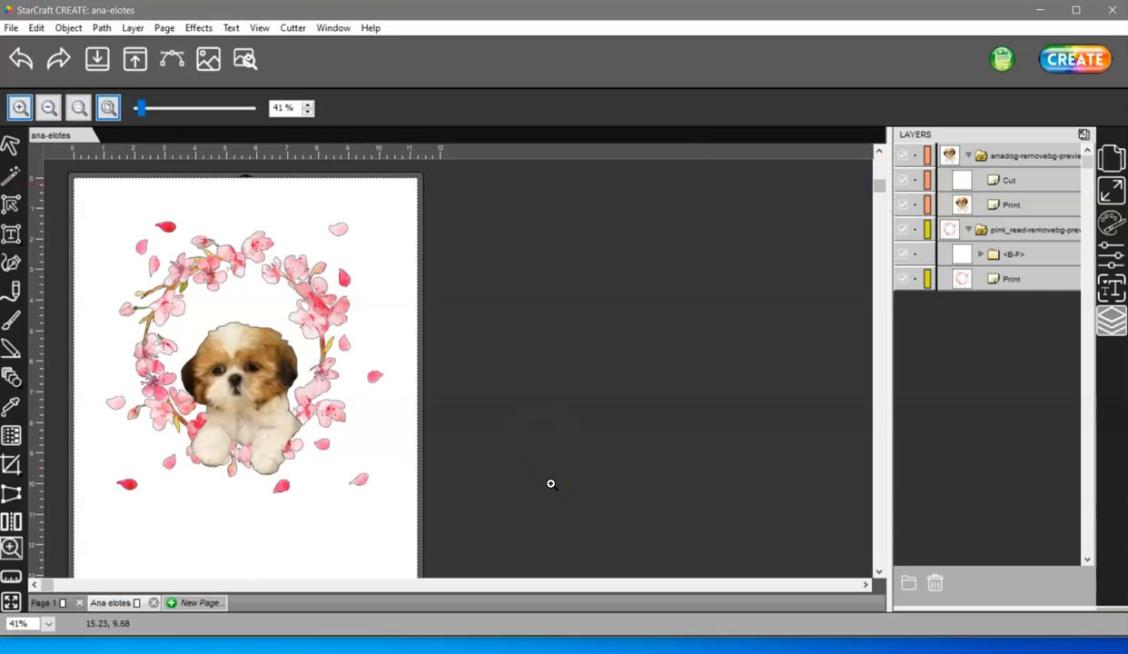
mouse_move(548, 484)
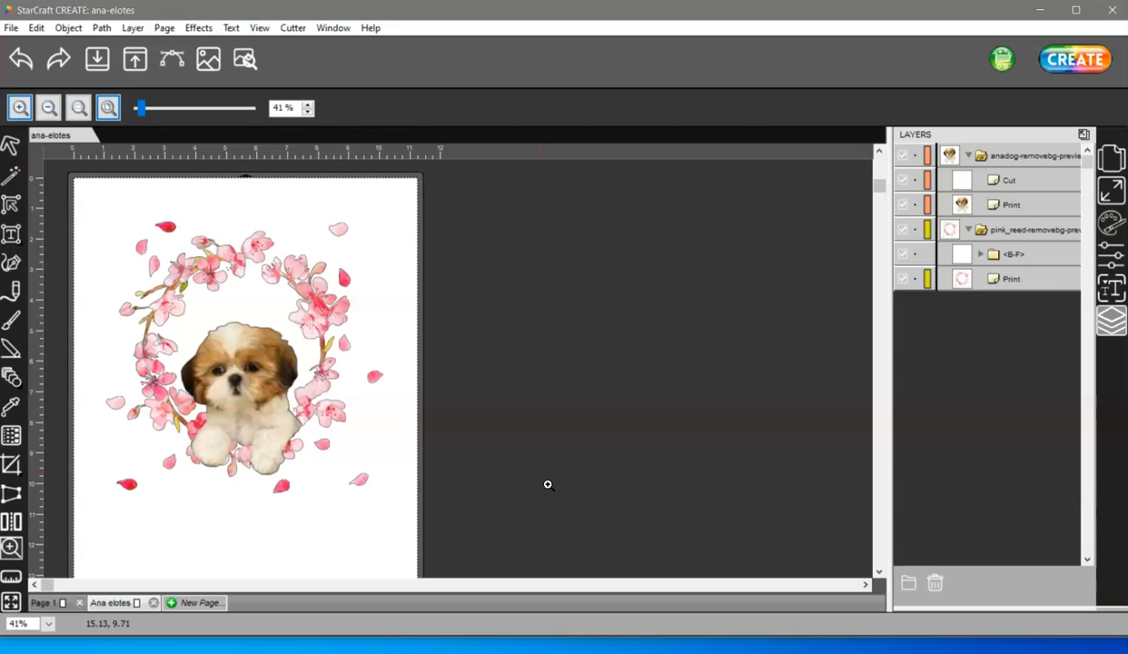
mouse_move(313, 608)
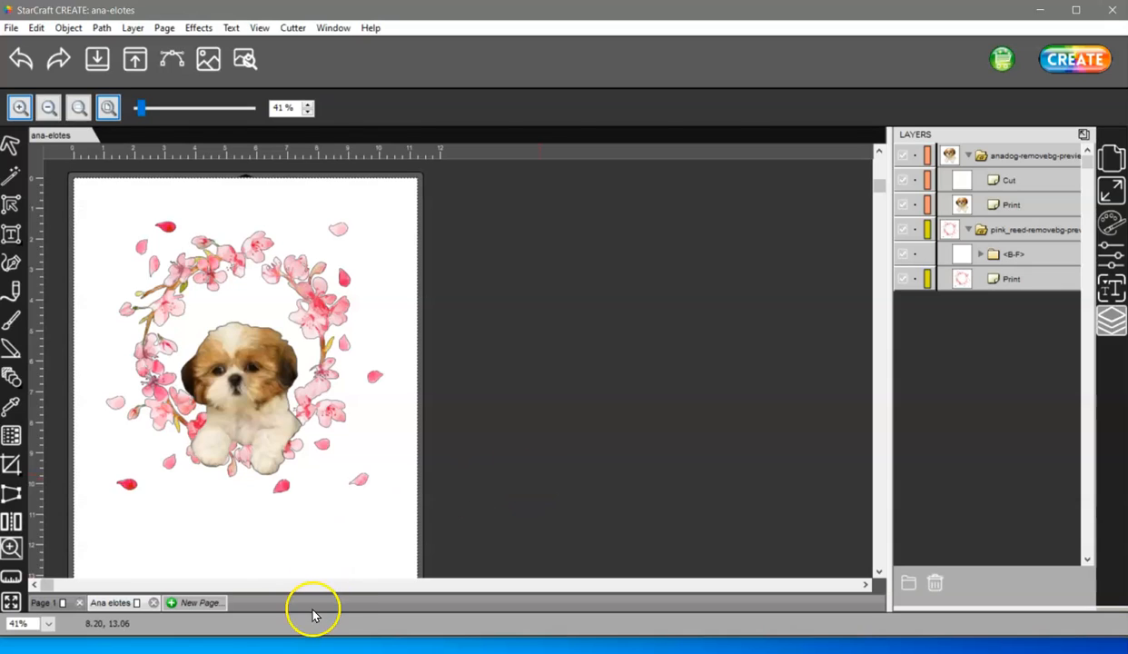
mouse_move(315, 612)
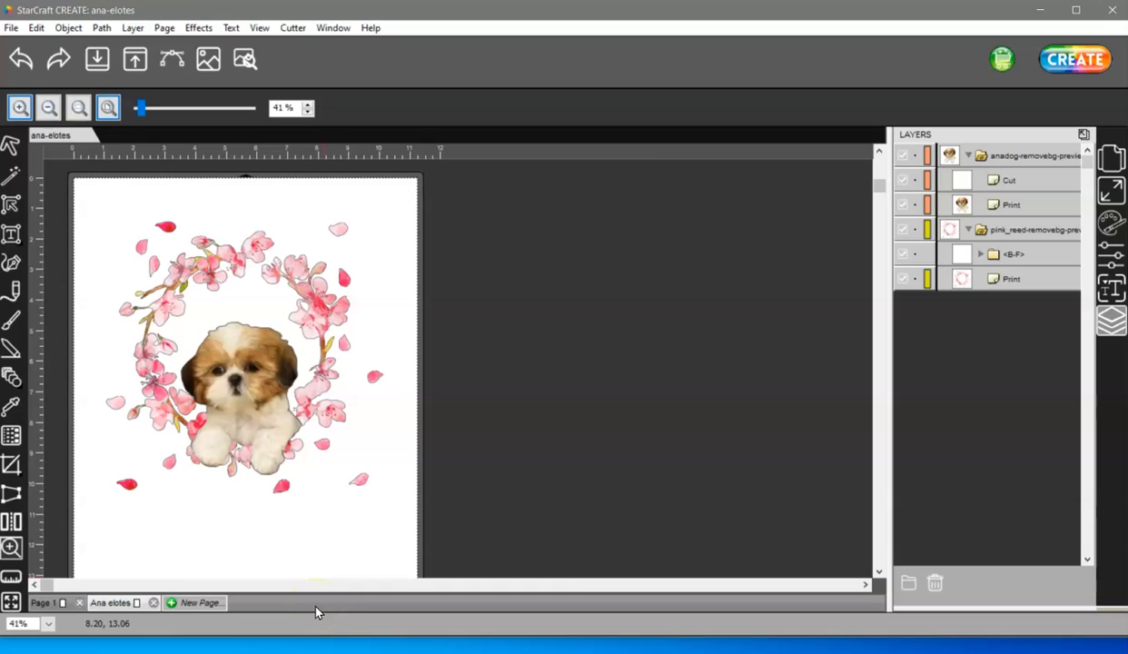